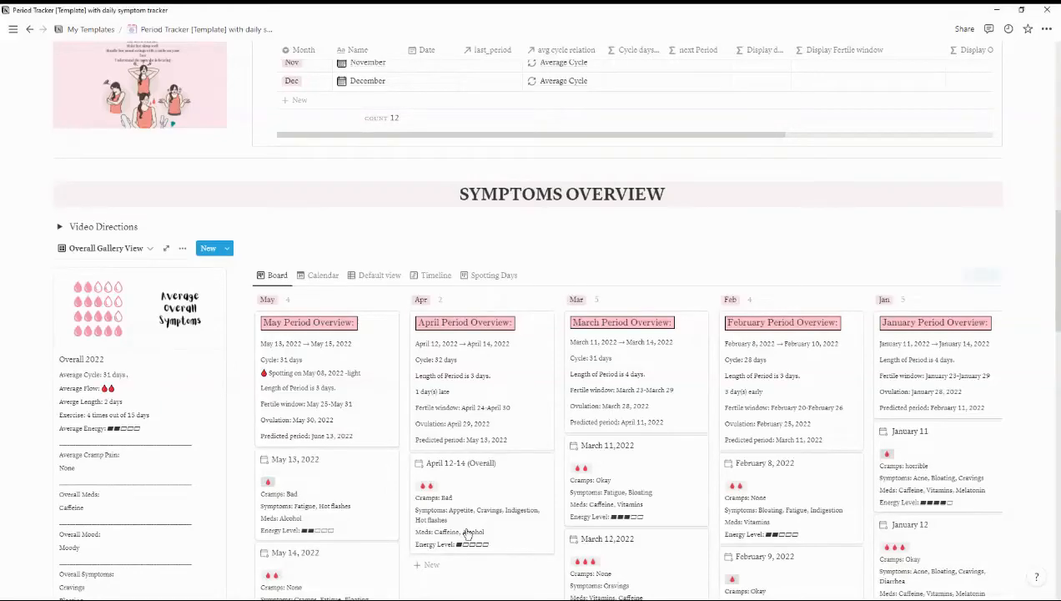
# Step: Go back from the period tracker template to the My Templates list
pyautogui.scroll(3)
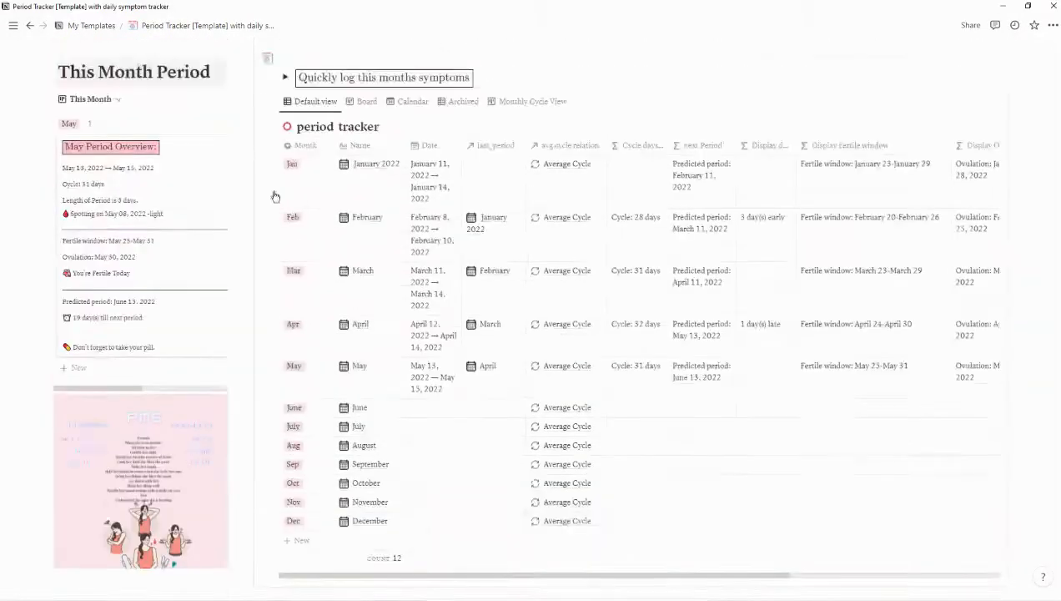
pyautogui.click(31, 25)
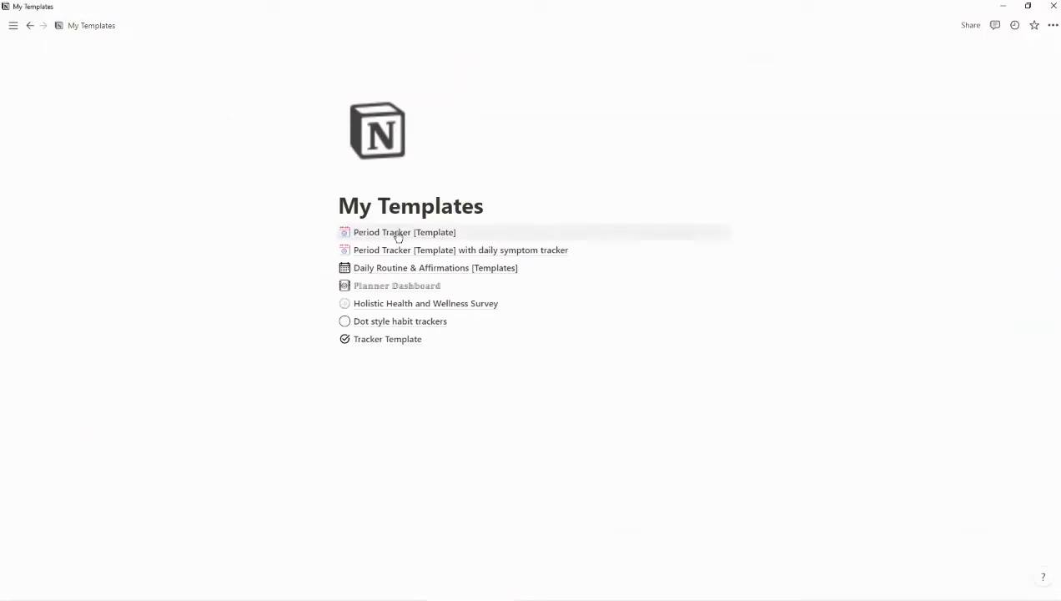
# Step: Open Period Tracker [Template] and view its January–May tracker table
pyautogui.click(404, 232)
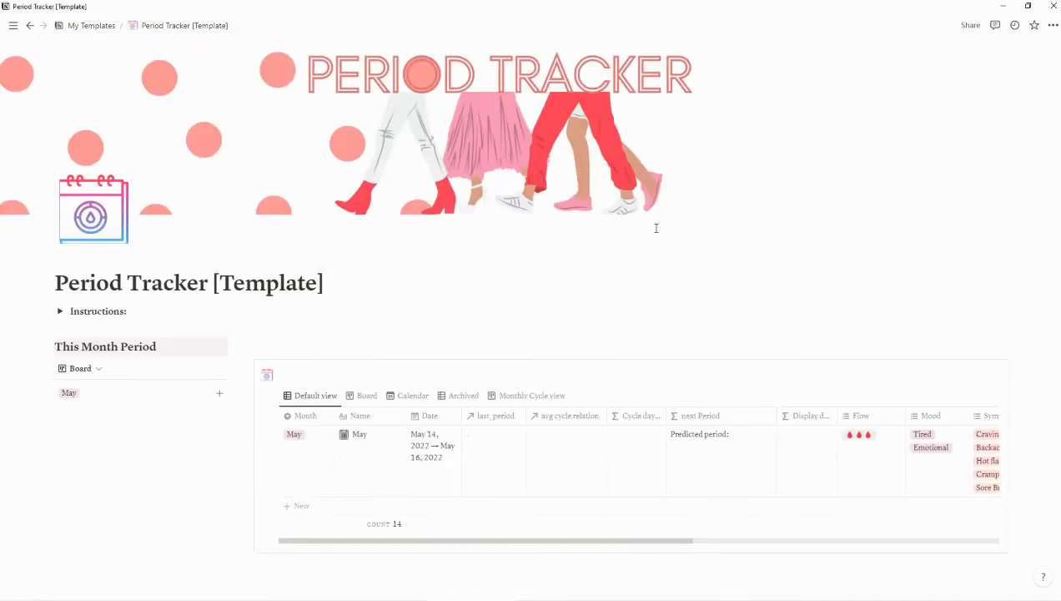
pyautogui.scroll(-3)
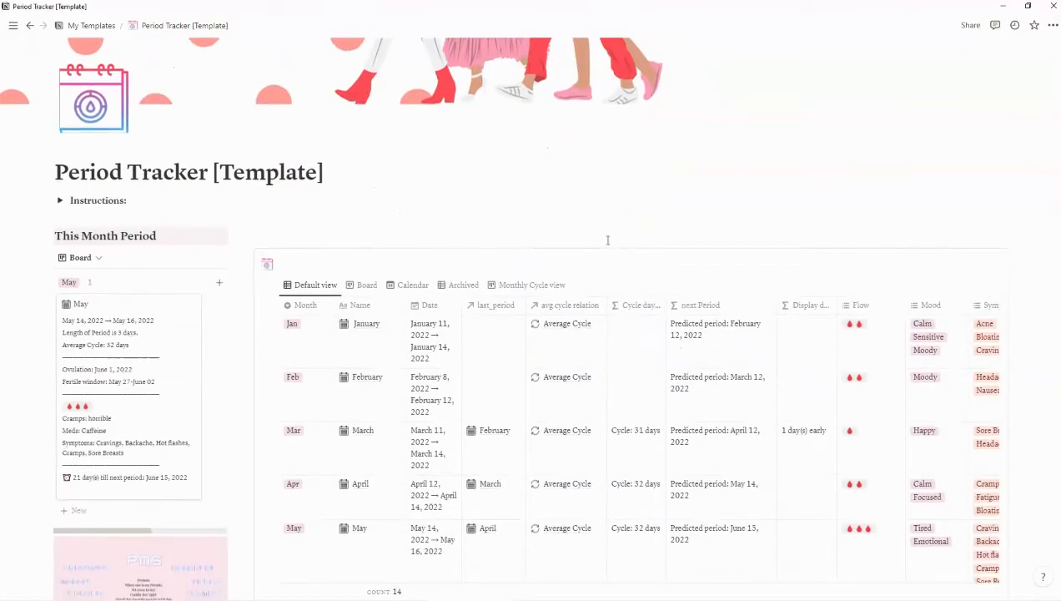
pyautogui.scroll(3)
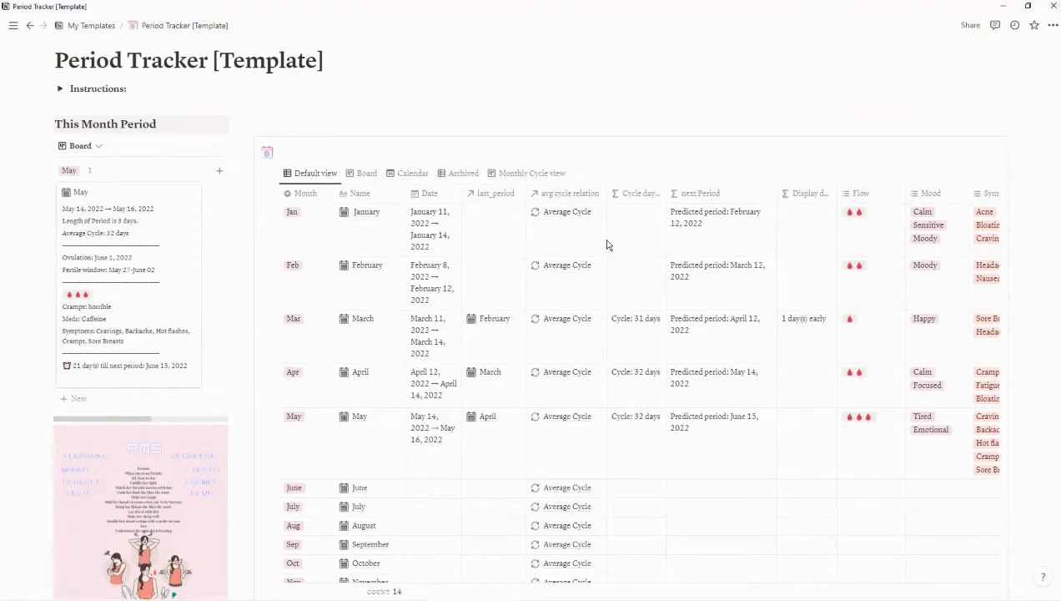
pyautogui.scroll(3)
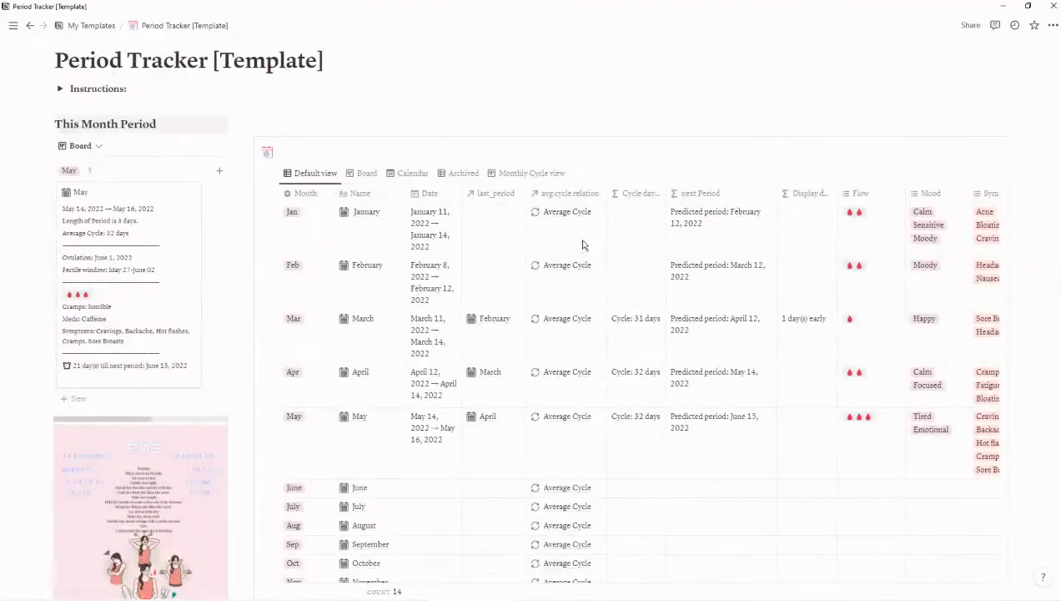
# Step: Set May's period date range to May 13 – May 15, 2022
pyautogui.click(429, 426)
pyautogui.write('May 25, 2022')
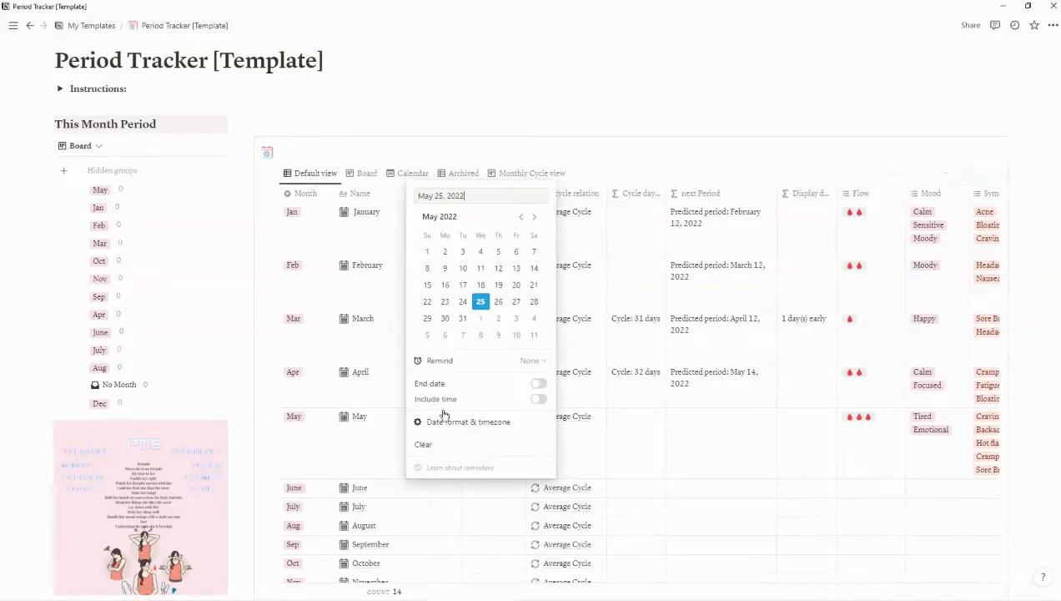
pyautogui.click(539, 383)
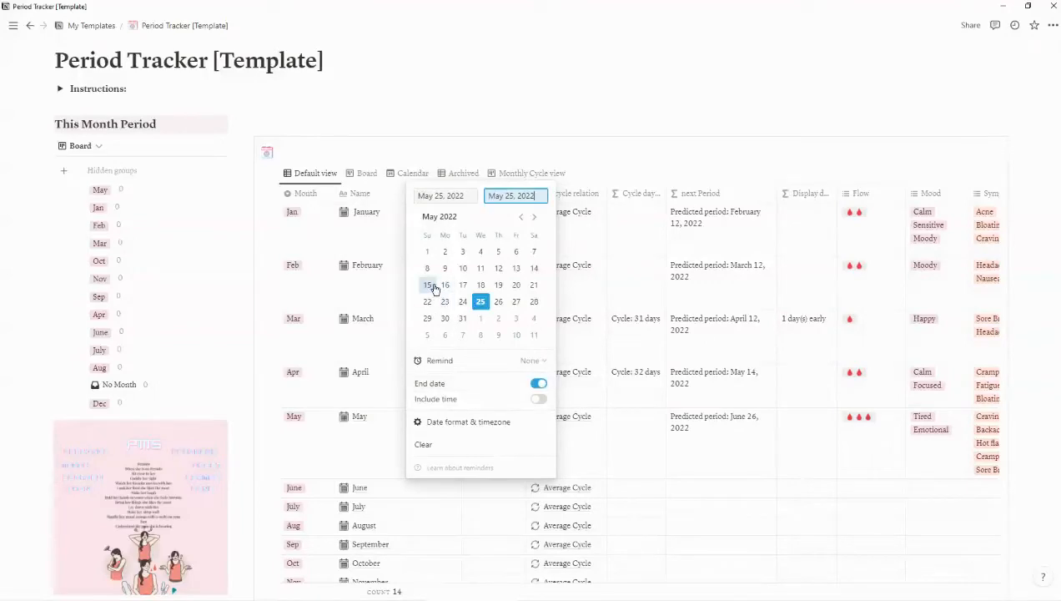
pyautogui.click(515, 268)
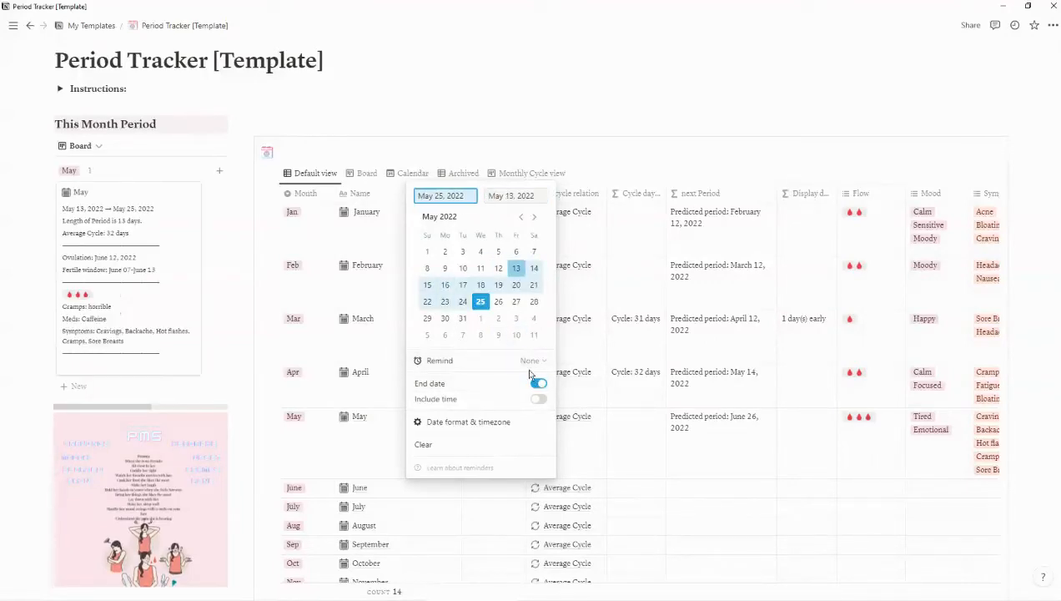
pyautogui.click(539, 383)
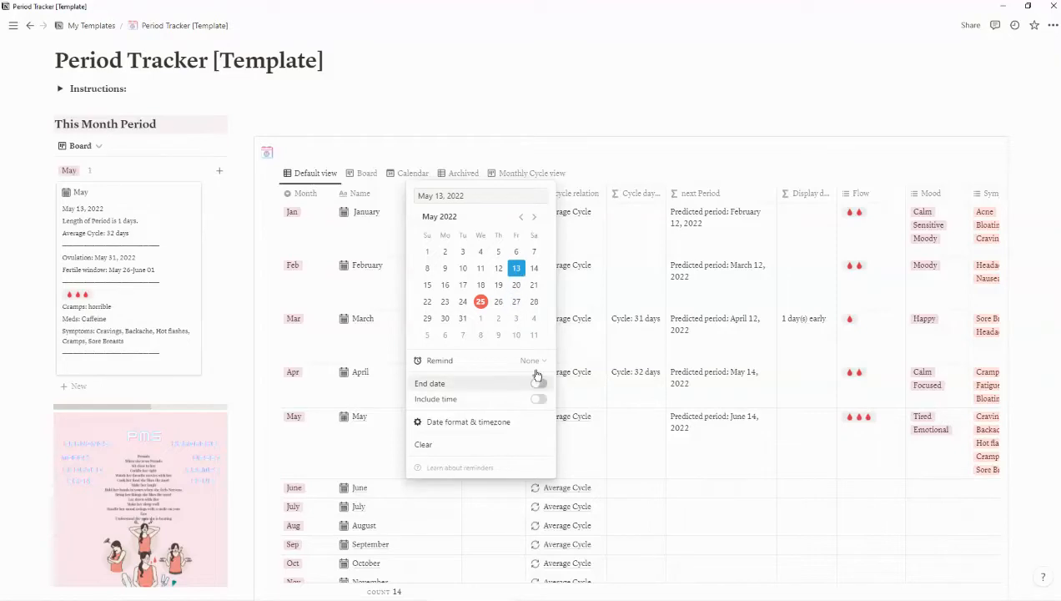
pyautogui.click(539, 383)
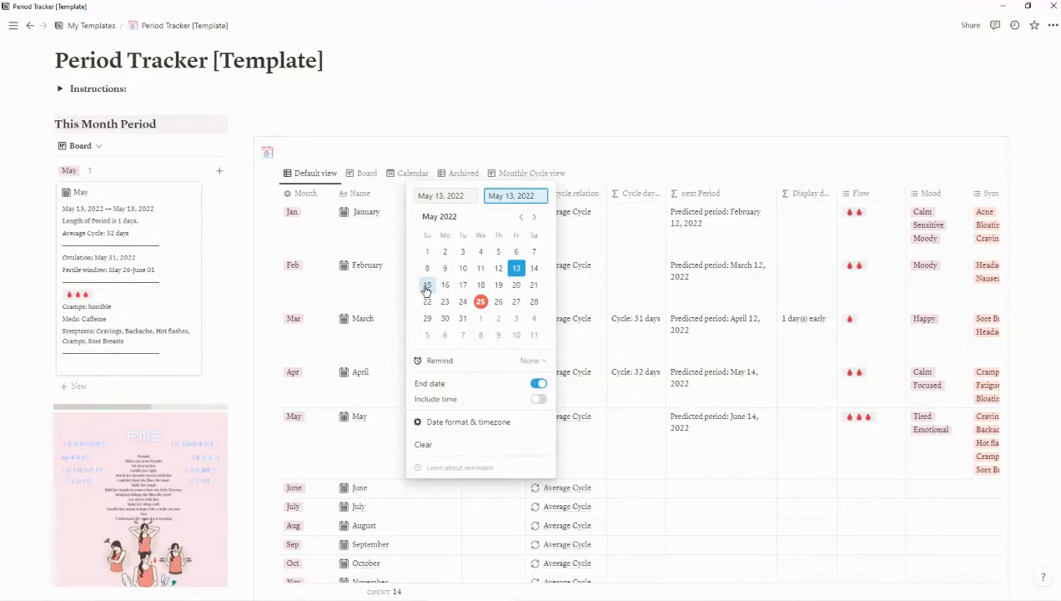
pyautogui.click(427, 285)
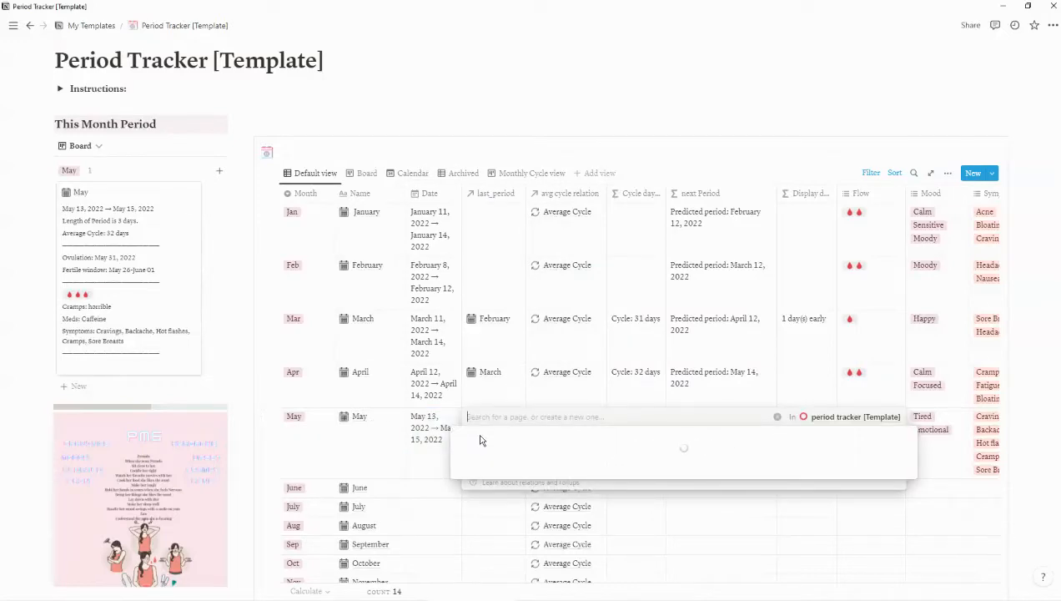
# Step: Link May's last_period relation to the April entry
pyautogui.write('April')
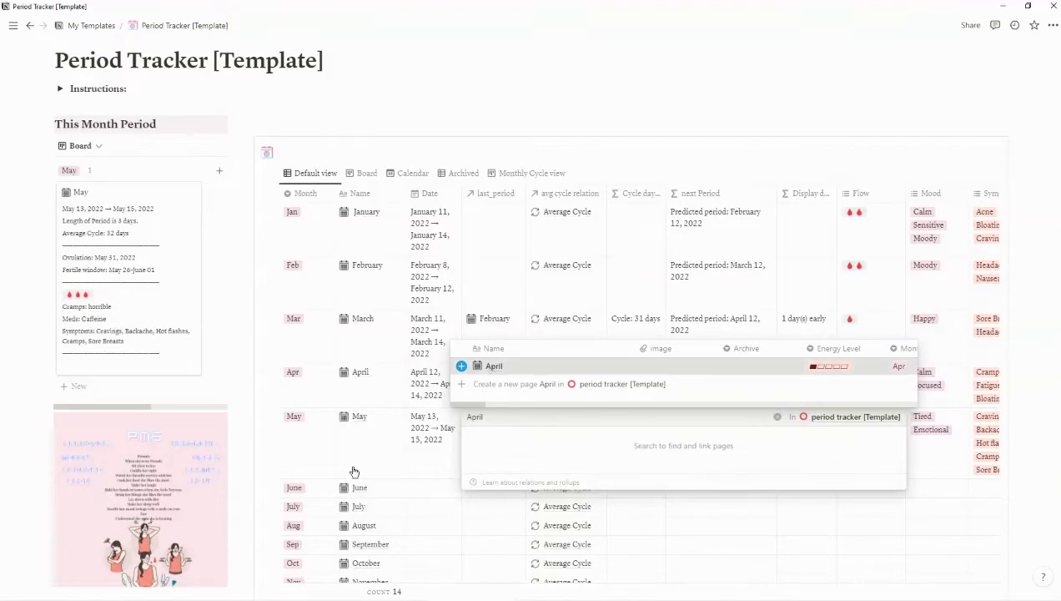
pyautogui.click(494, 366)
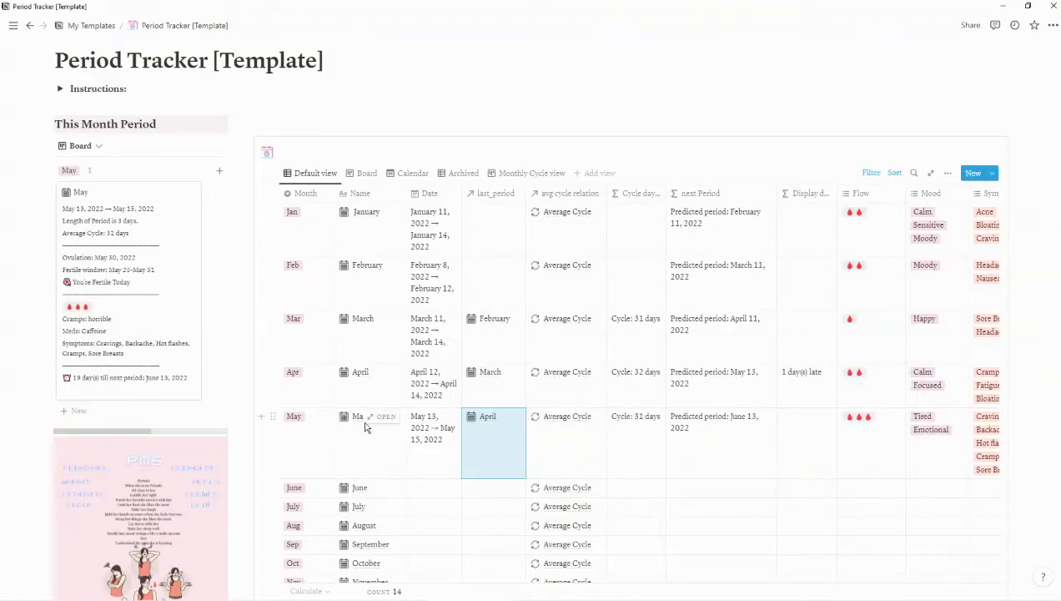
pyautogui.moveTo(369, 389)
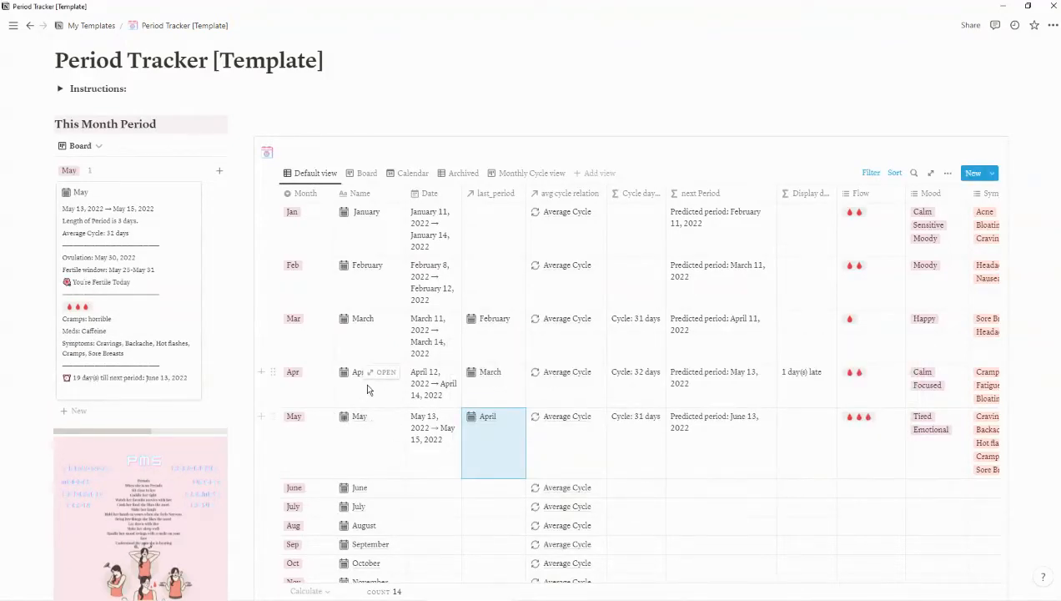
pyautogui.click(359, 415)
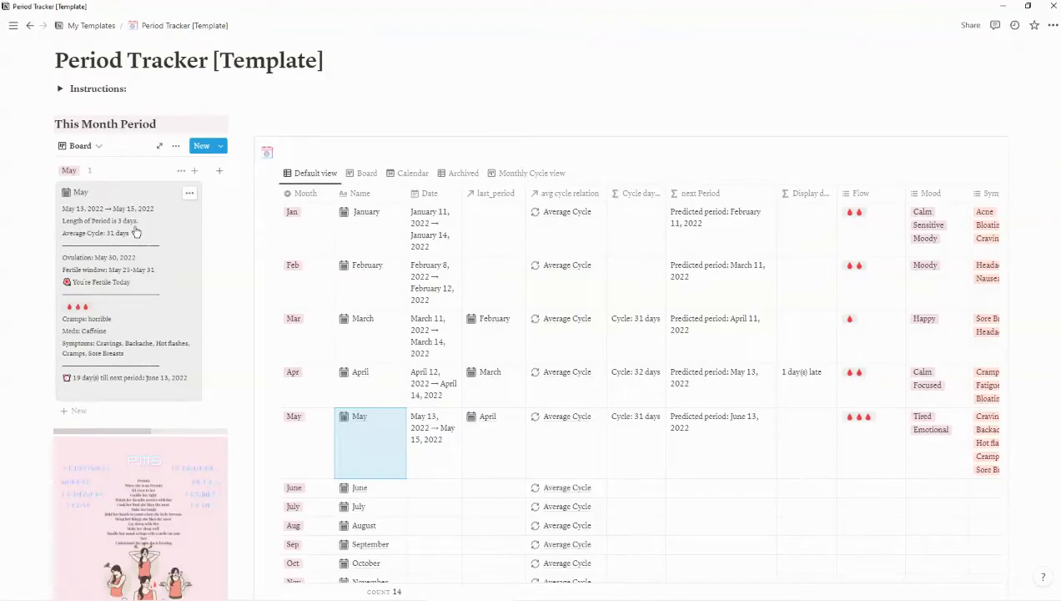
pyautogui.moveTo(129, 250)
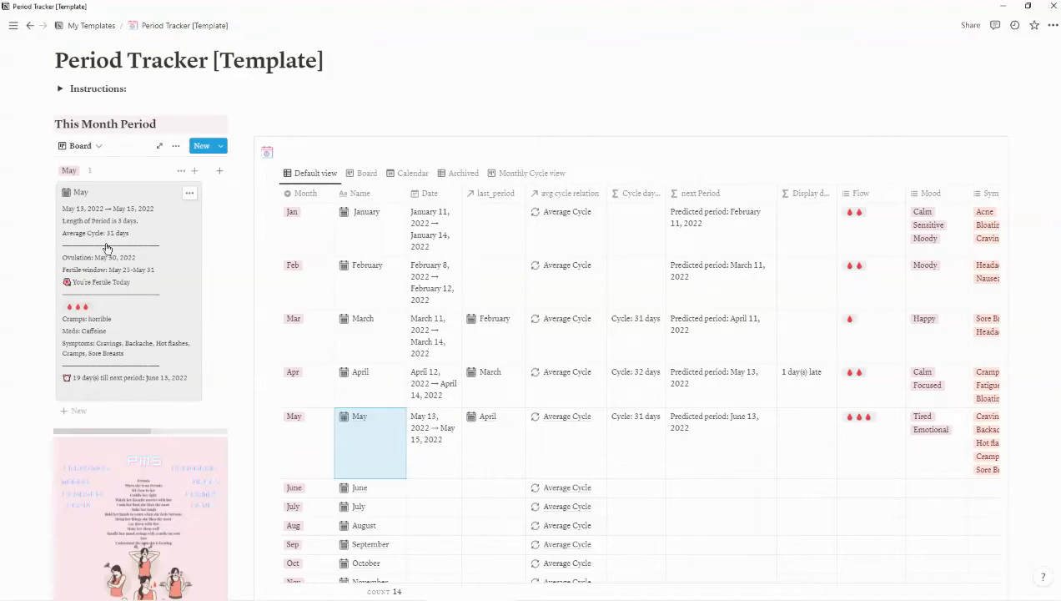
pyautogui.moveTo(197, 282)
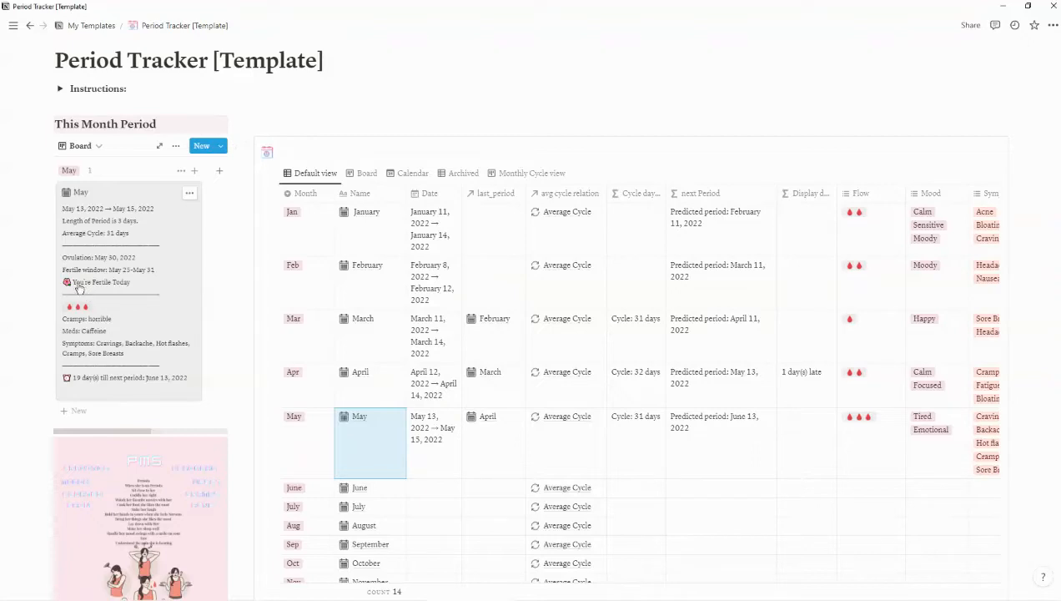
pyautogui.moveTo(124, 290)
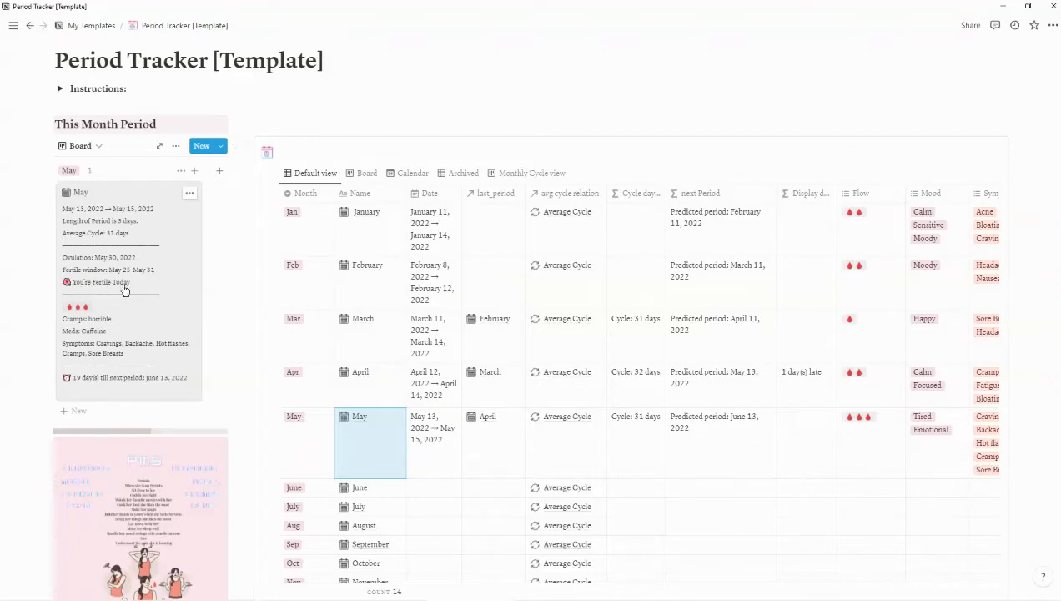
pyautogui.moveTo(108, 290)
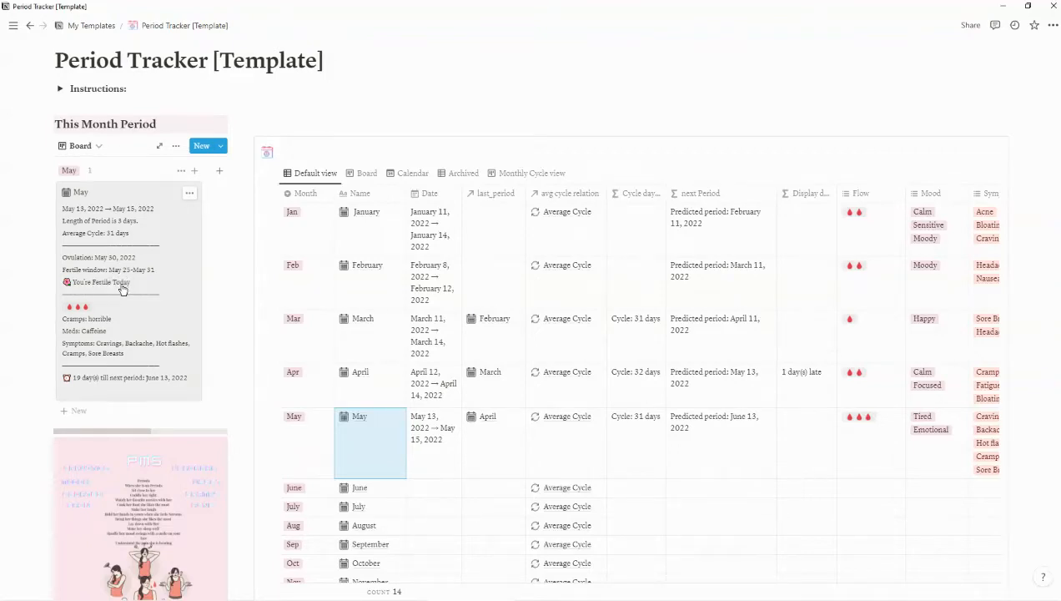
pyautogui.moveTo(88, 319)
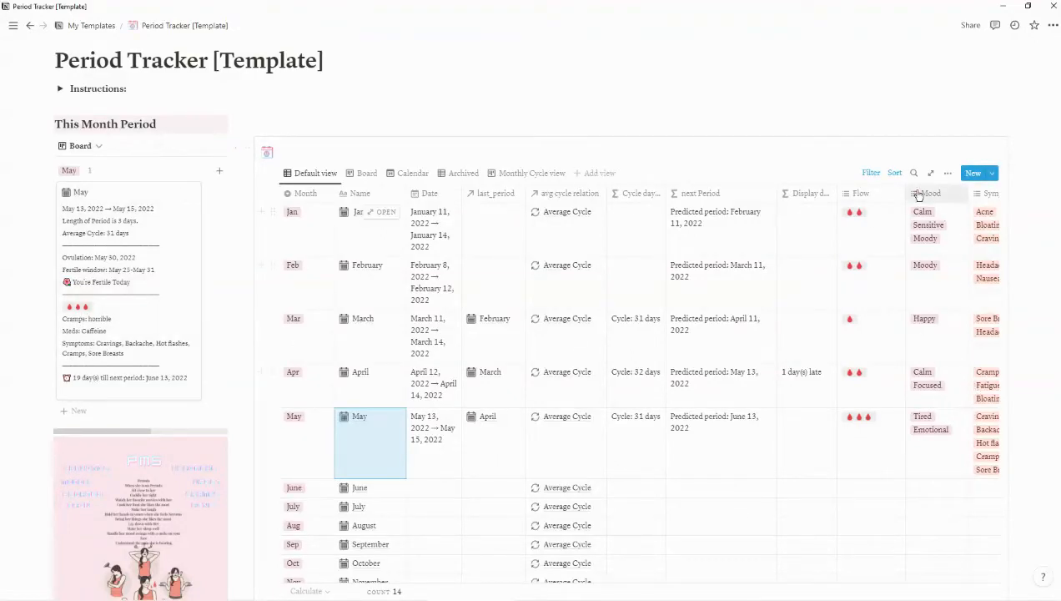
pyautogui.click(870, 211)
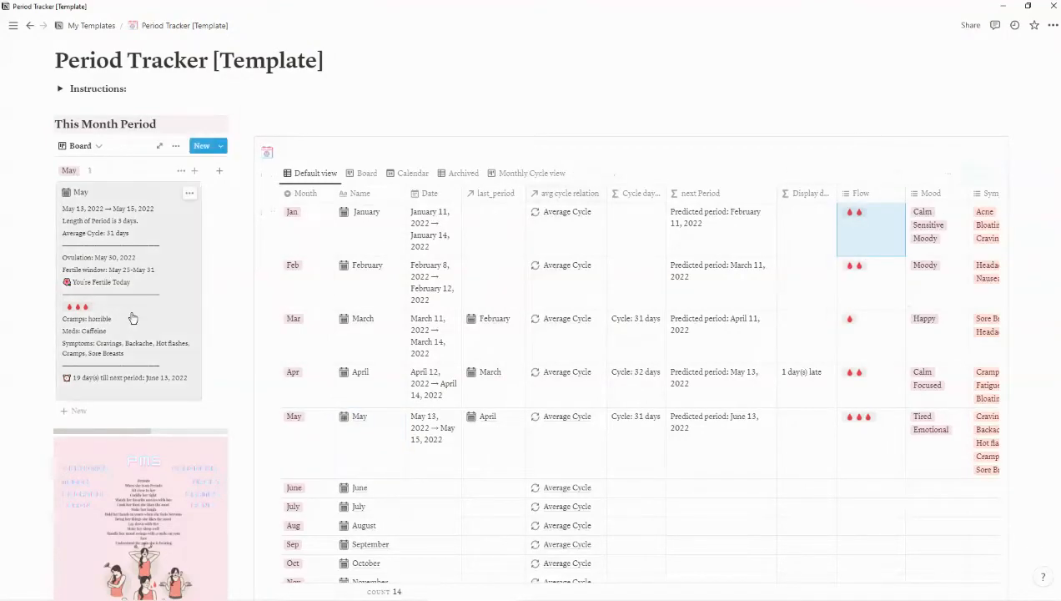
pyautogui.moveTo(145, 339)
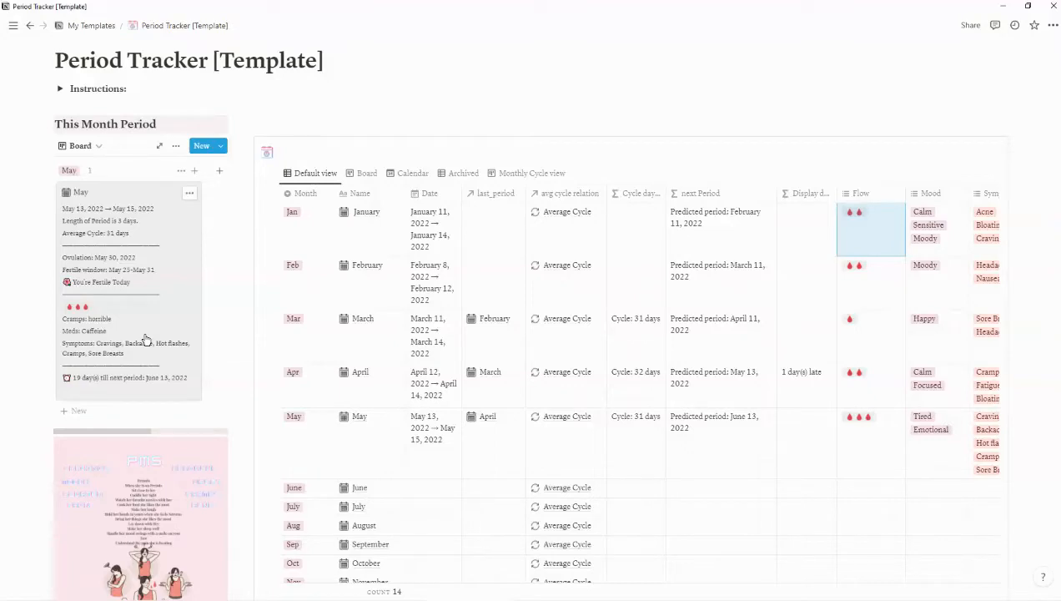
pyautogui.moveTo(94, 388)
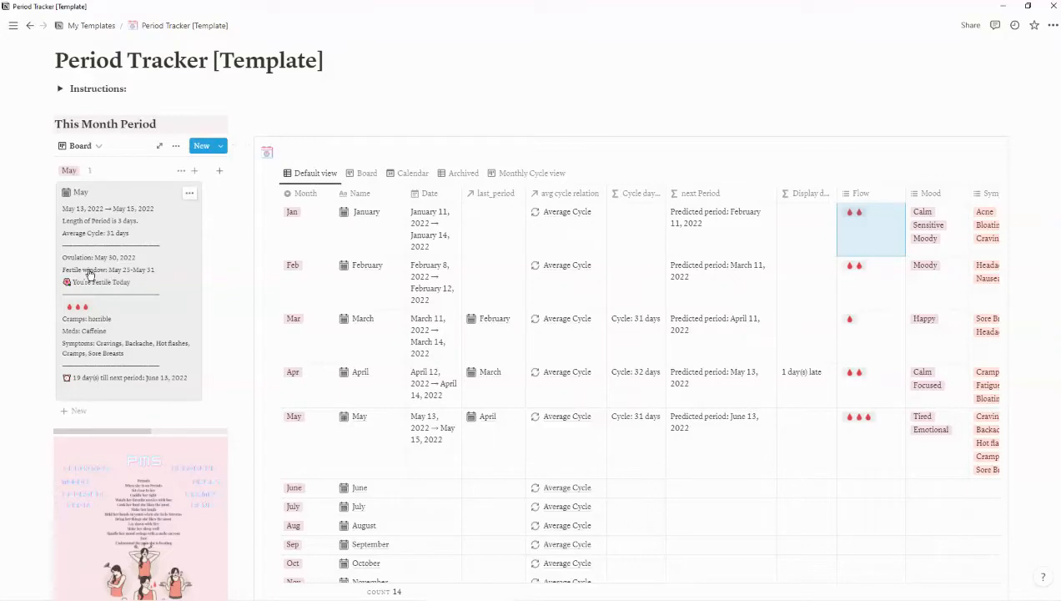
pyautogui.moveTo(142, 380)
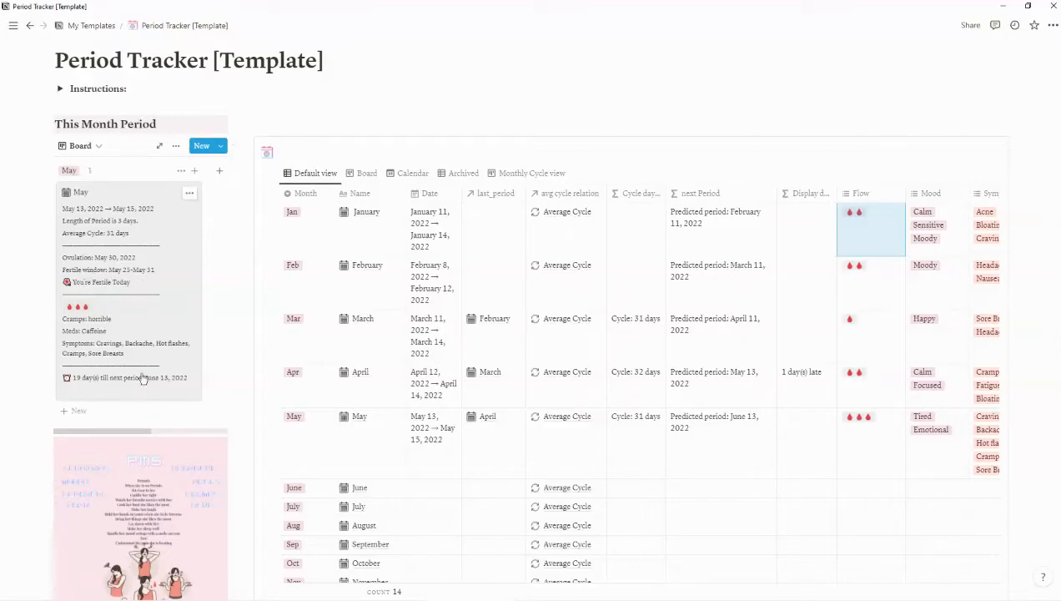
pyautogui.moveTo(129, 391)
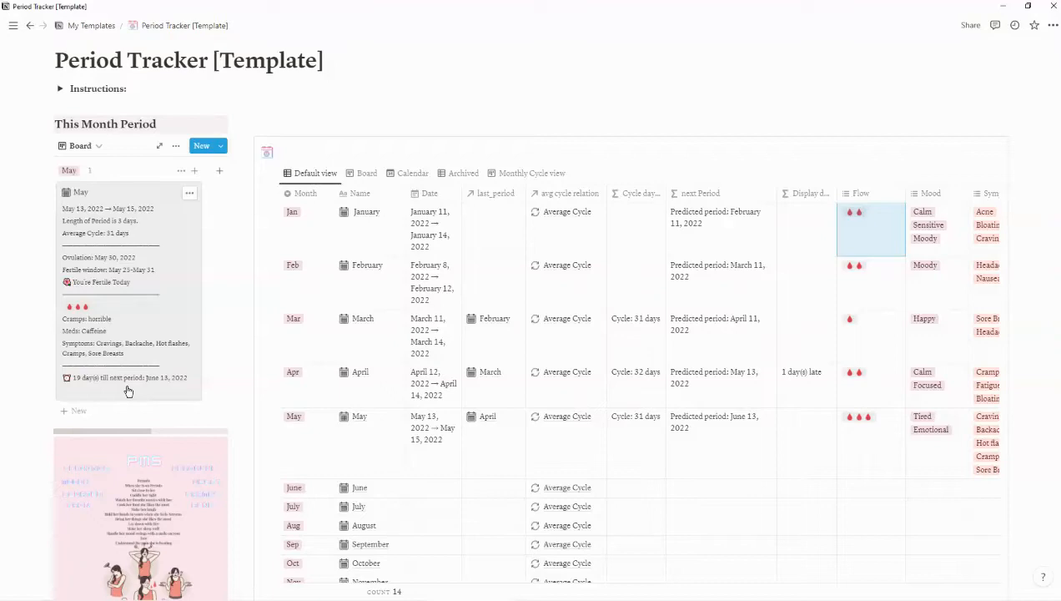
pyautogui.moveTo(99, 393)
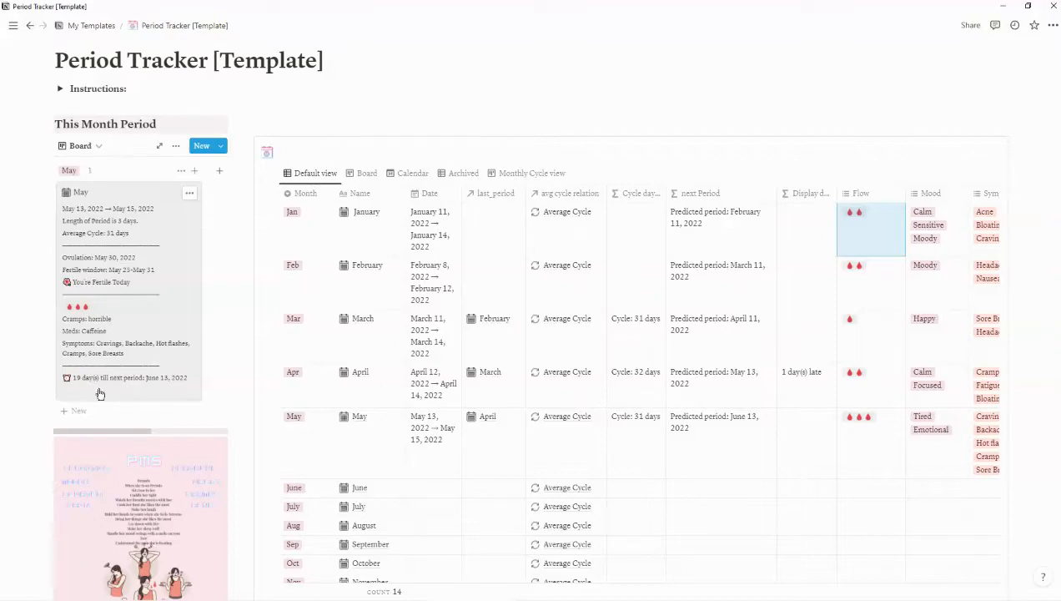
pyautogui.moveTo(142, 393)
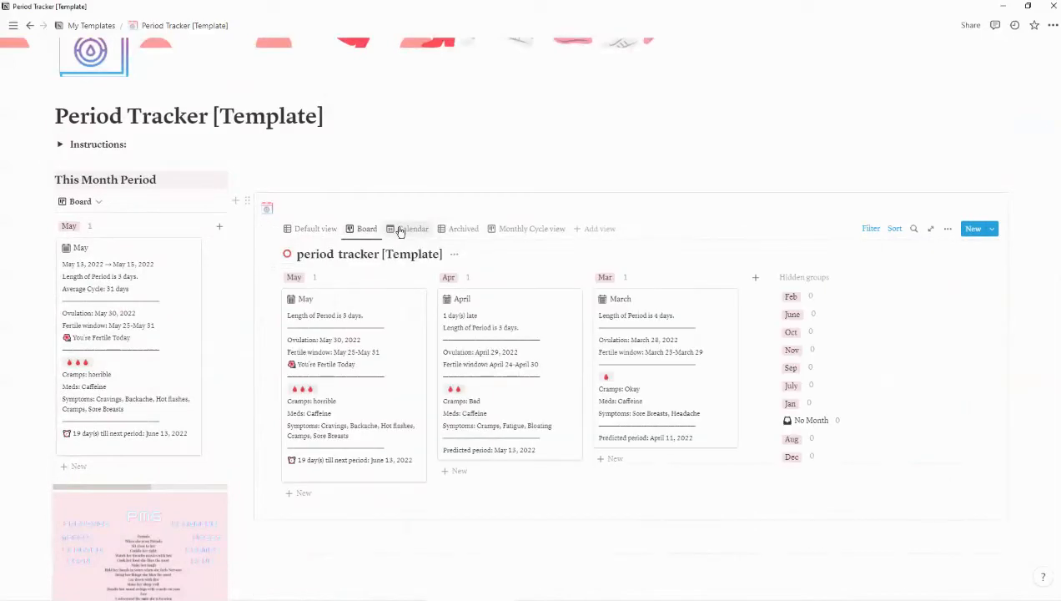
# Step: Preview the Calendar and Monthly Cycle views, then return to the Default table view
pyautogui.click(412, 228)
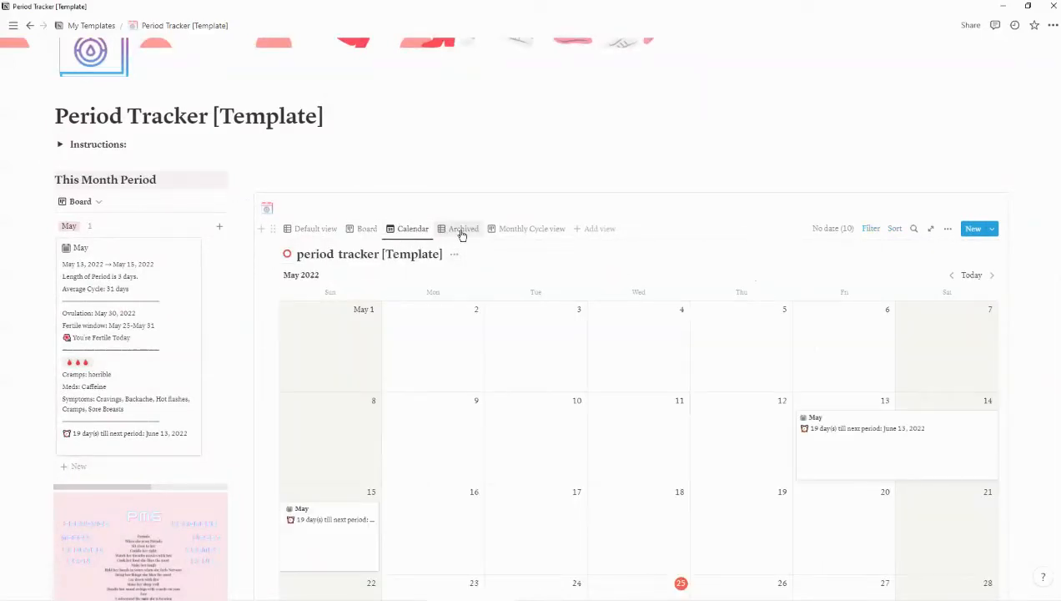
pyautogui.click(531, 228)
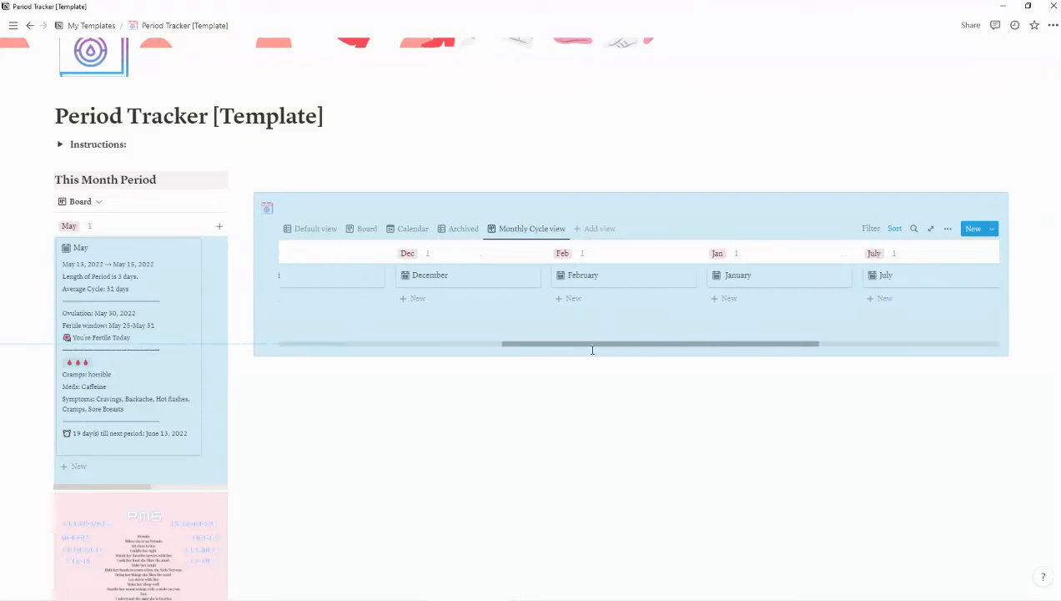
pyautogui.hscroll(-3)
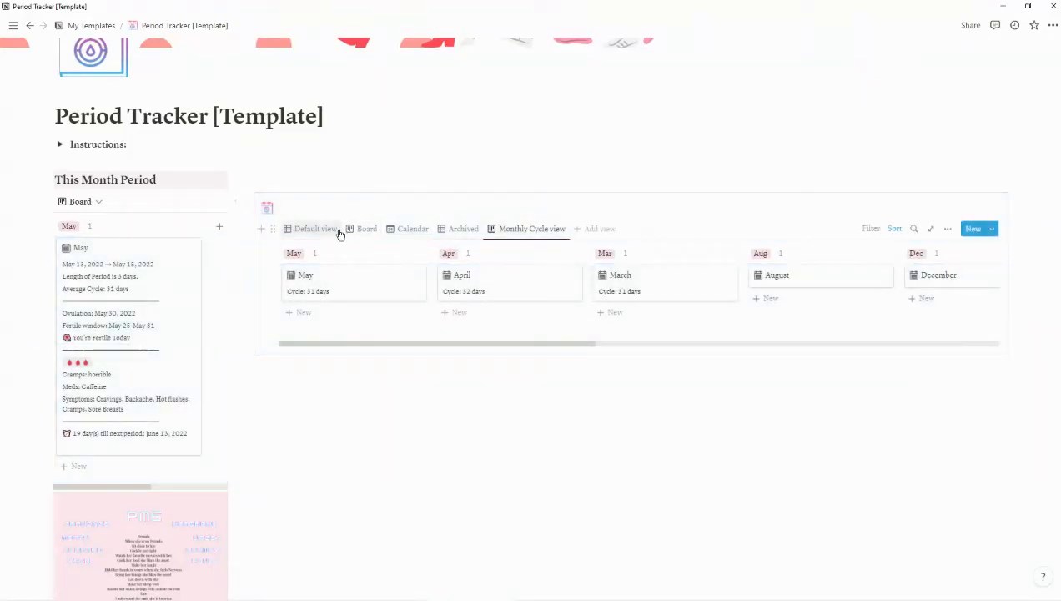
pyautogui.click(315, 228)
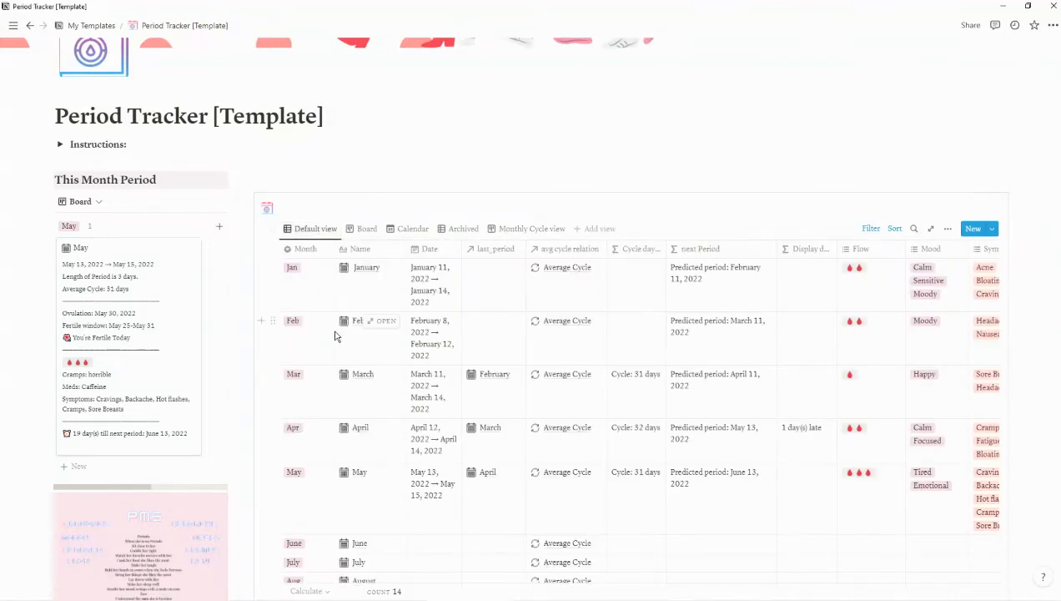
# Step: Duplicate the April entry and rename the copy to April 2nd
pyautogui.scroll(-3)
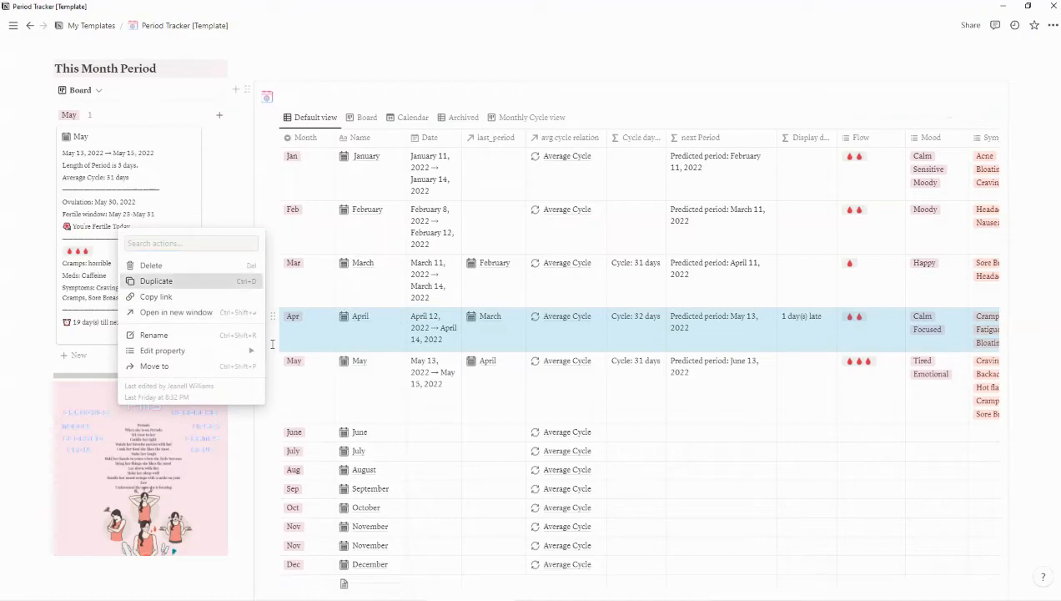
pyautogui.click(156, 280)
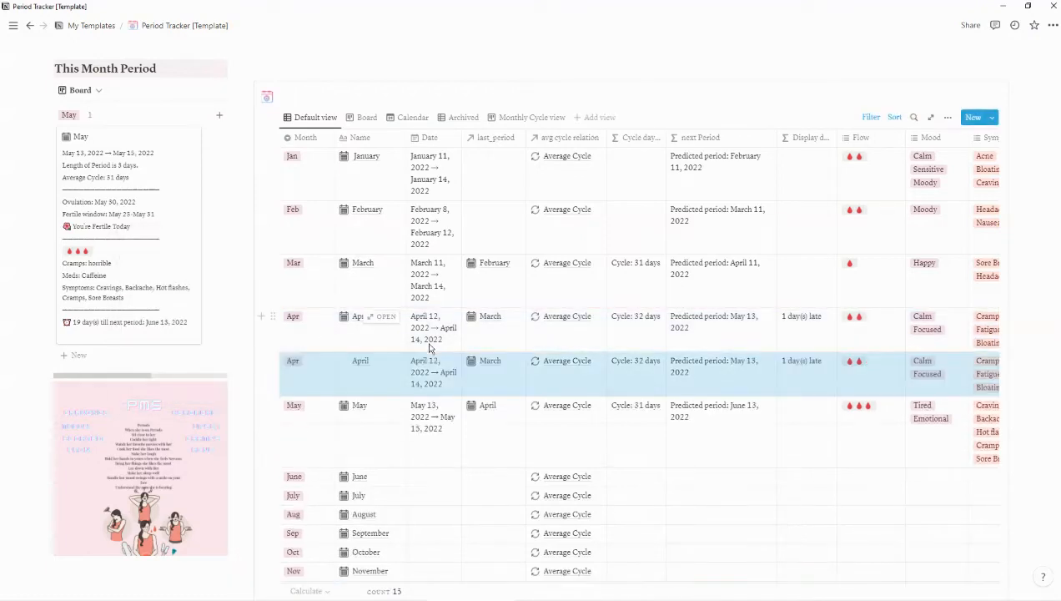
pyautogui.moveTo(370, 386)
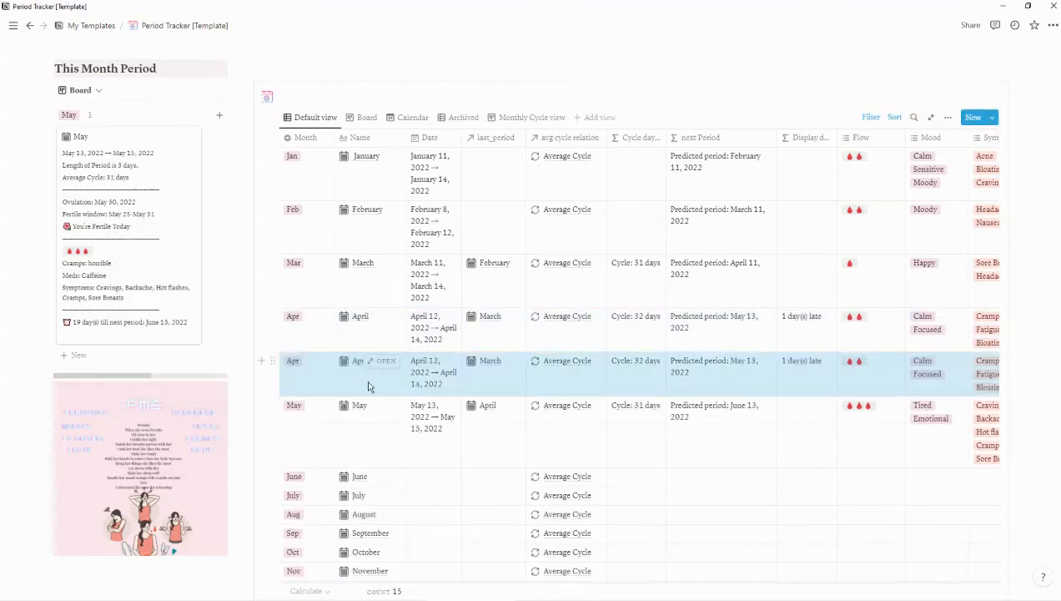
pyautogui.click(359, 360)
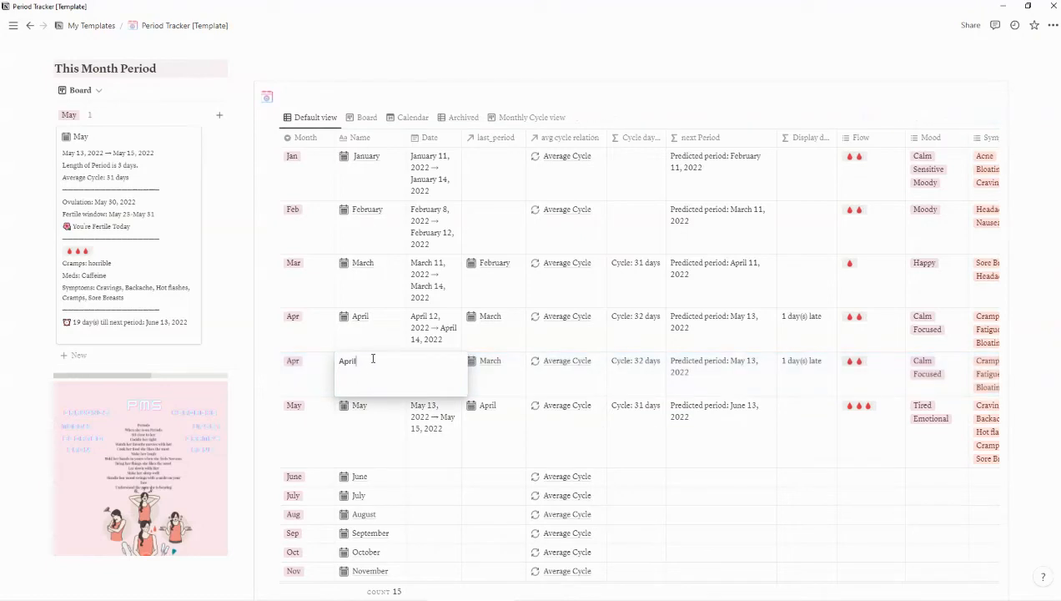
pyautogui.write('2nd')
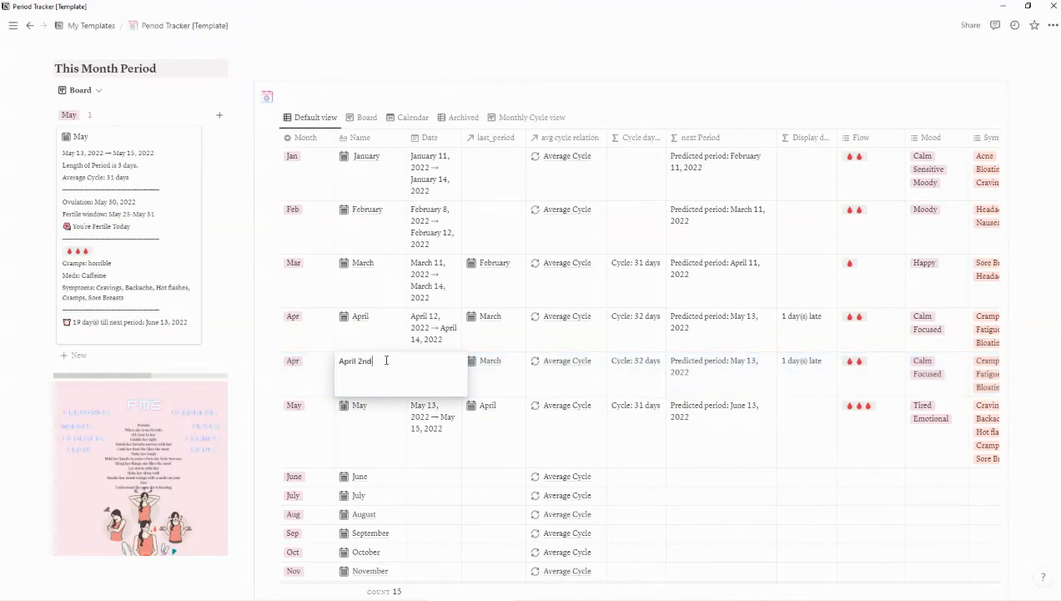
pyautogui.press('Escape')
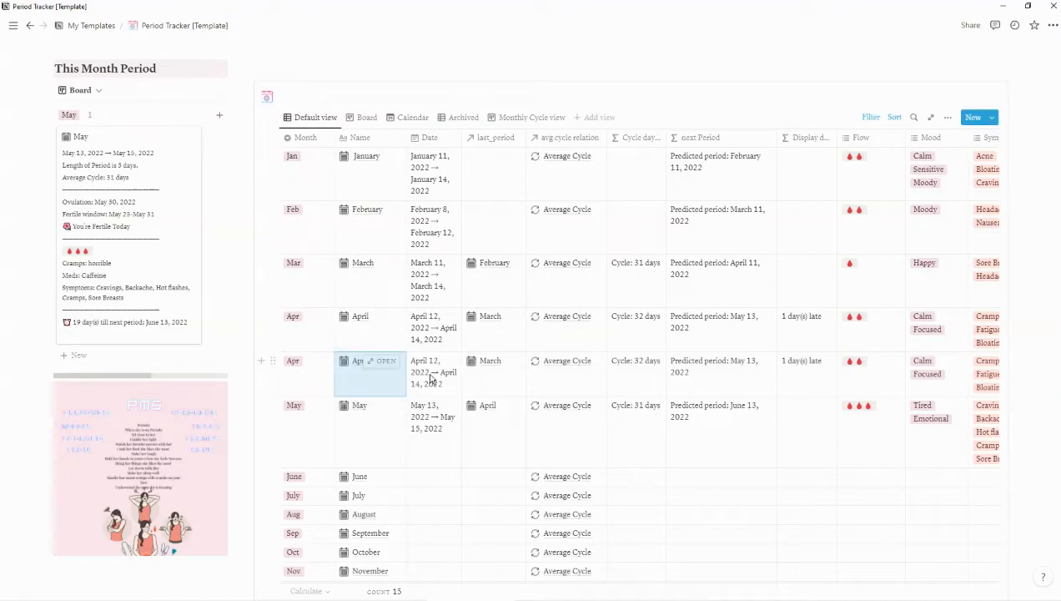
pyautogui.moveTo(480, 358)
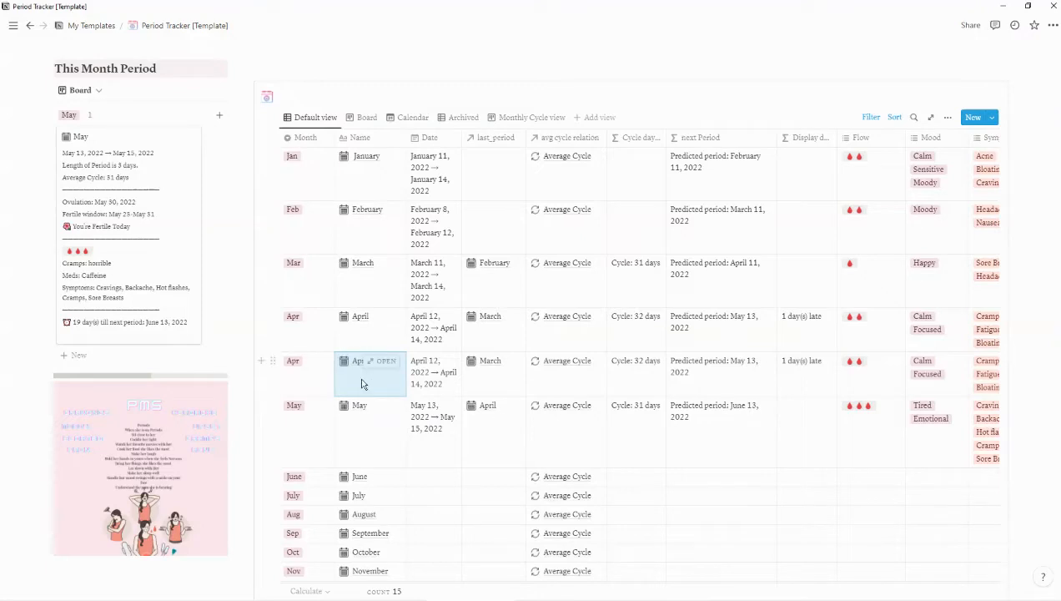
pyautogui.moveTo(370, 374)
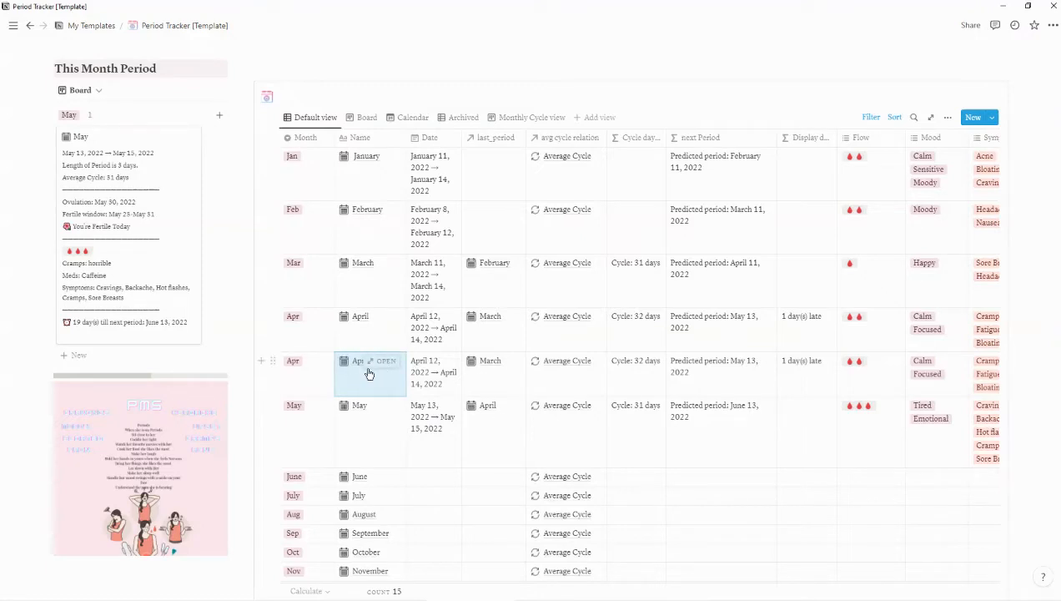
# Step: Delete the April 2nd duplicate, leaving January's name unchanged after a brief edit
pyautogui.rightClick(369, 374)
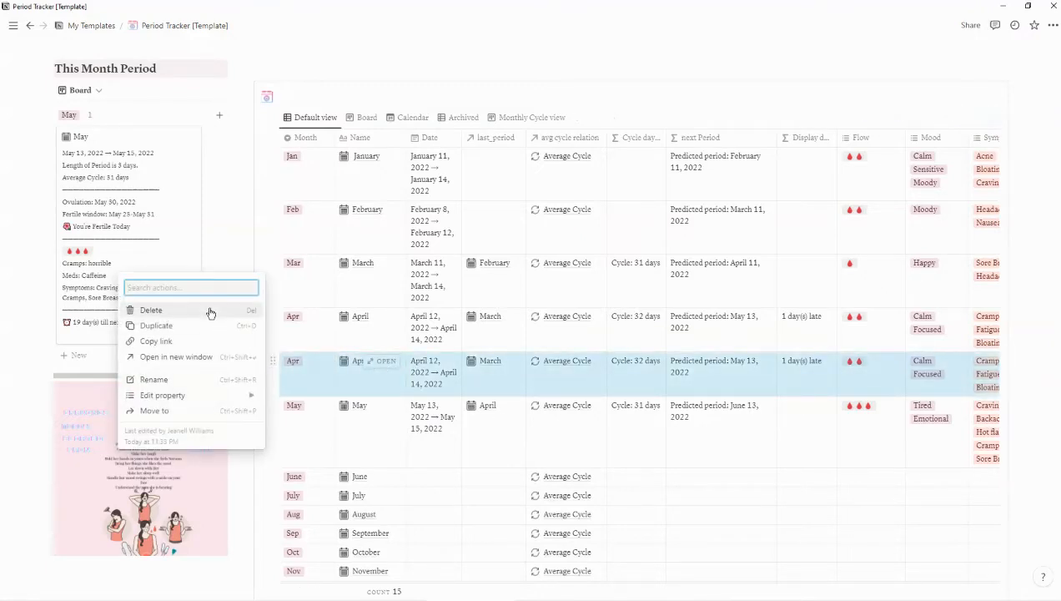
pyautogui.click(151, 309)
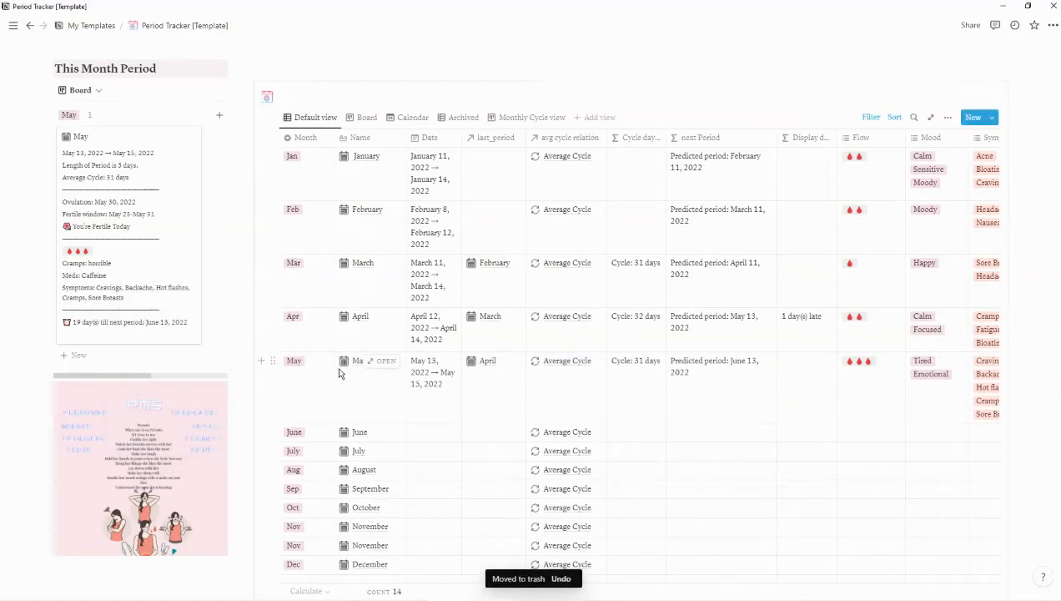
pyautogui.moveTo(395, 408)
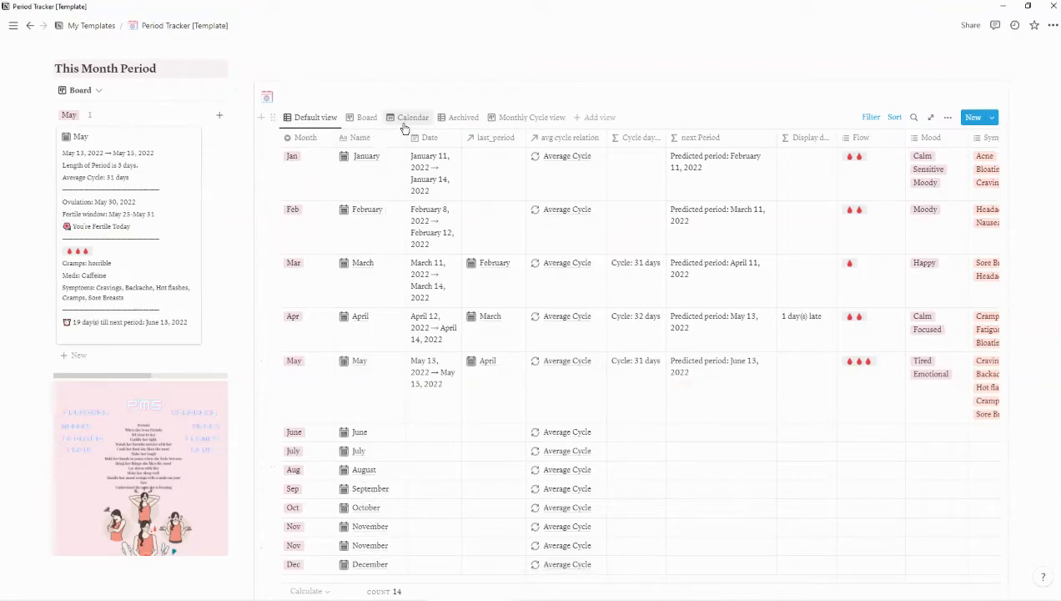
pyautogui.moveTo(356, 164)
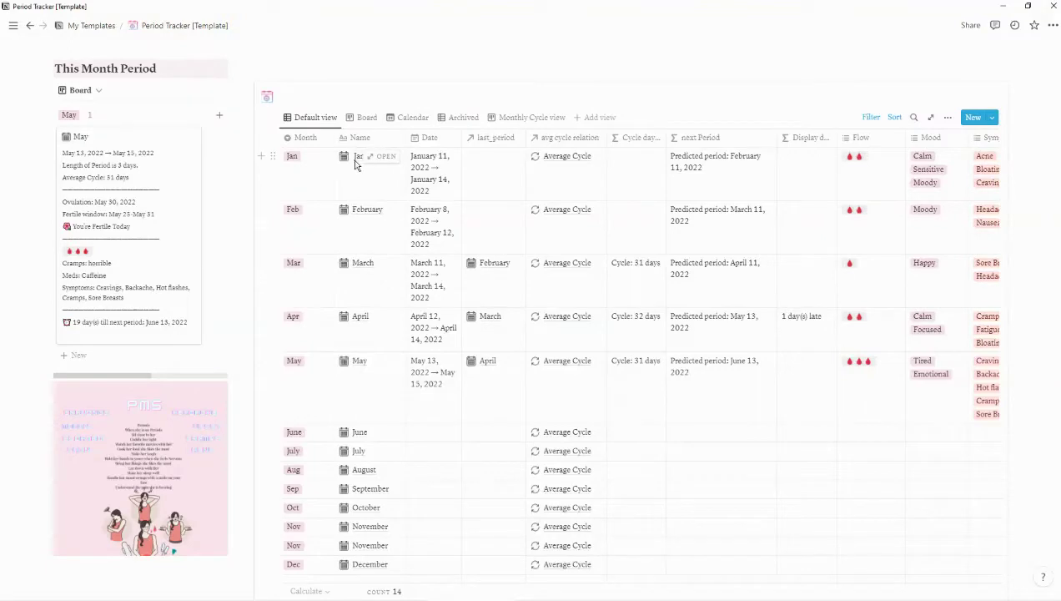
pyautogui.moveTo(399, 409)
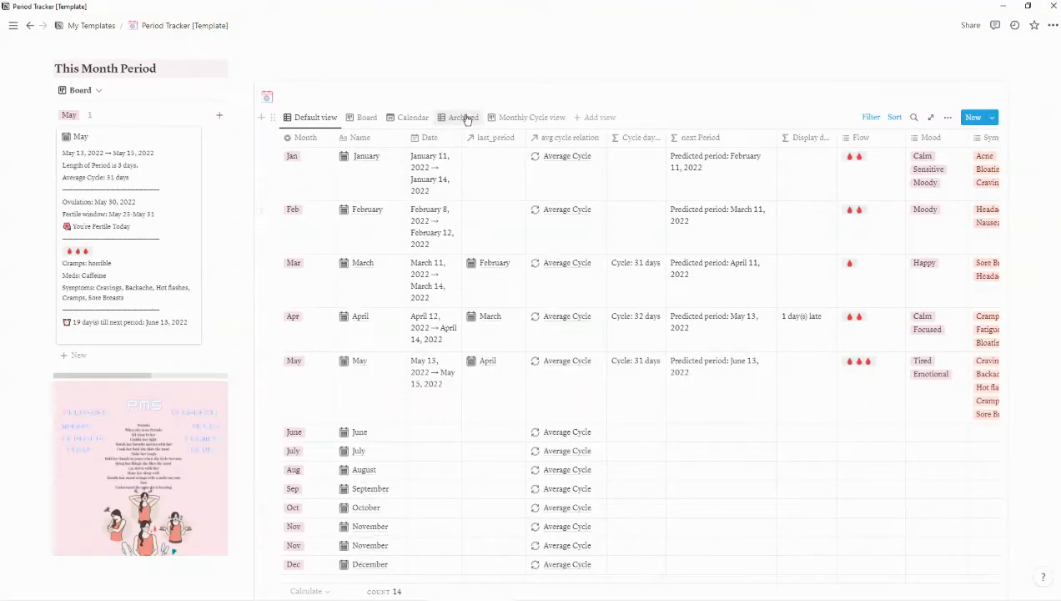
pyautogui.click(367, 156)
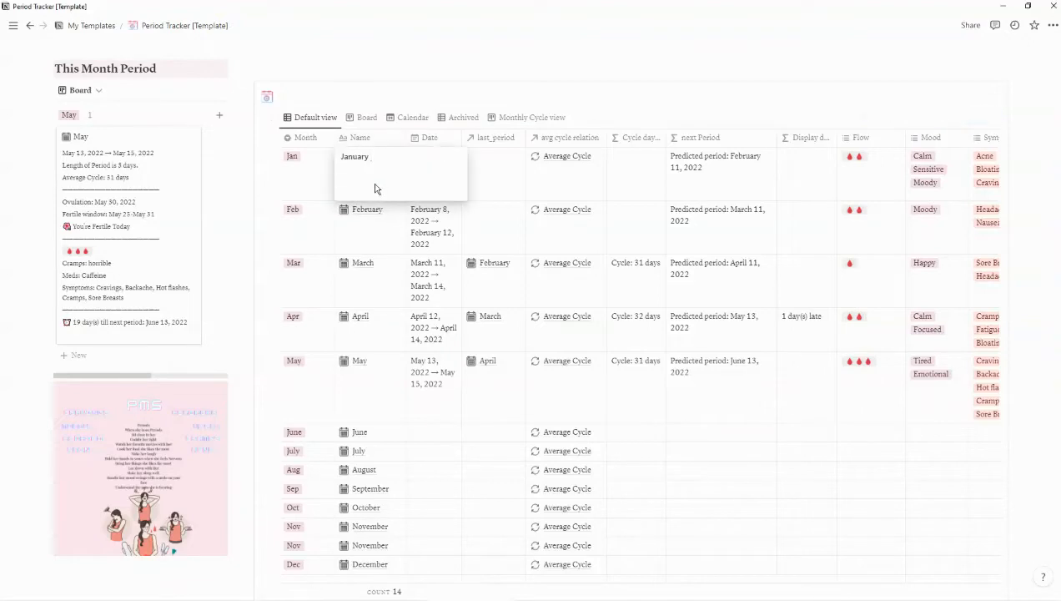
pyautogui.click(354, 156)
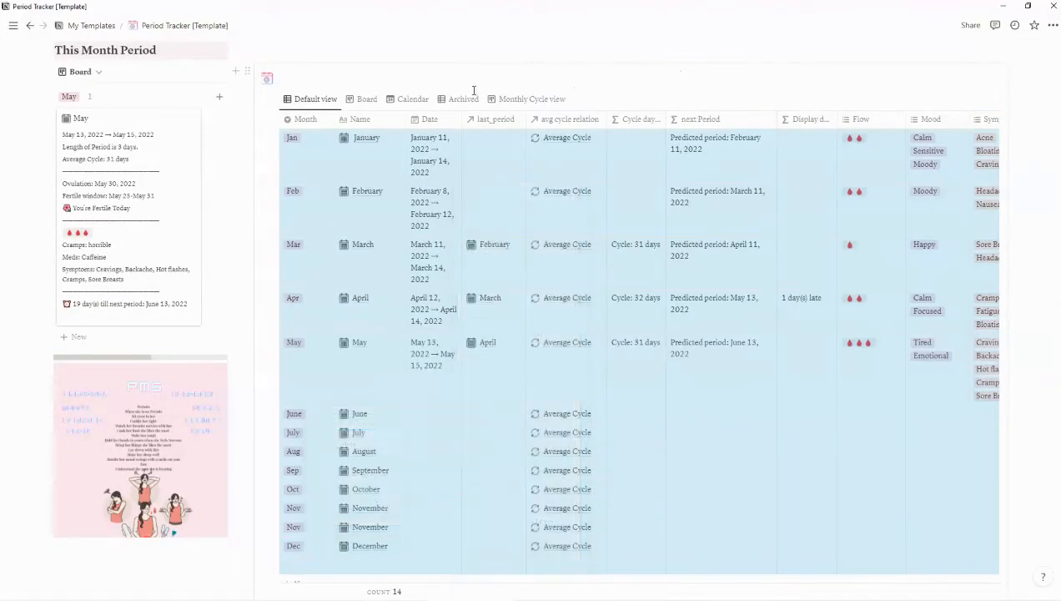
pyautogui.click(463, 99)
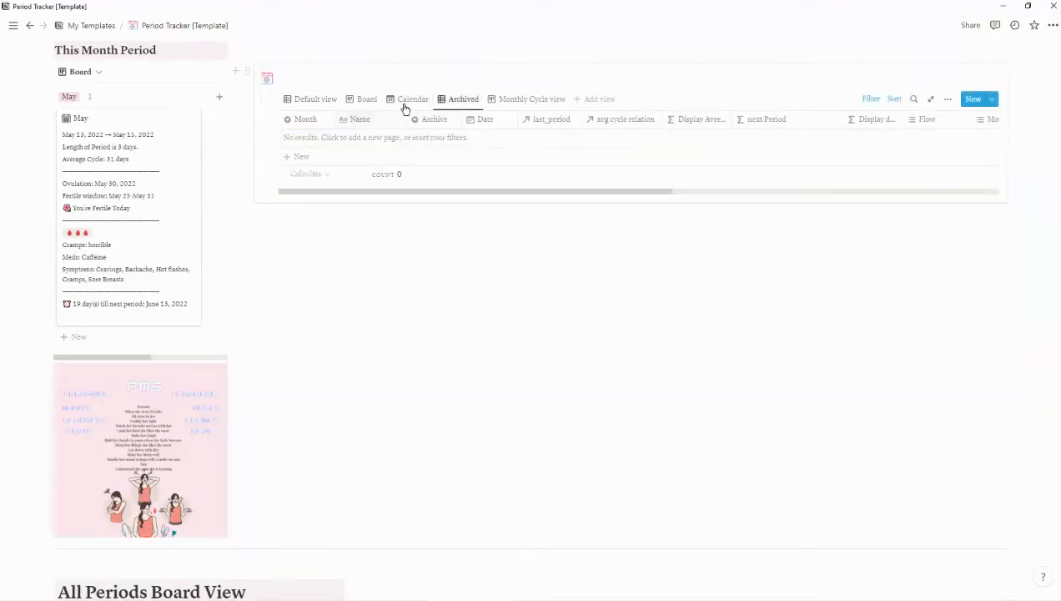
pyautogui.moveTo(415, 146)
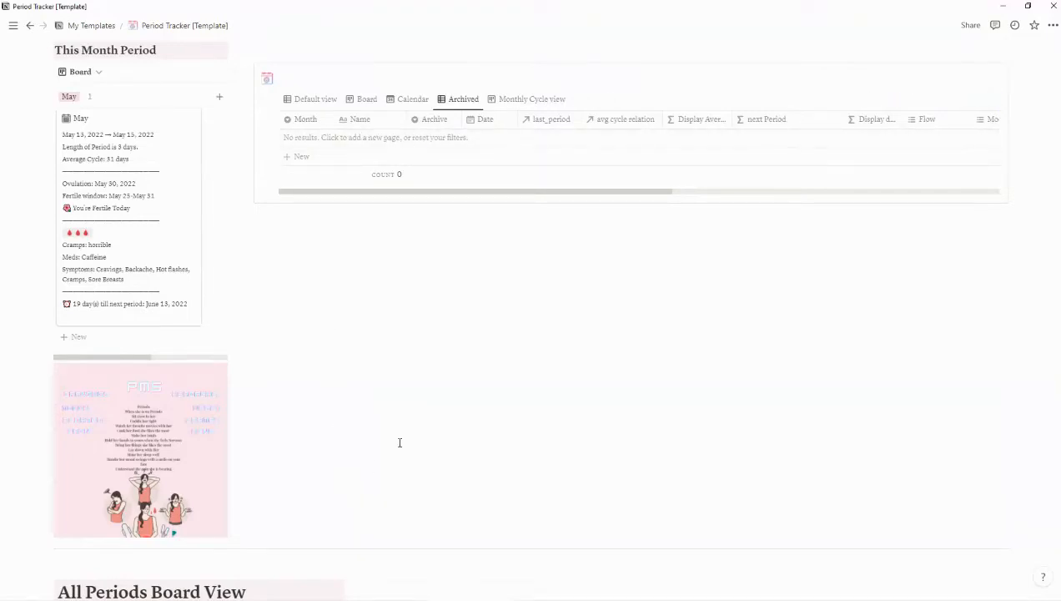
pyautogui.moveTo(369, 240)
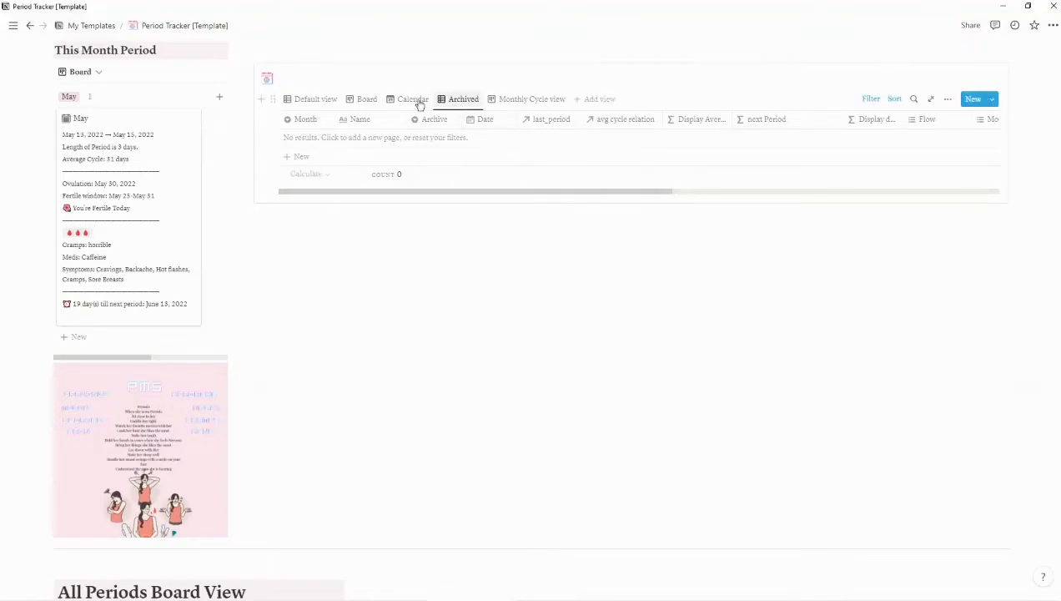
pyautogui.moveTo(362, 99)
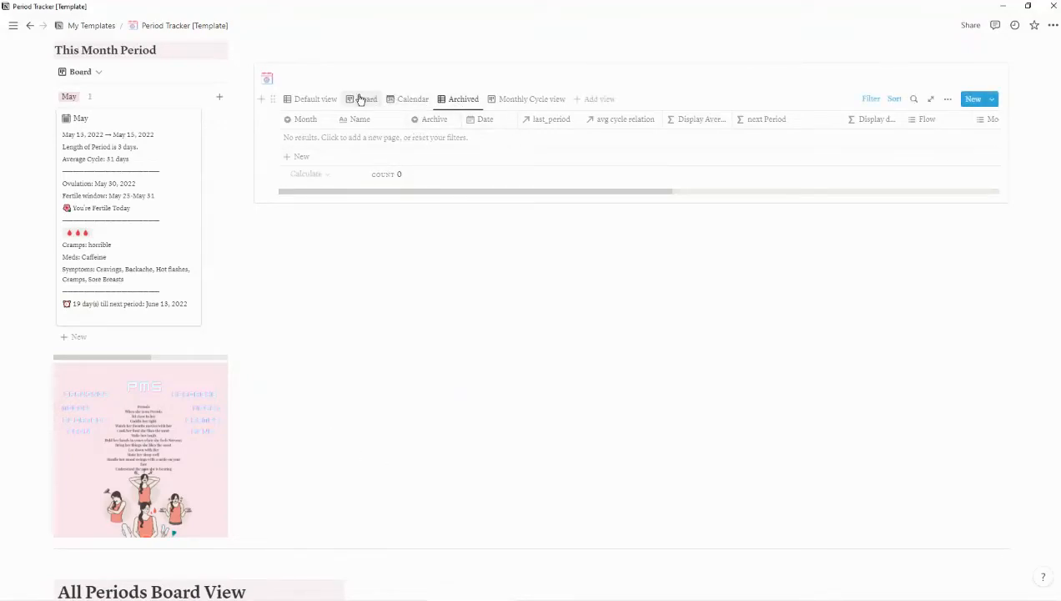
pyautogui.moveTo(365, 99)
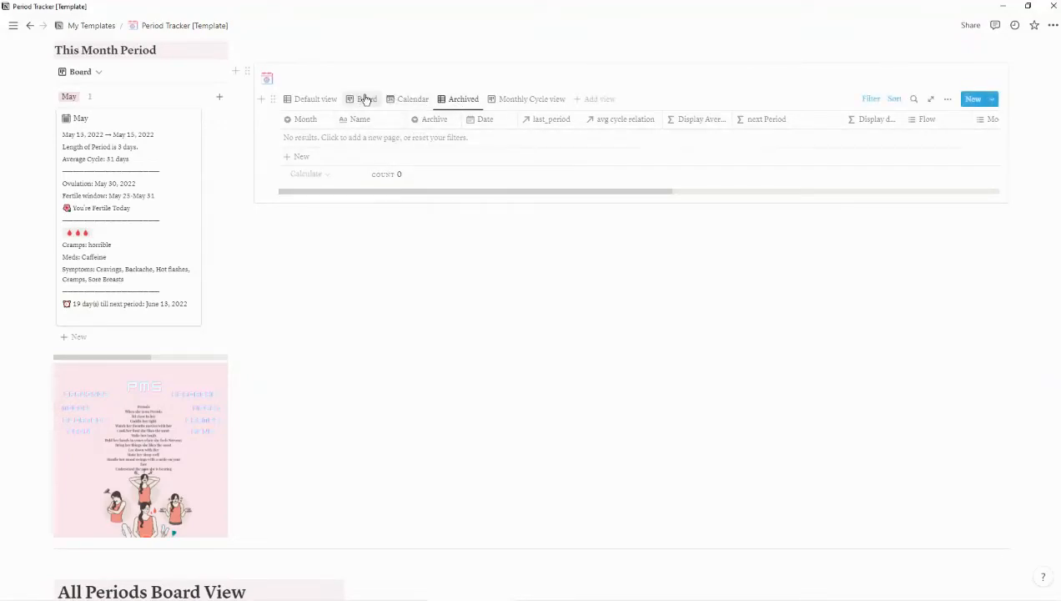
pyautogui.click(315, 99)
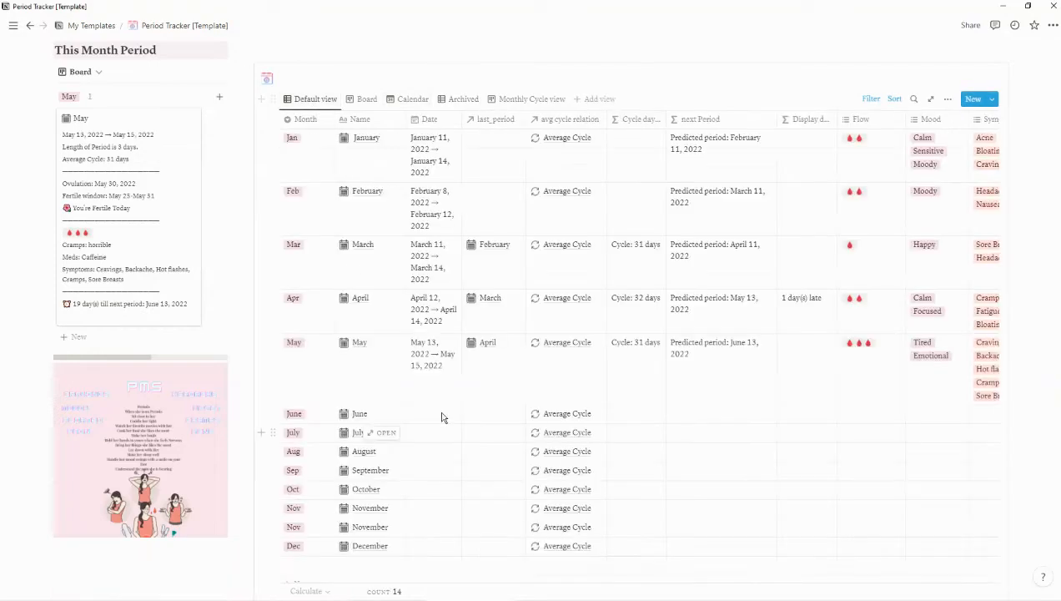
pyautogui.moveTo(479, 403)
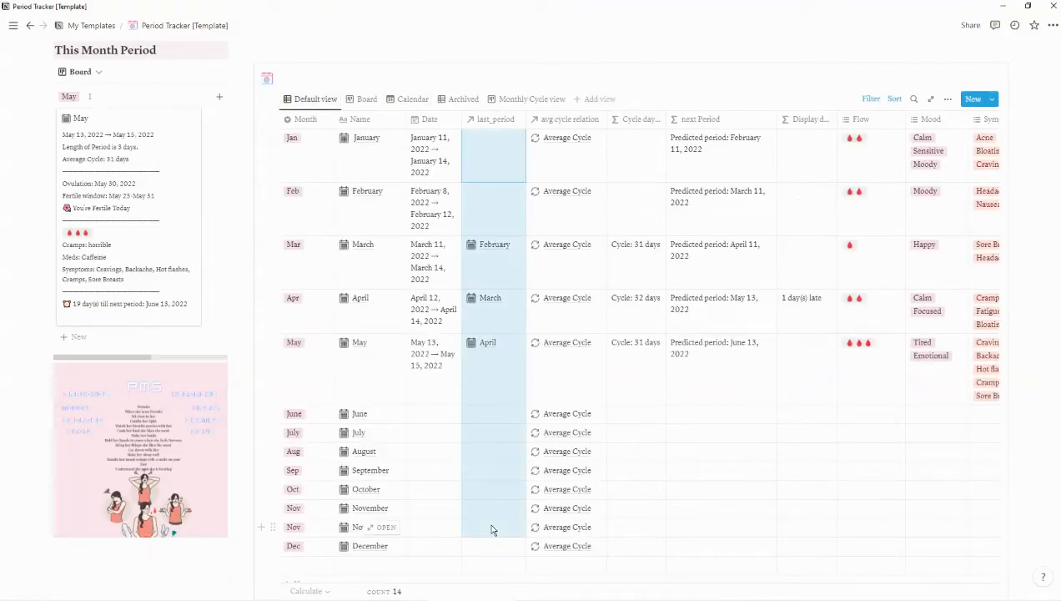
pyautogui.rightClick(370, 527)
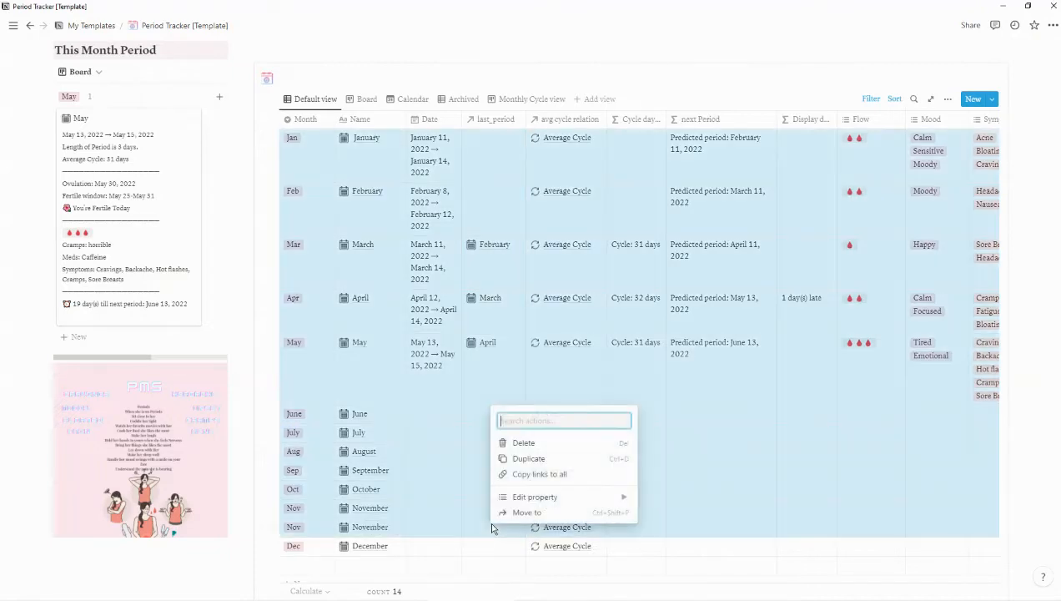
pyautogui.click(535, 497)
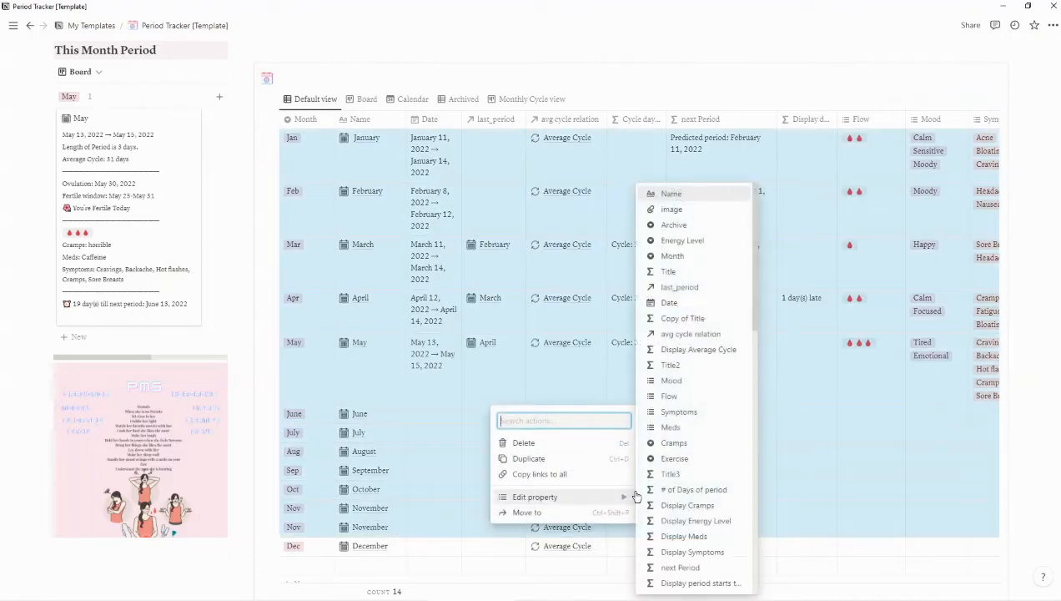
pyautogui.moveTo(672, 380)
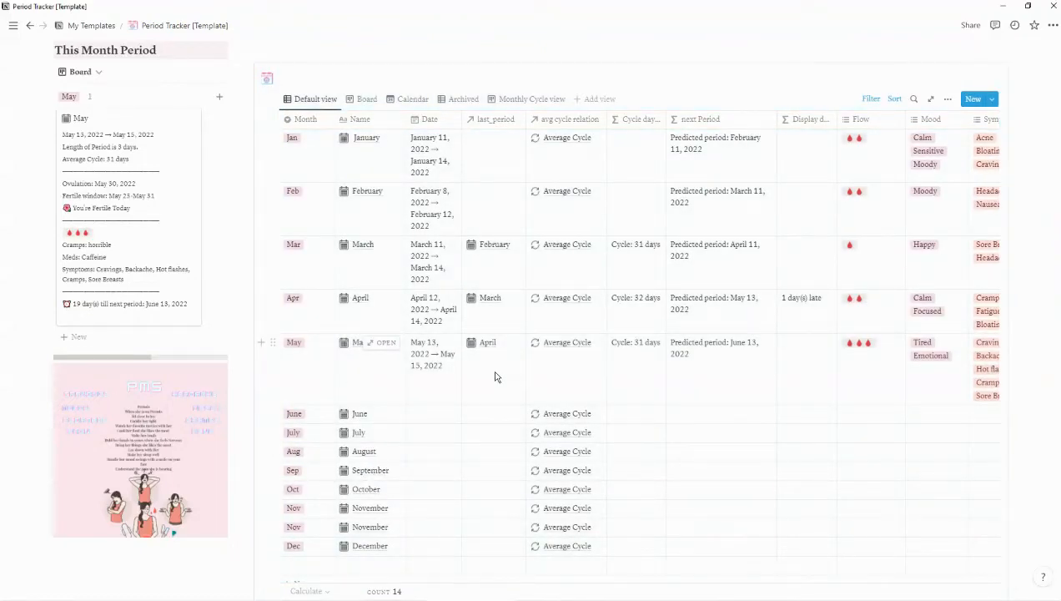
pyautogui.scroll(3)
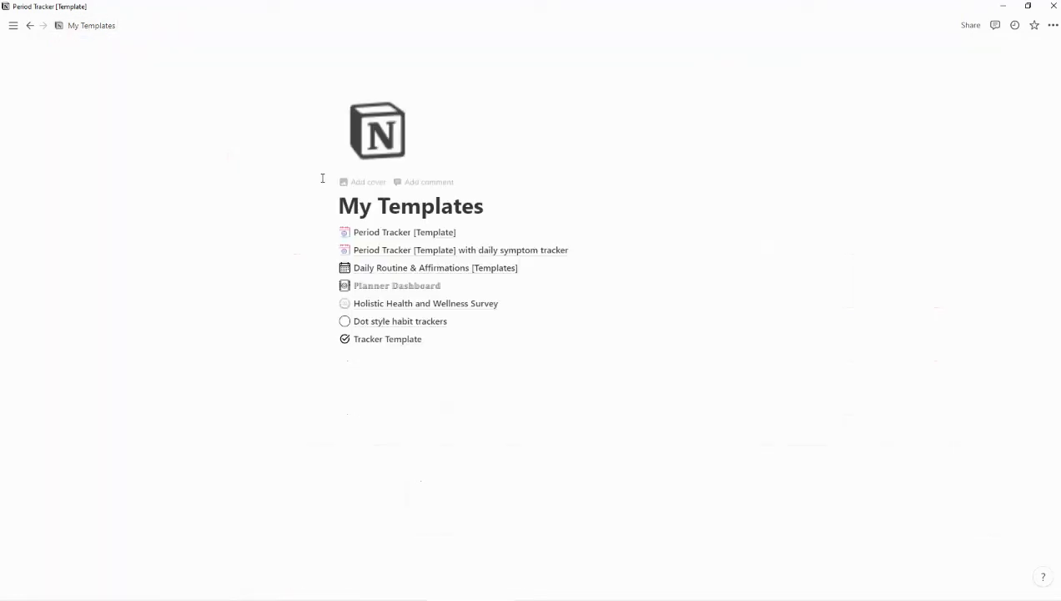
pyautogui.moveTo(382, 250)
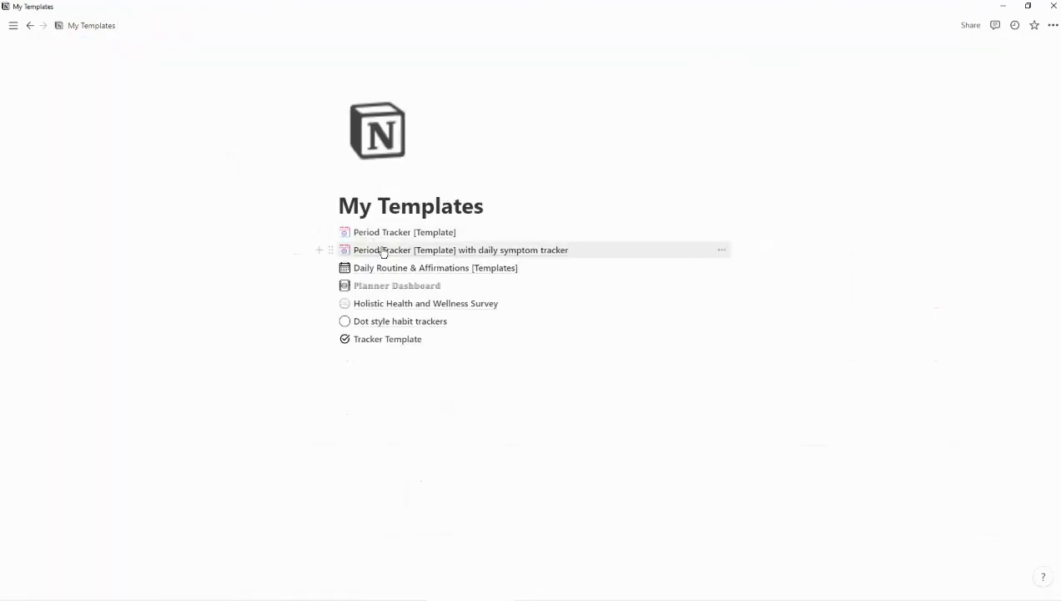
# Step: Open the daily symptom tracker template and view its 12-month tracker table
pyautogui.click(460, 250)
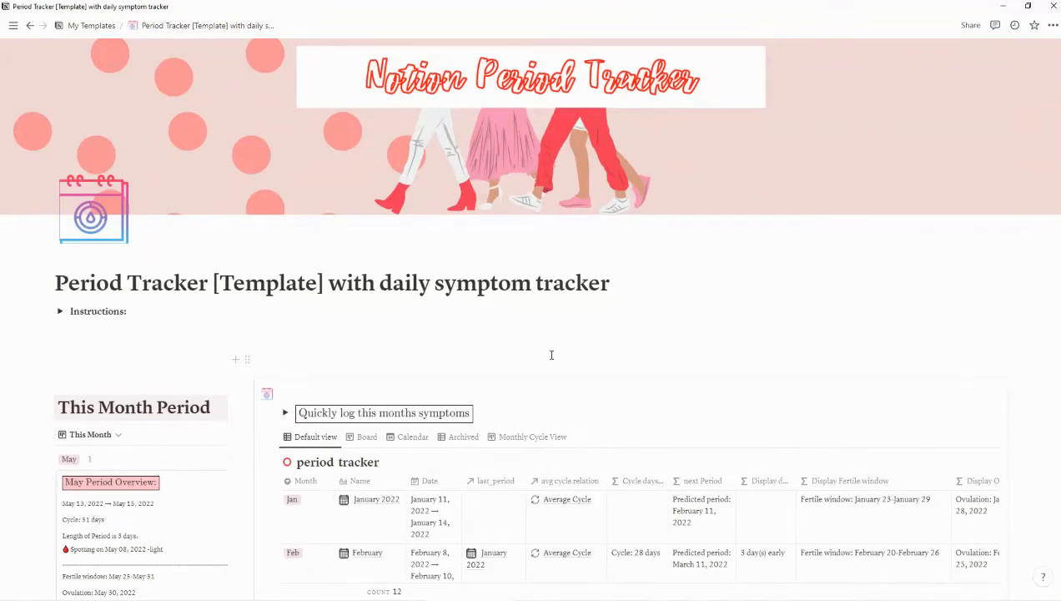
pyautogui.scroll(-3)
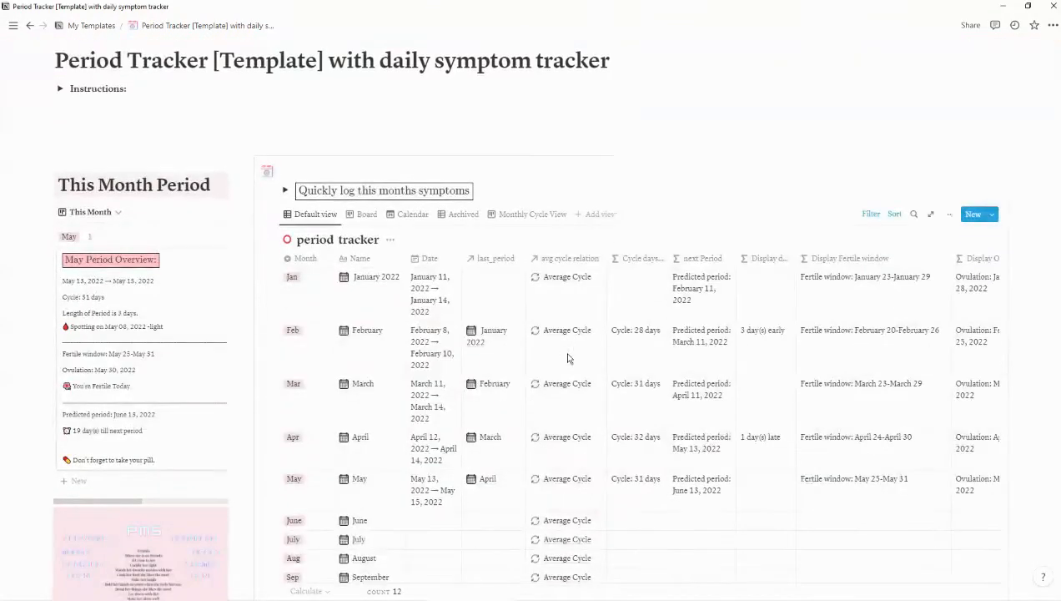
pyautogui.scroll(3)
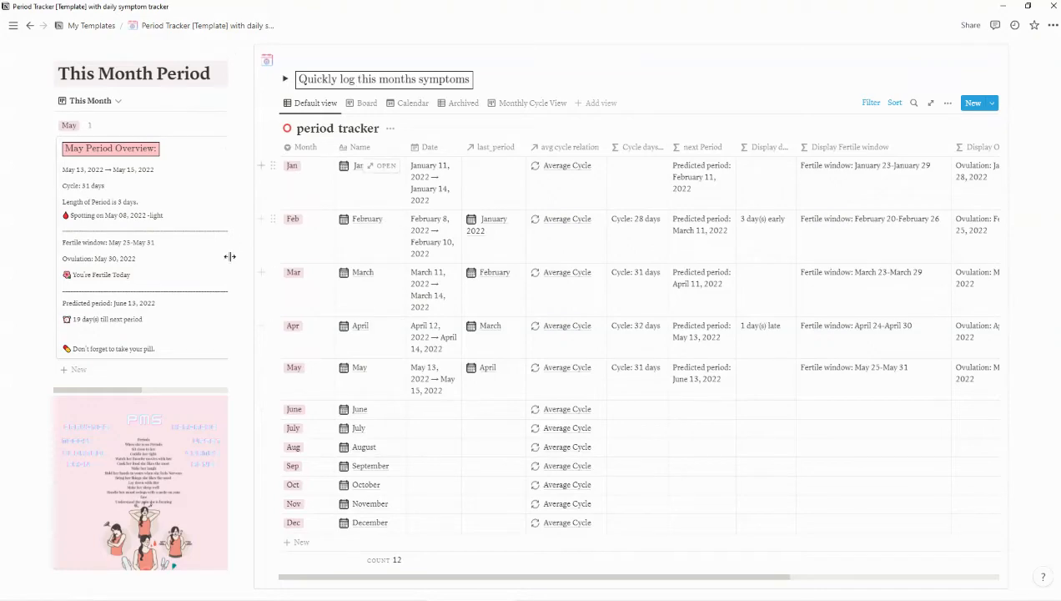
# Step: Insert 'Daily' before SYMPTOMS OVERVIEW in the symptoms section heading
pyautogui.scroll(-3)
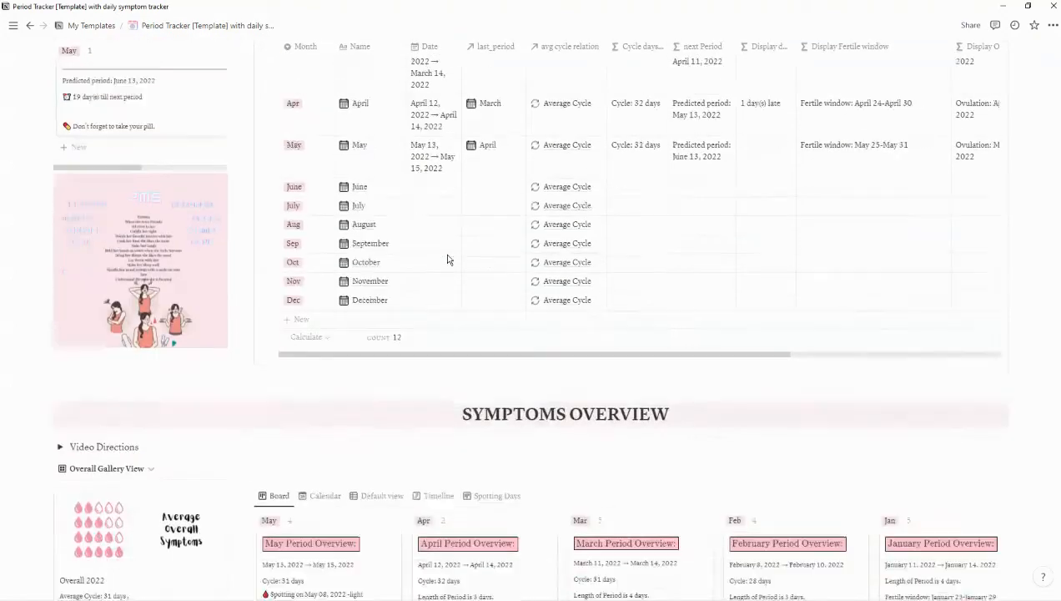
pyautogui.scroll(-3)
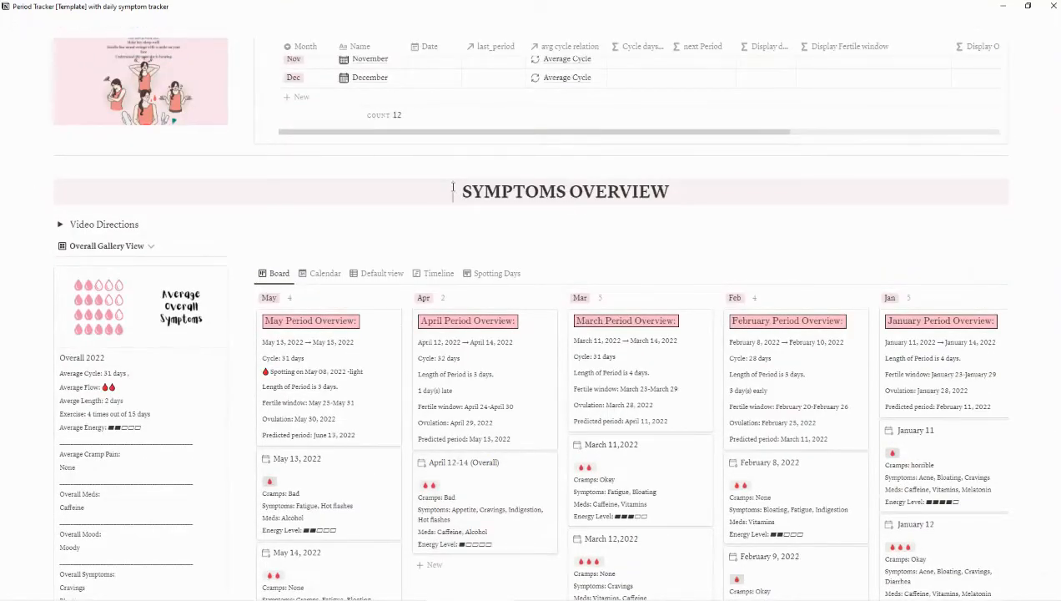
pyautogui.write('Daily')
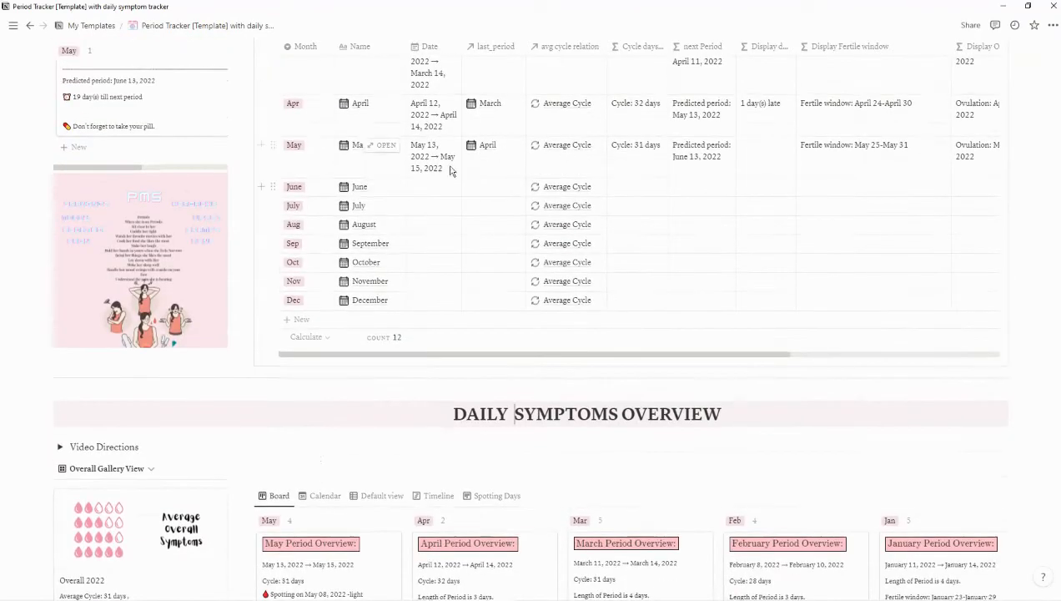
pyautogui.scroll(-3)
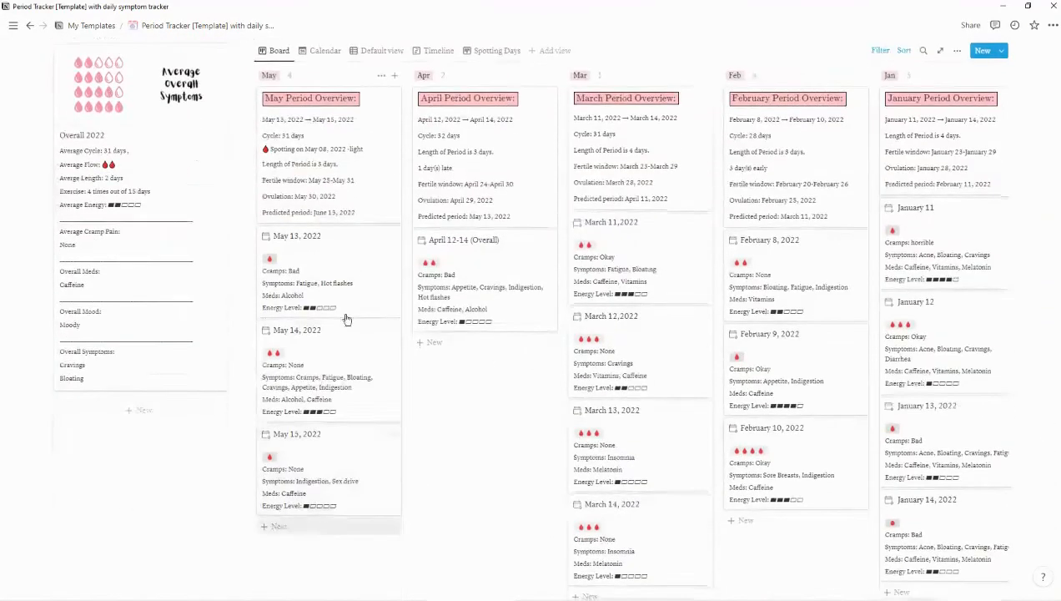
pyautogui.scroll(3)
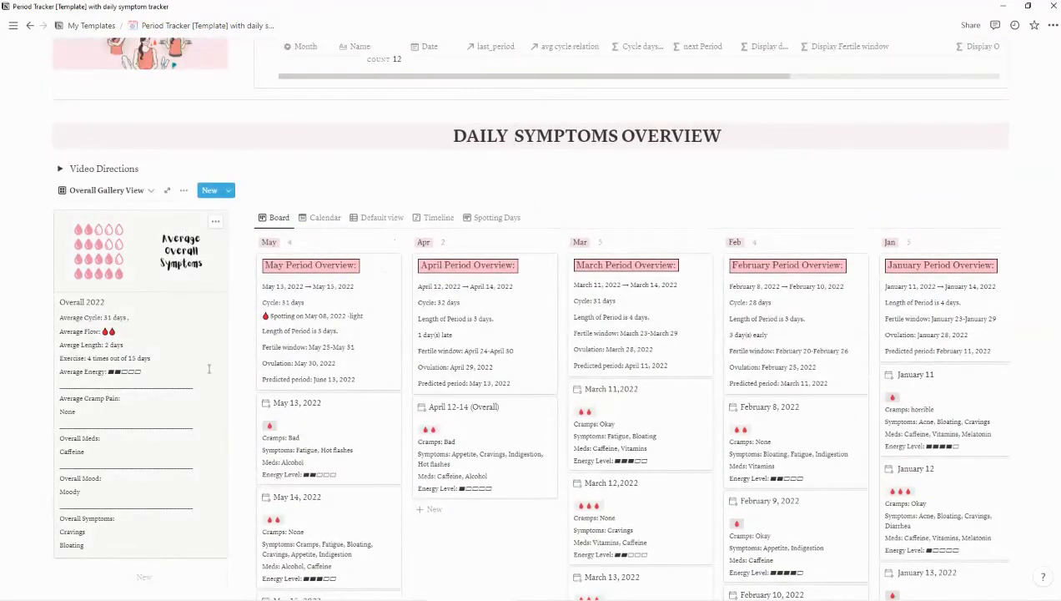
pyautogui.moveTo(182, 290)
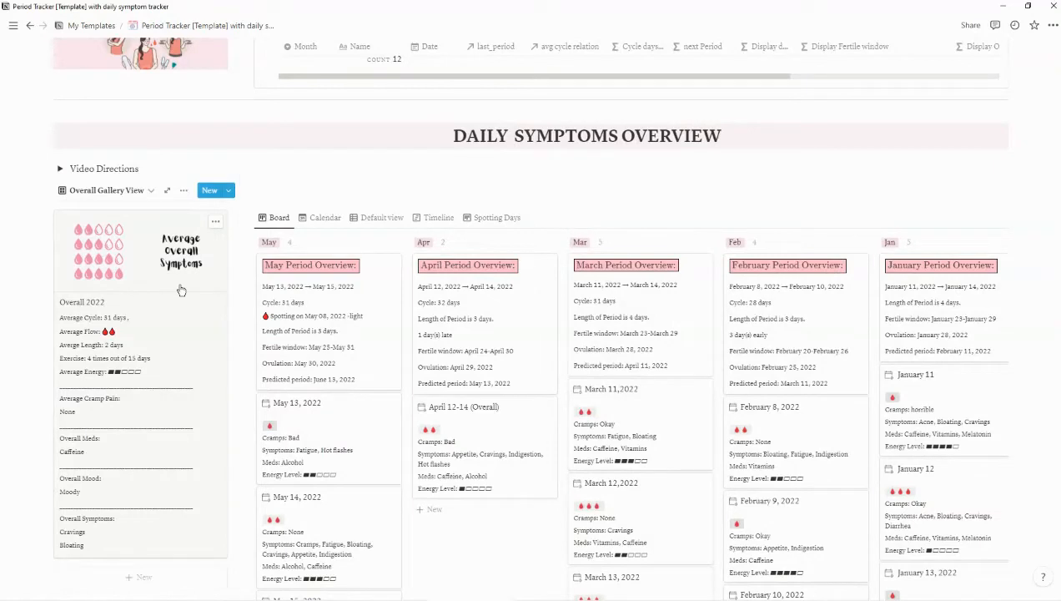
pyautogui.moveTo(119, 433)
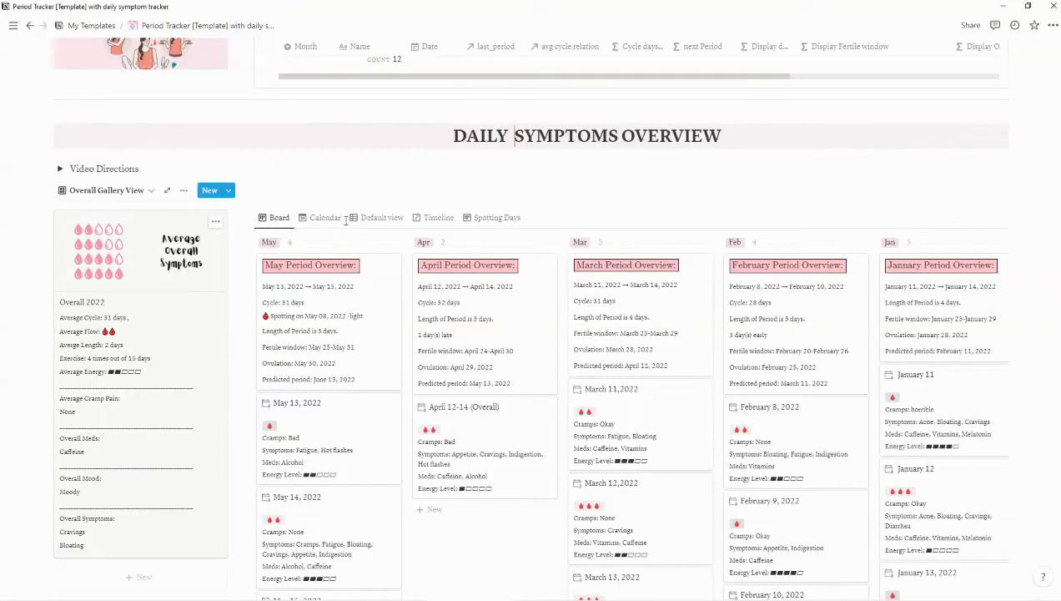
# Step: Show the symptom log as its Default table and inspect May entries' Averages relation
pyautogui.click(383, 217)
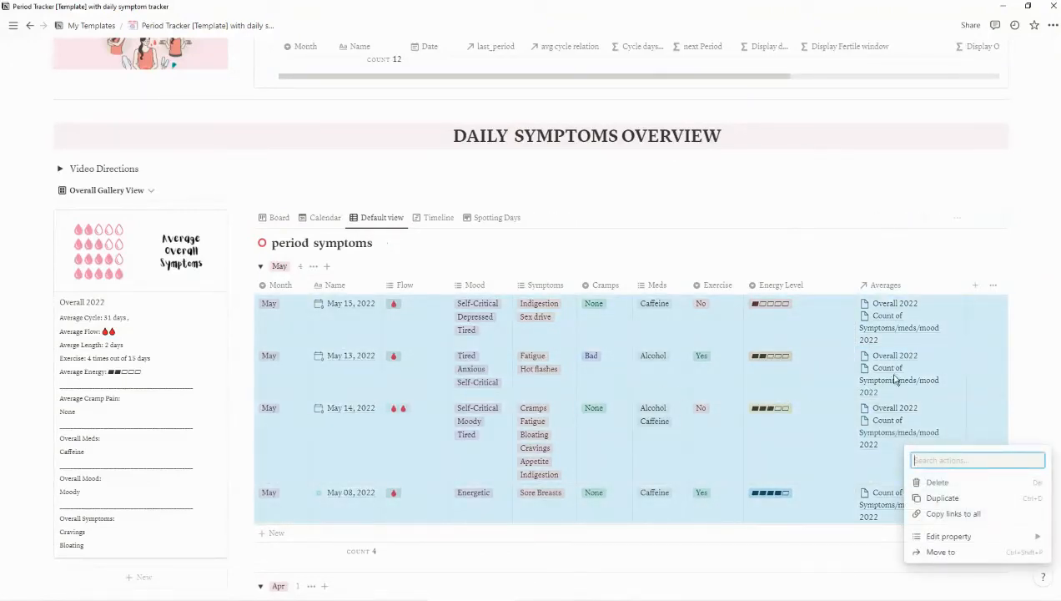
pyautogui.click(949, 536)
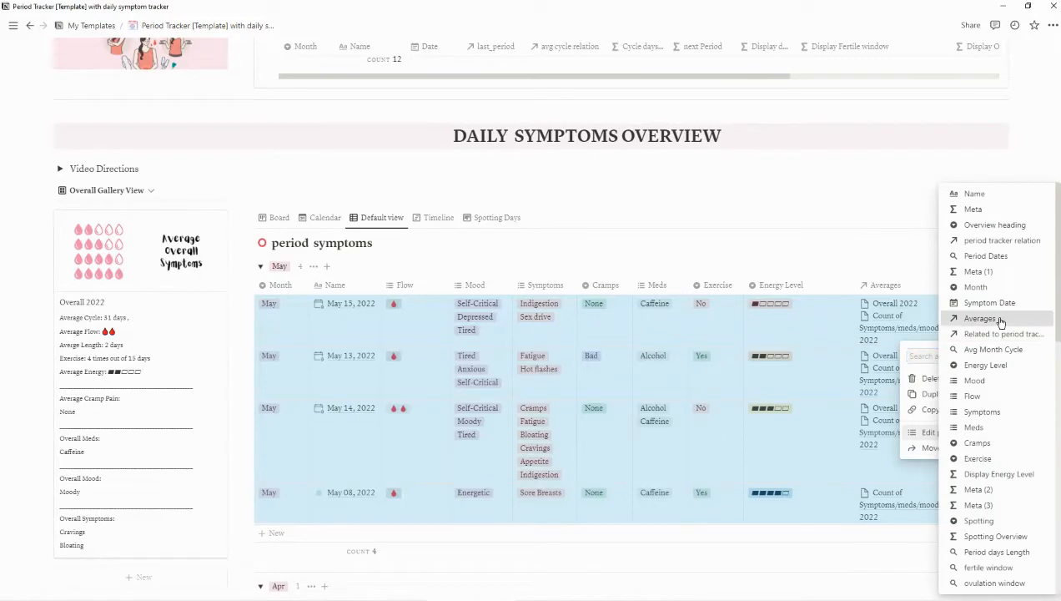
pyautogui.moveTo(970, 324)
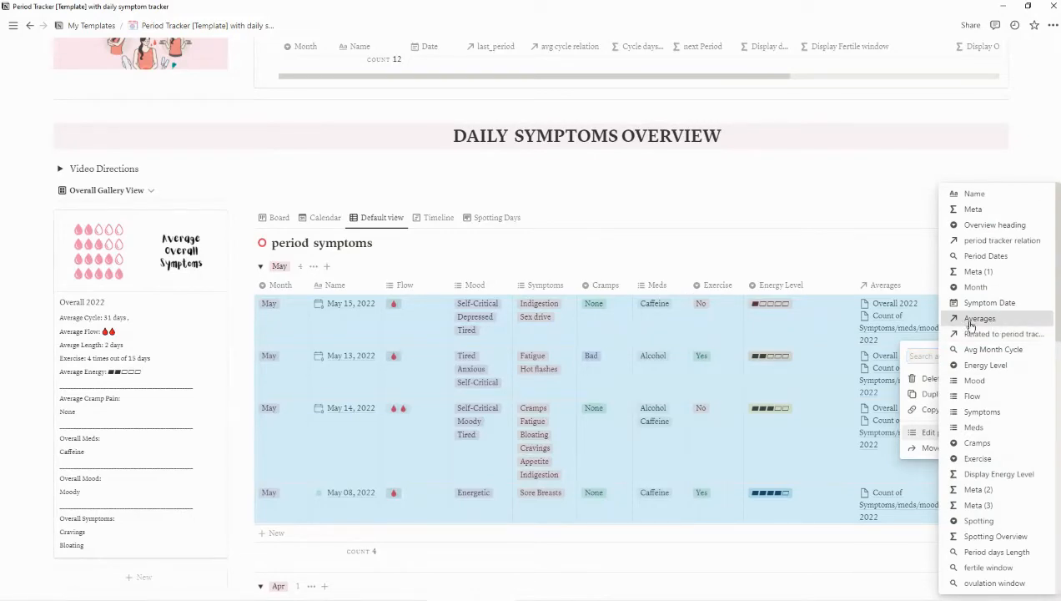
pyautogui.click(980, 318)
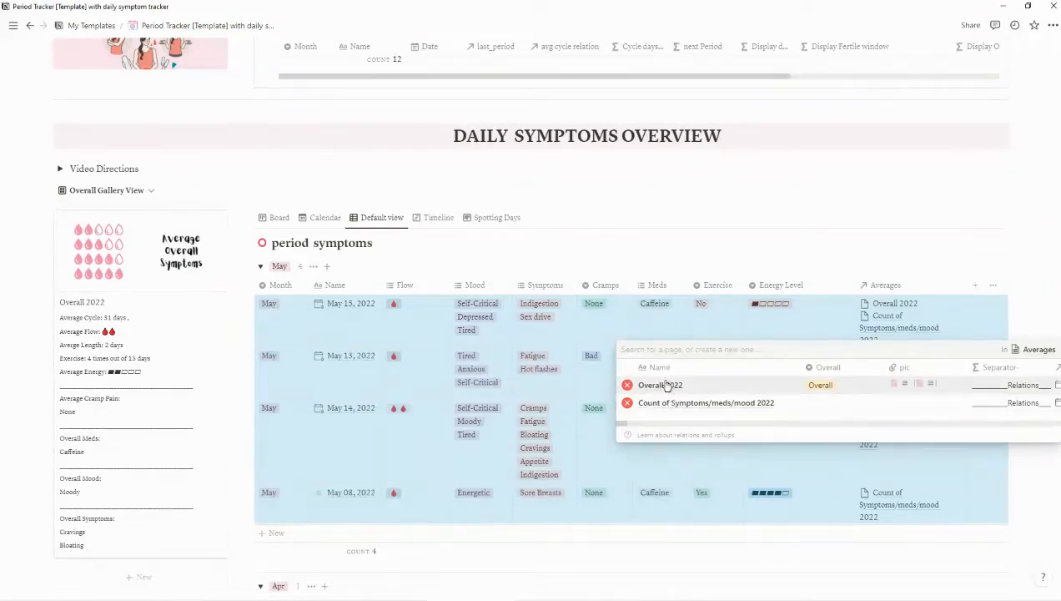
pyautogui.moveTo(667, 409)
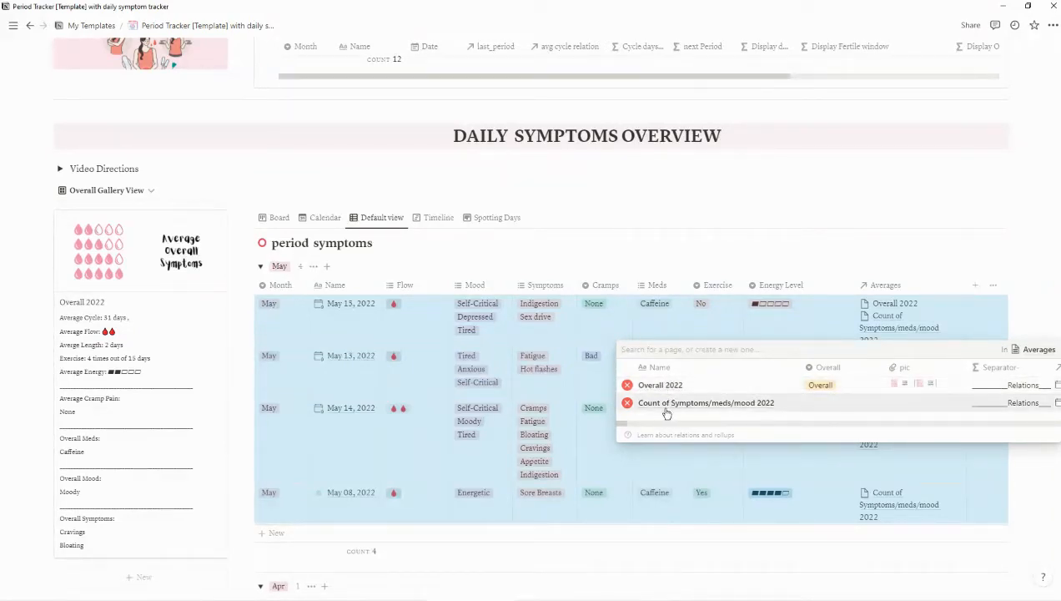
pyautogui.moveTo(791, 279)
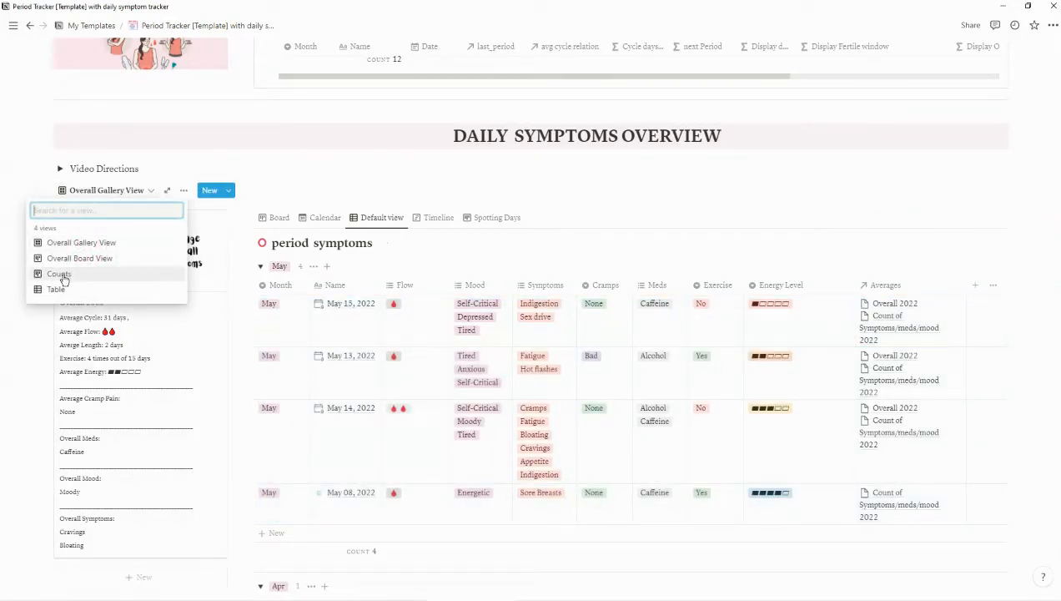
pyautogui.click(60, 273)
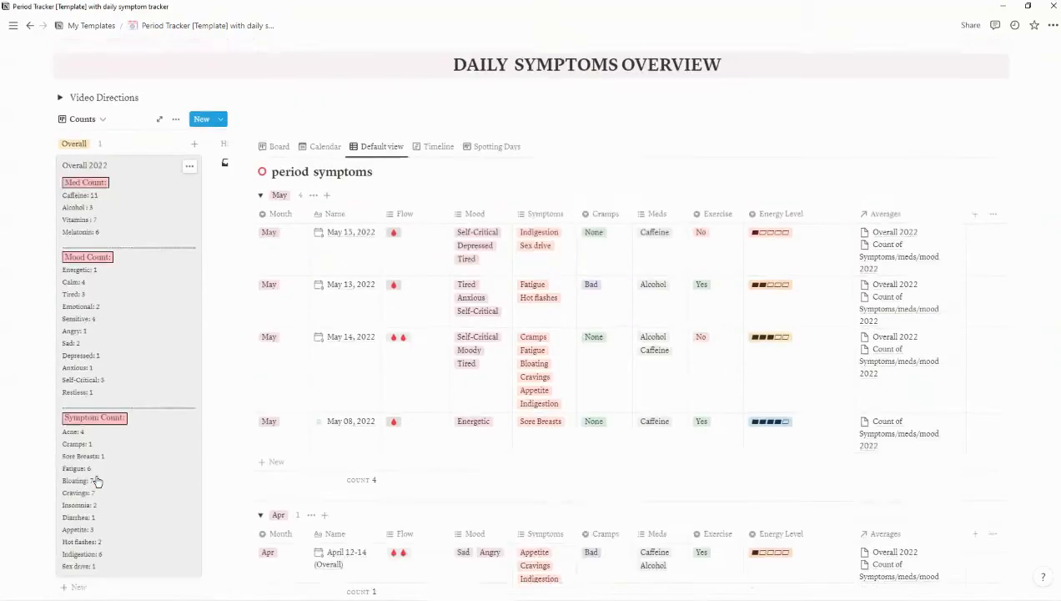
pyautogui.scroll(-3)
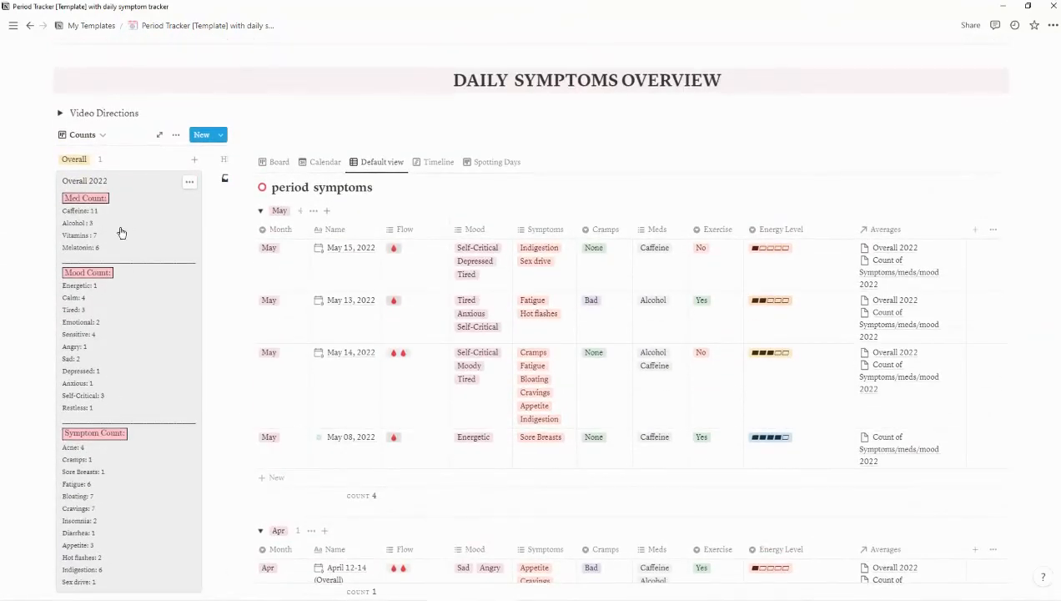
pyautogui.moveTo(142, 405)
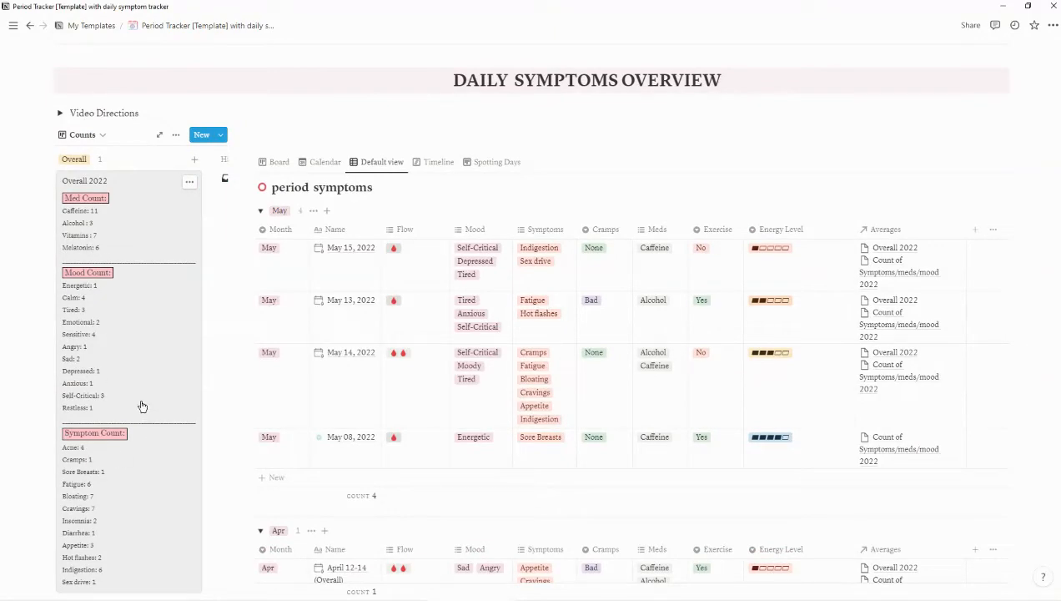
pyautogui.scroll(3)
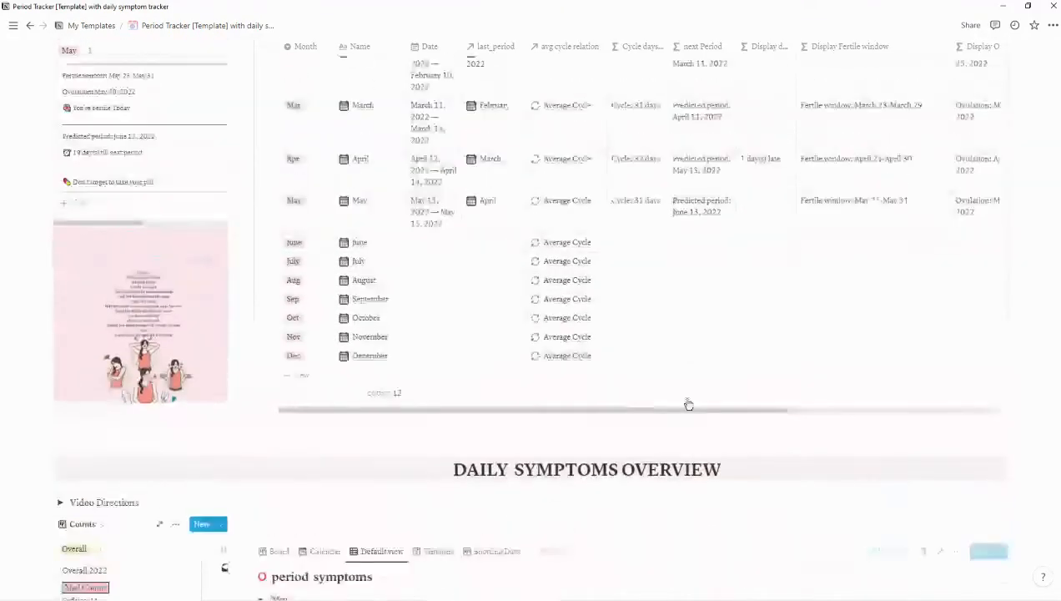
pyautogui.scroll(3)
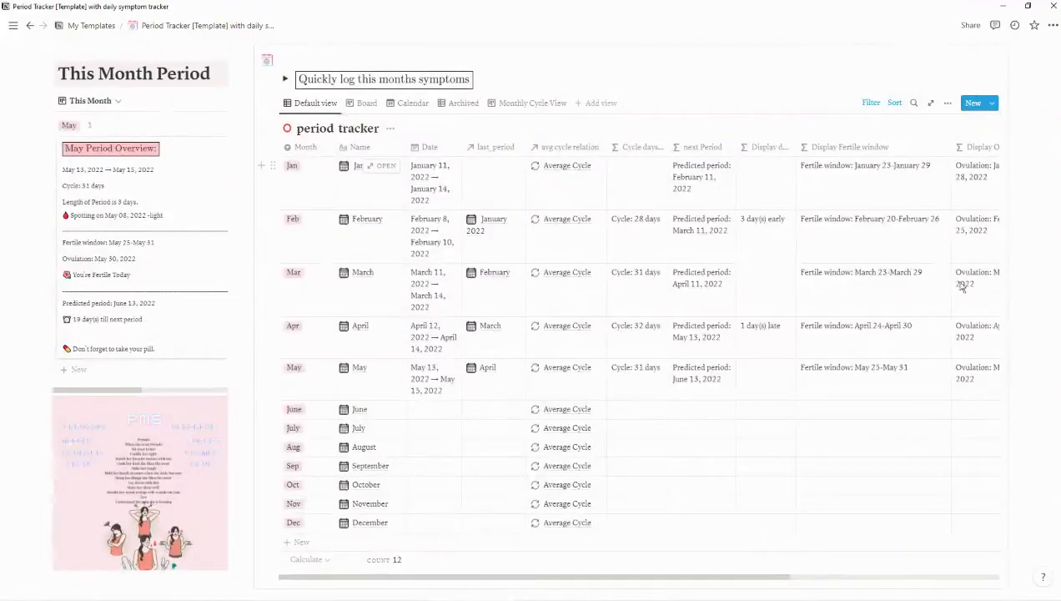
pyautogui.scroll(-3)
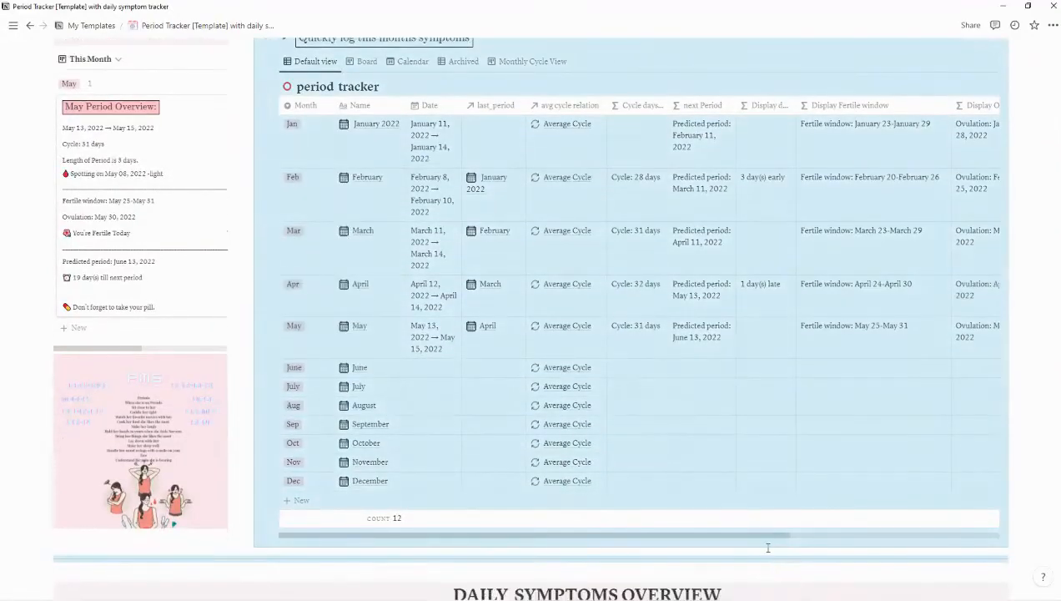
pyautogui.hscroll(3)
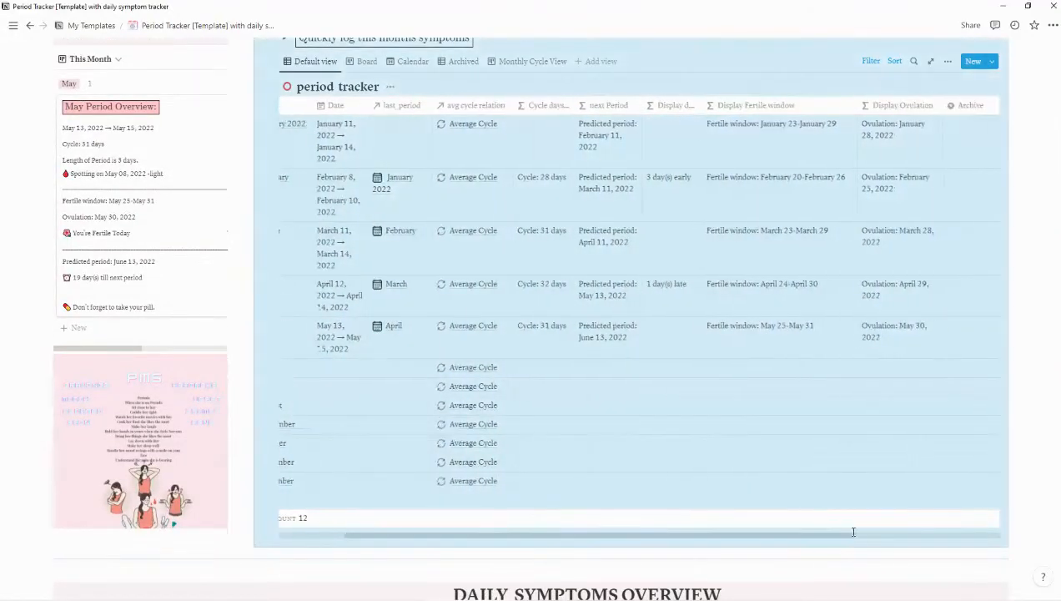
pyautogui.hscroll(3)
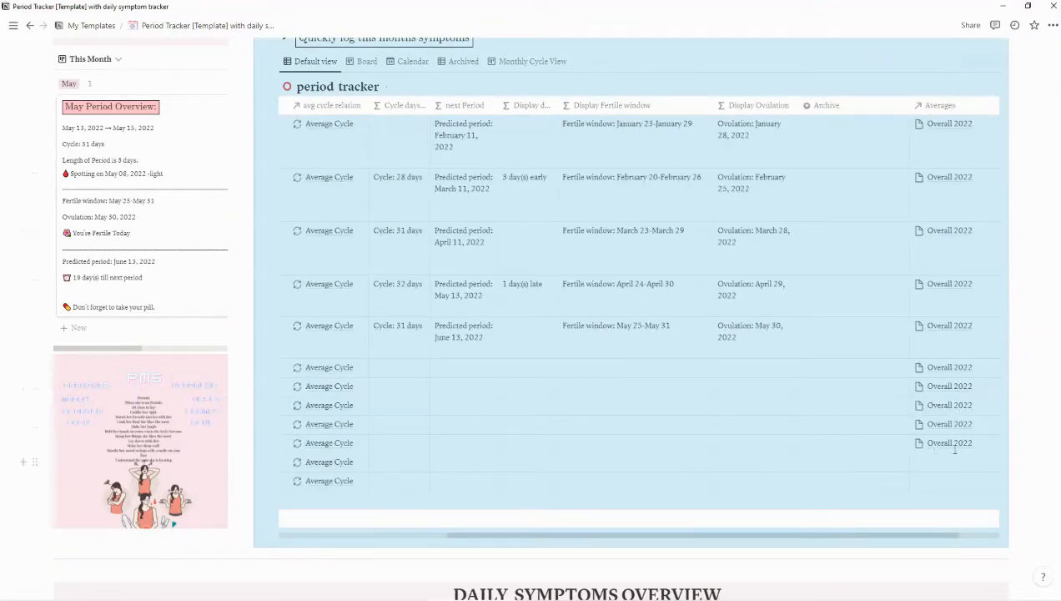
pyautogui.scroll(-3)
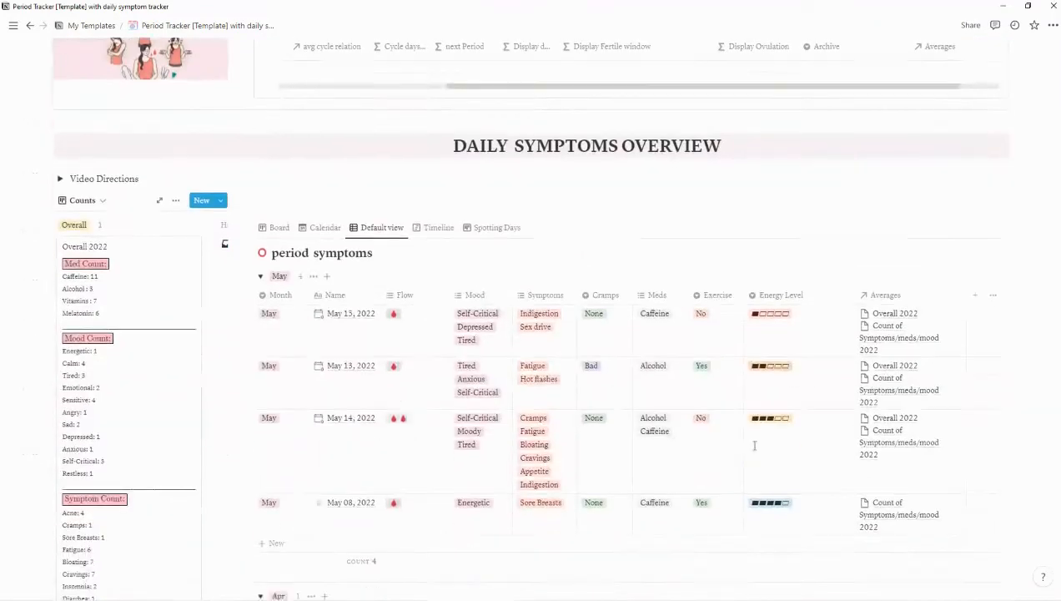
pyautogui.click(82, 139)
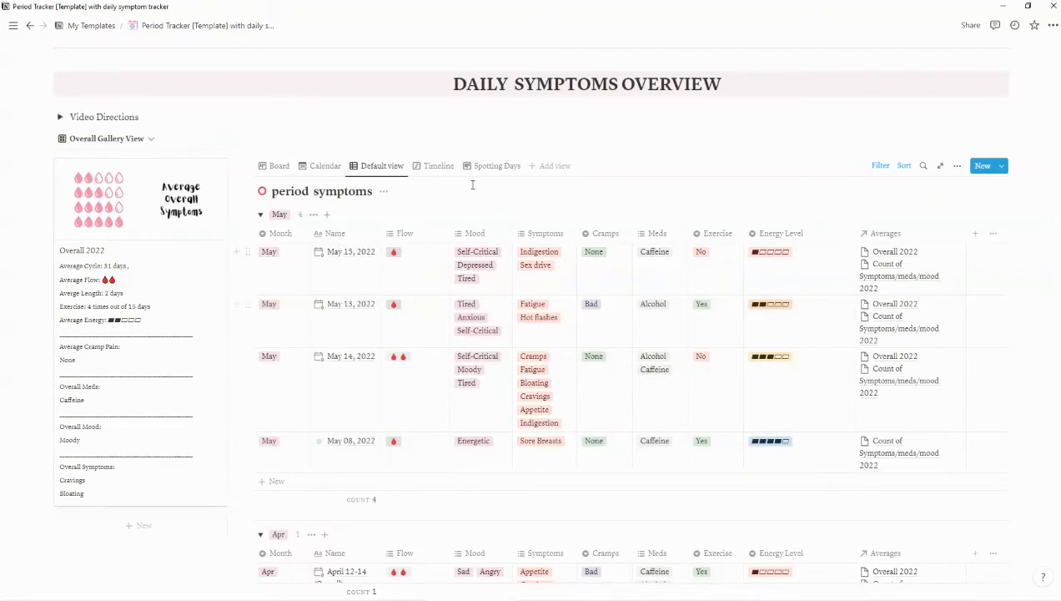
# Step: Try the Timeline and Spotting Days views, then settle on the month Board view
pyautogui.click(439, 165)
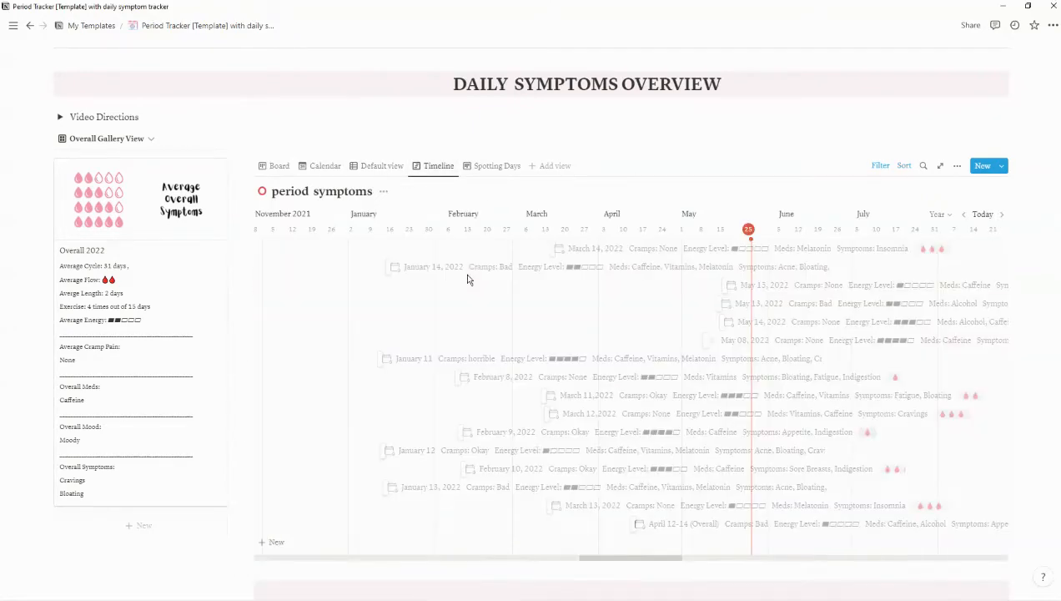
pyautogui.moveTo(496, 165)
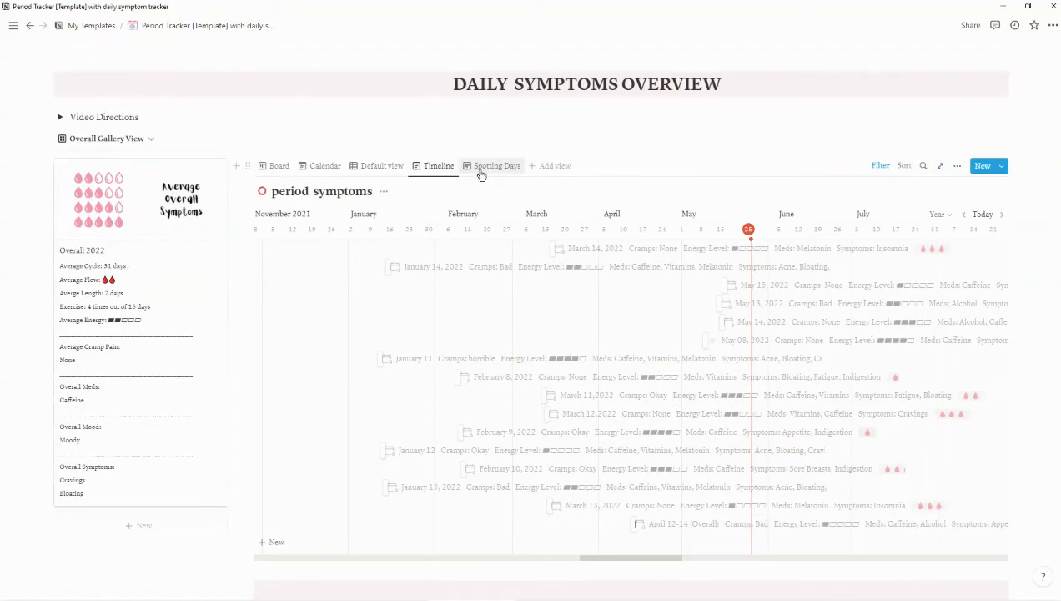
pyautogui.click(497, 165)
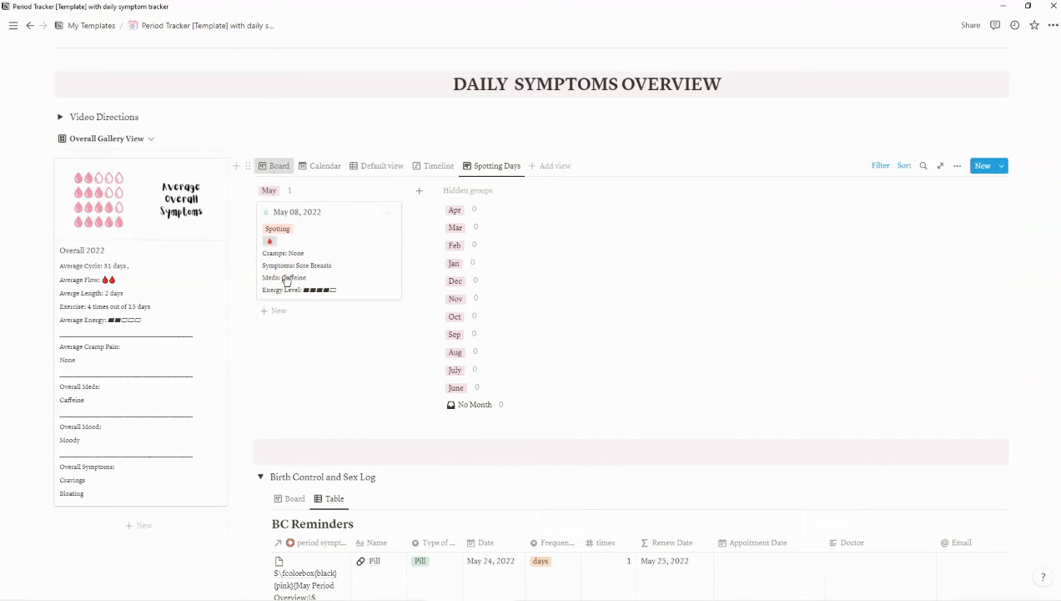
pyautogui.click(279, 165)
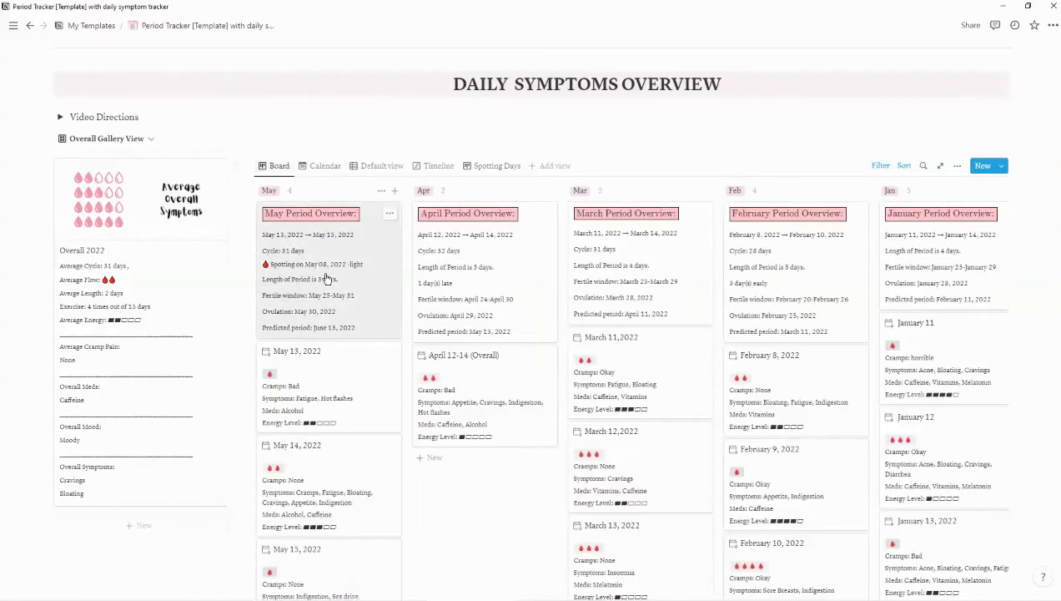
pyautogui.scroll(-3)
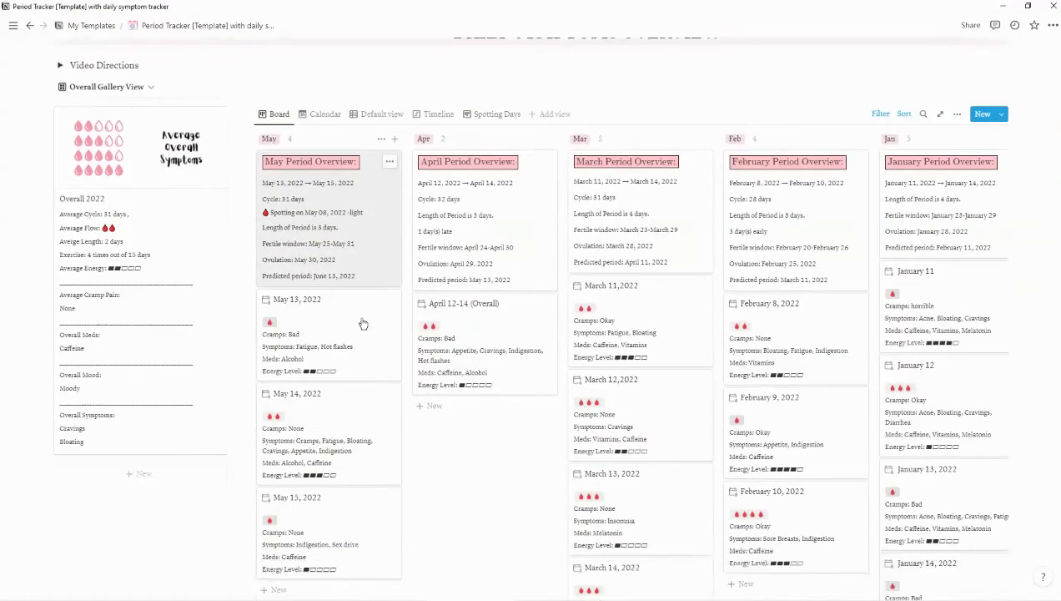
pyautogui.scroll(3)
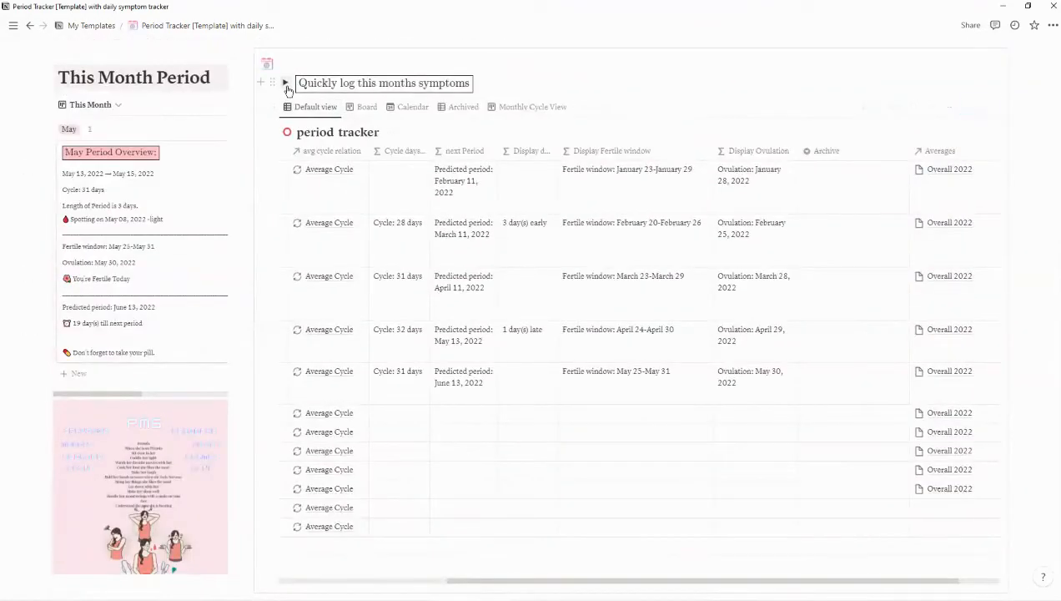
# Step: Expand 'Quickly log this months symptoms' to list the May 13, 14, 15 and 08 entries
pyautogui.click(286, 82)
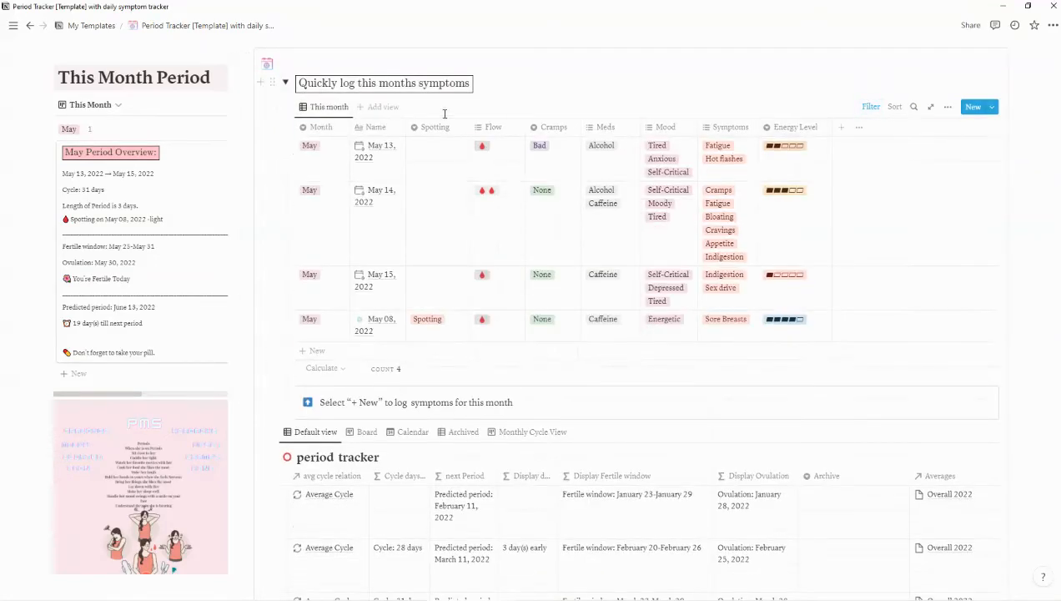
pyautogui.scroll(-3)
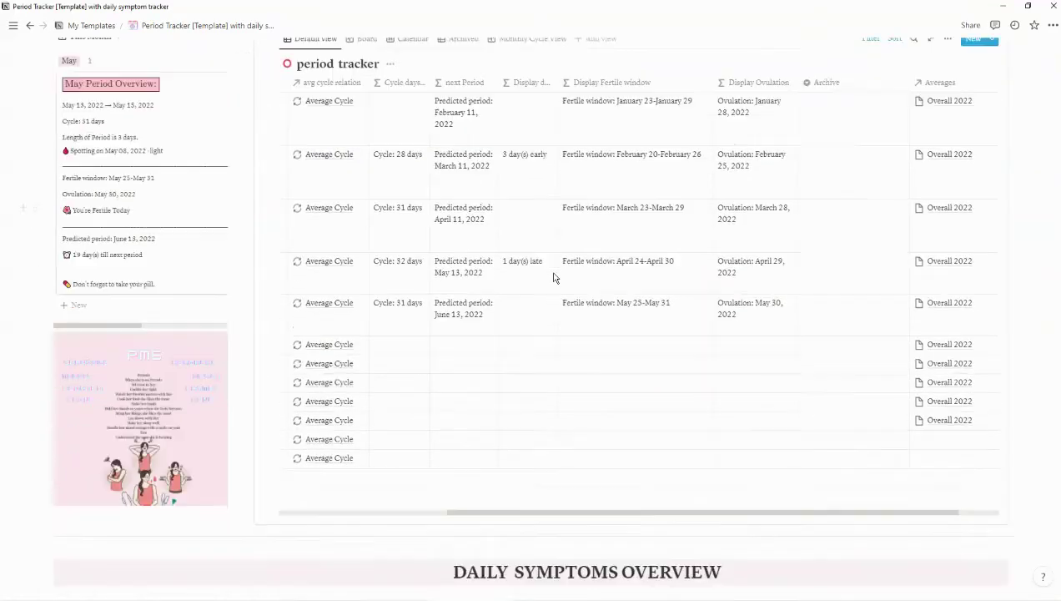
pyautogui.scroll(-3)
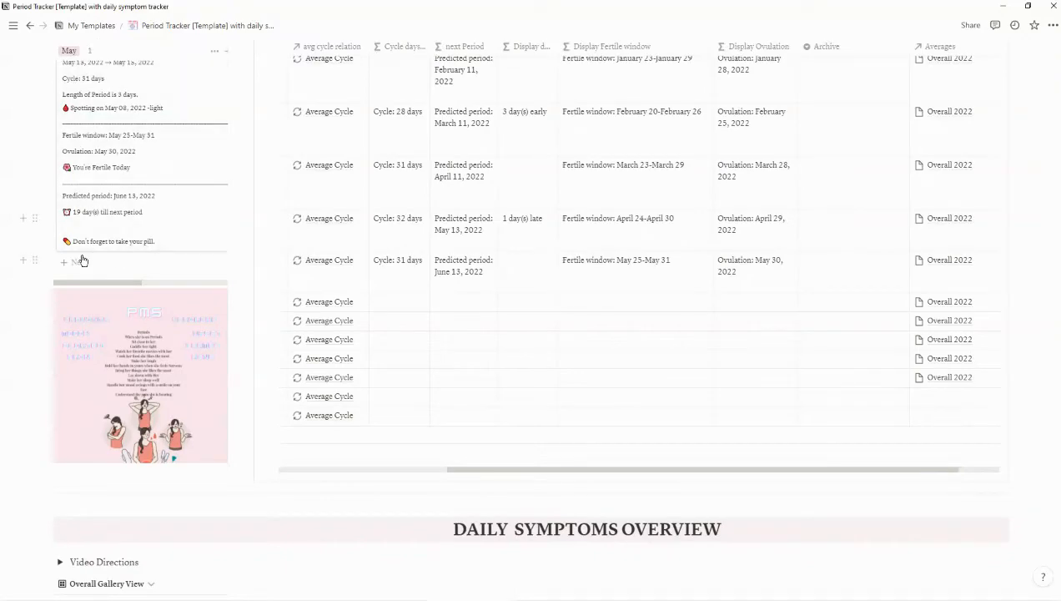
pyautogui.moveTo(596, 353)
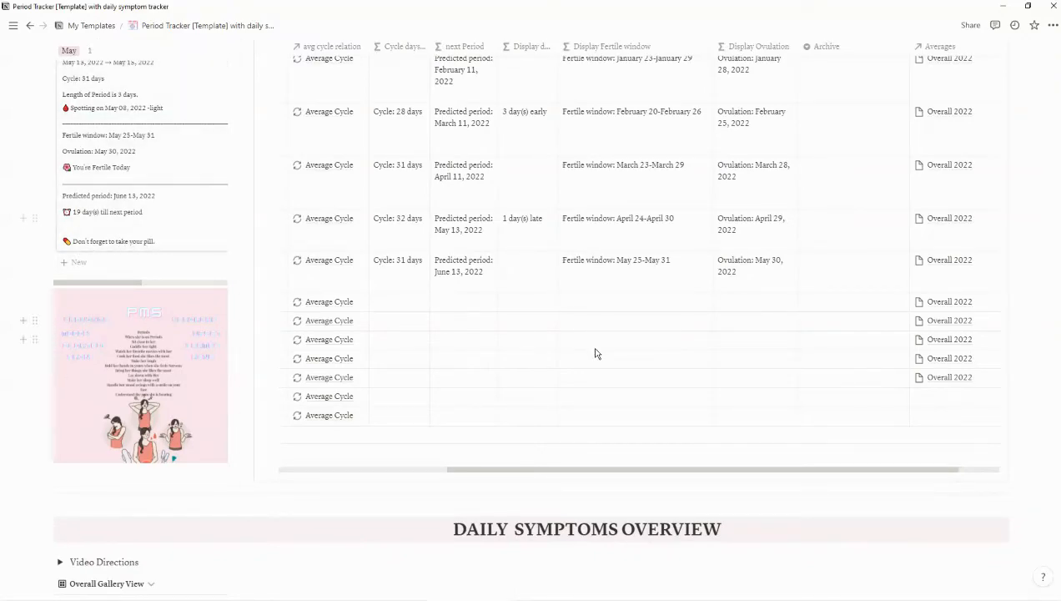
# Step: Add a blank reminder row below Pill and Patch, previewing Board view before returning to Table
pyautogui.click(280, 41)
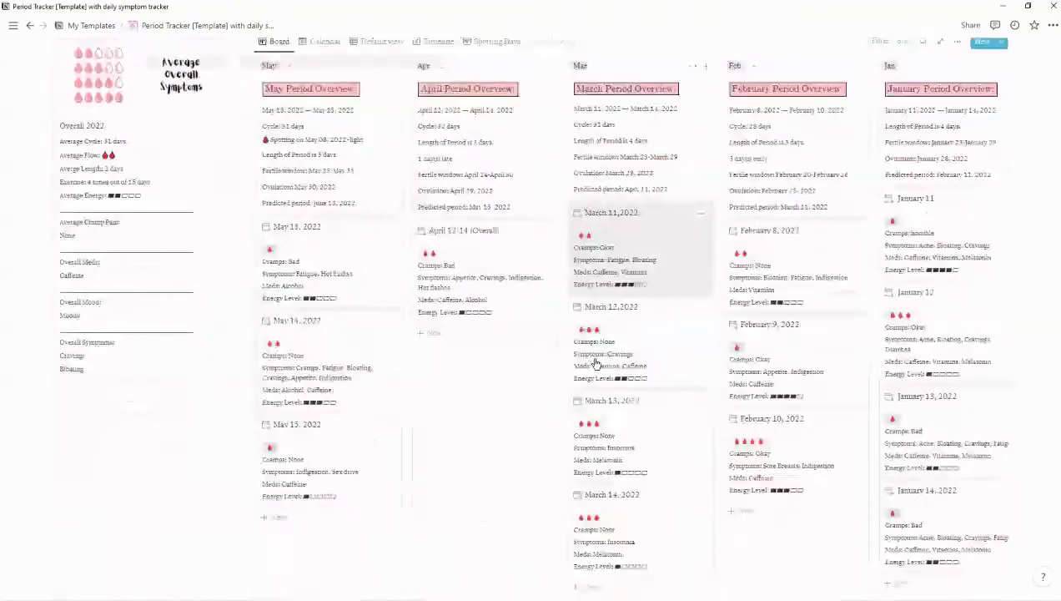
pyautogui.scroll(-3)
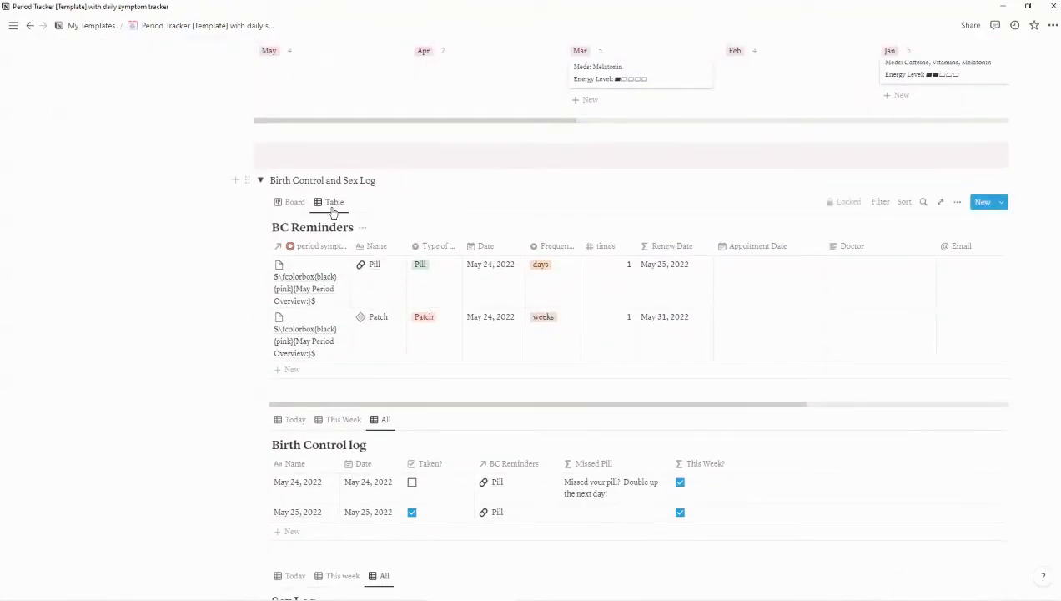
pyautogui.moveTo(659, 268)
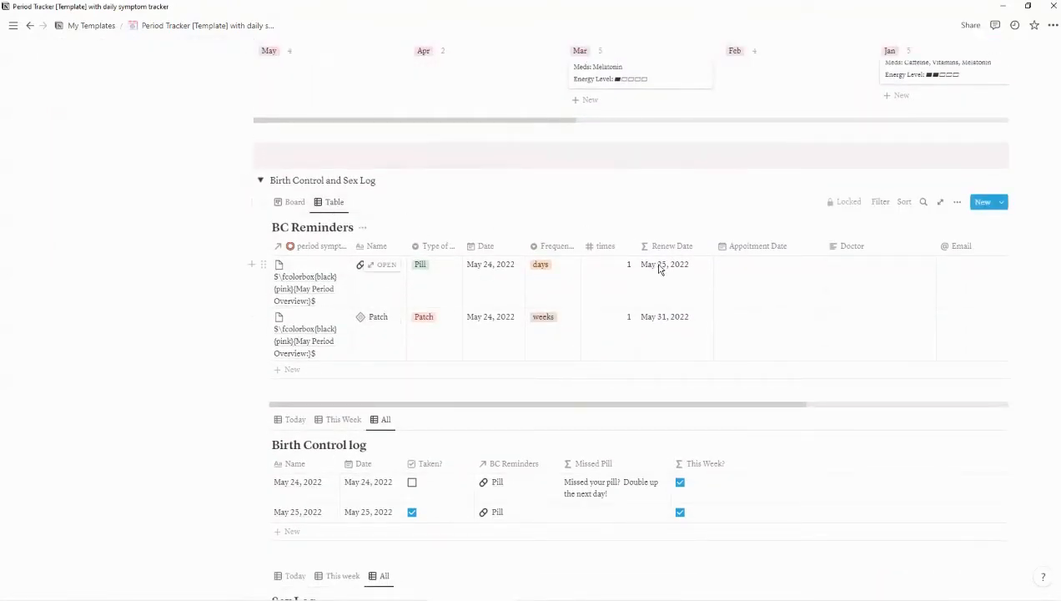
pyautogui.scroll(-3)
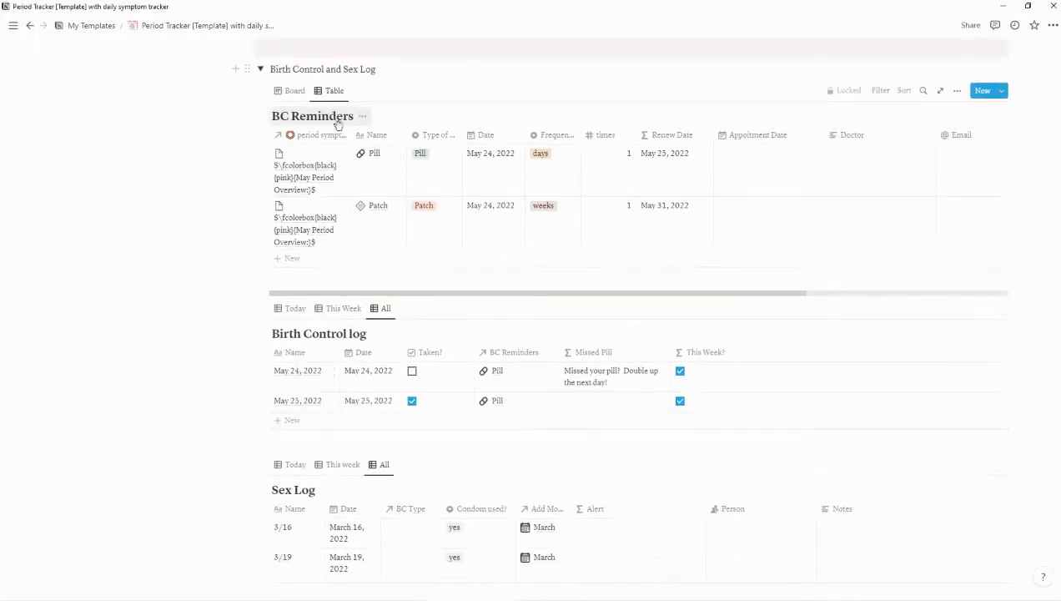
pyautogui.moveTo(388, 192)
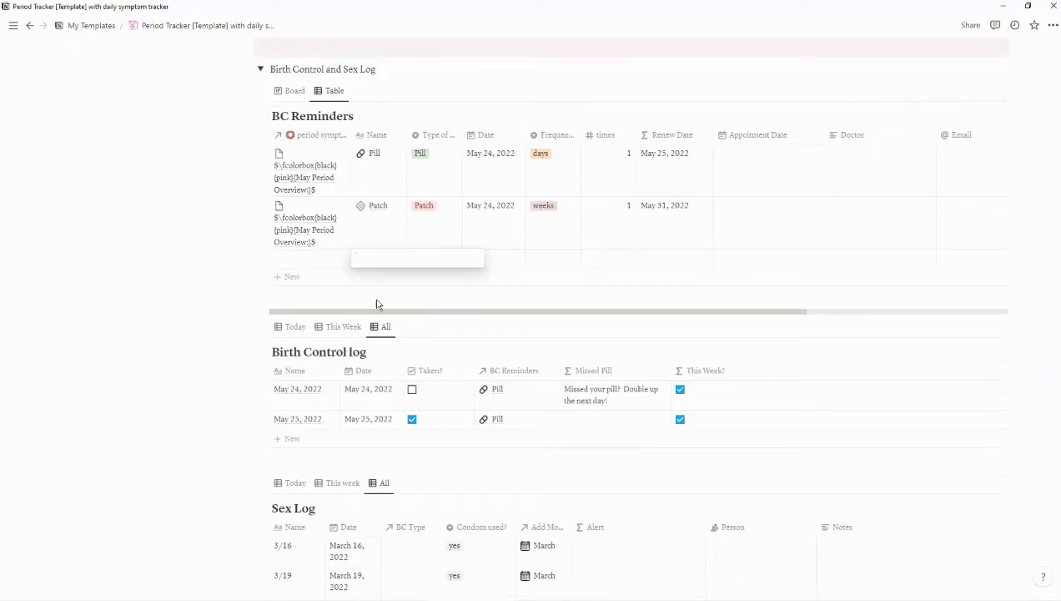
pyautogui.moveTo(325, 260)
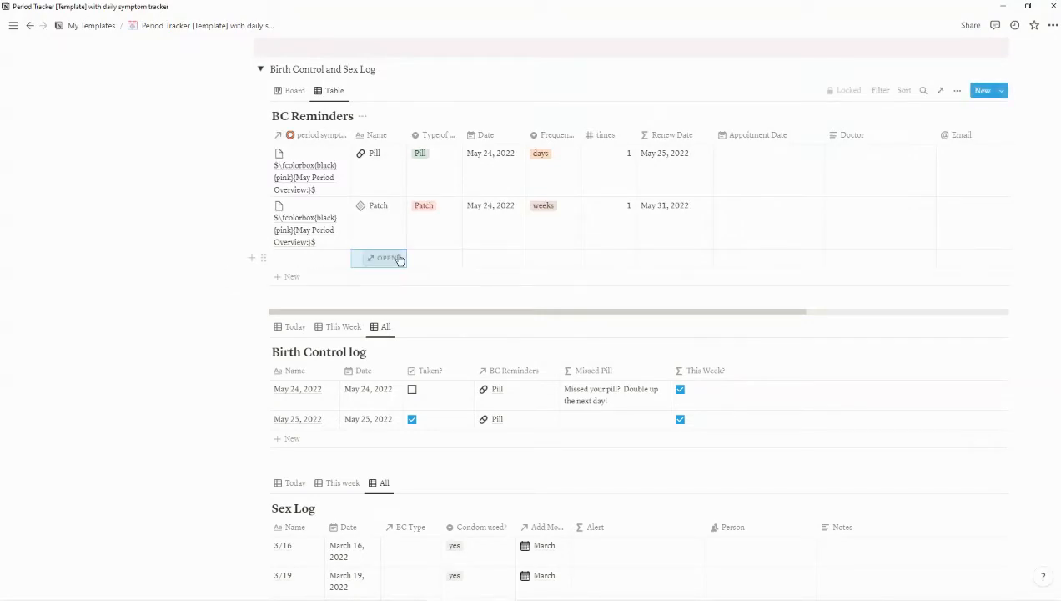
pyautogui.moveTo(298, 241)
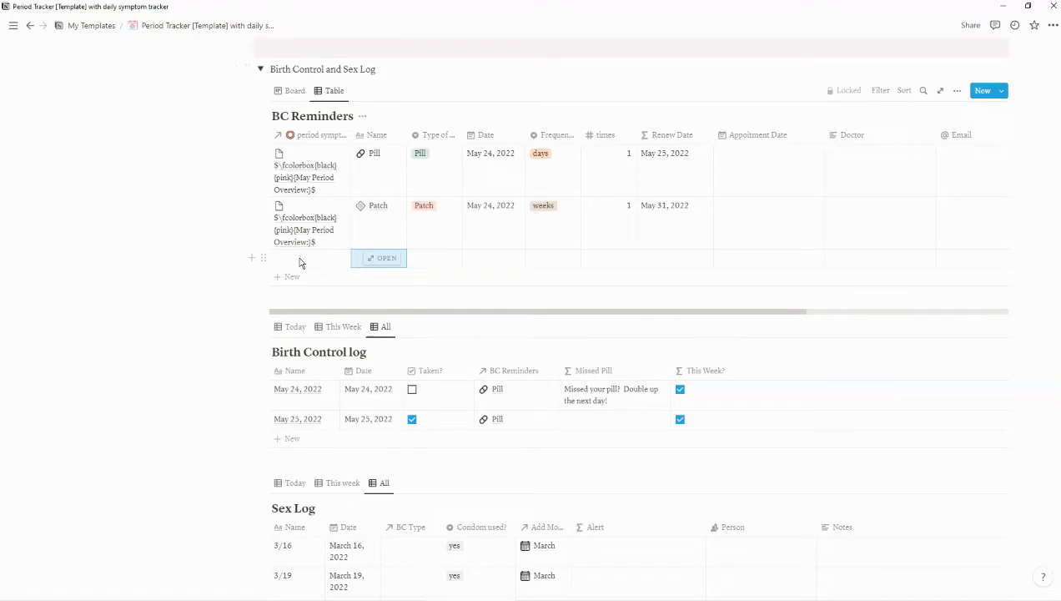
pyautogui.click(295, 90)
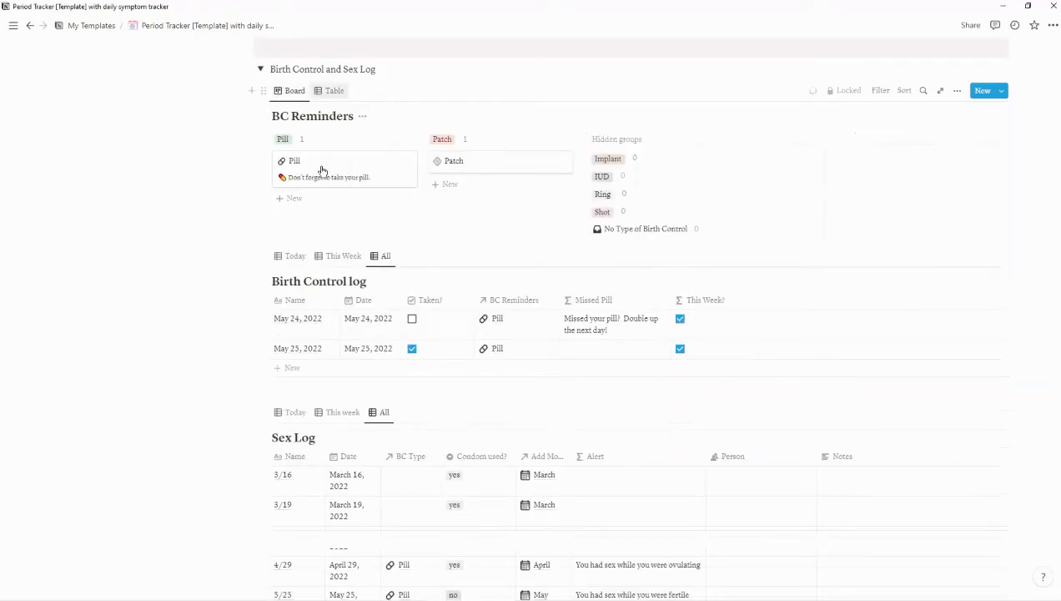
pyautogui.click(334, 90)
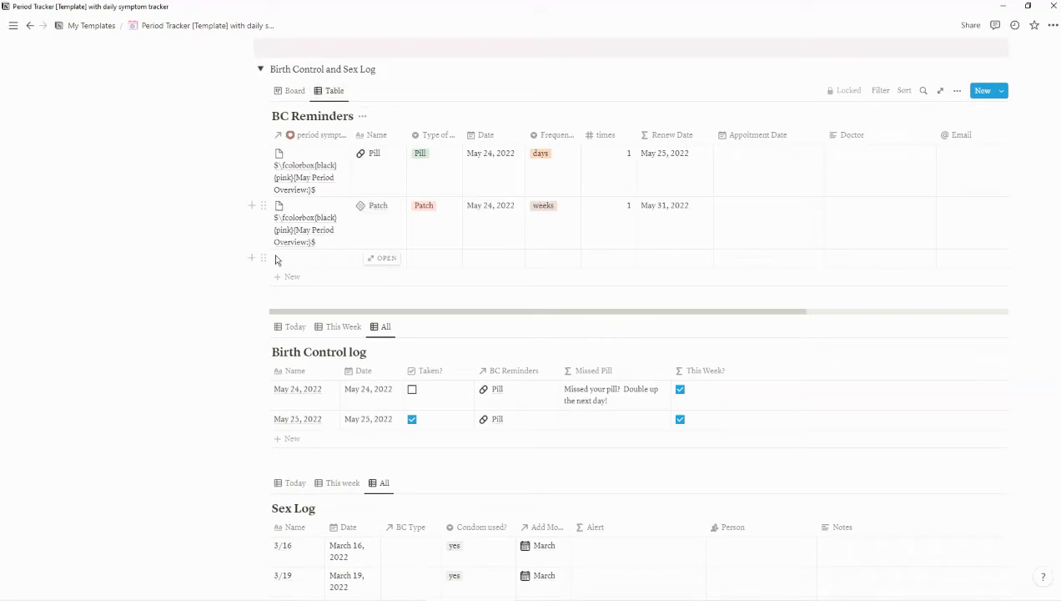
pyautogui.moveTo(379, 257)
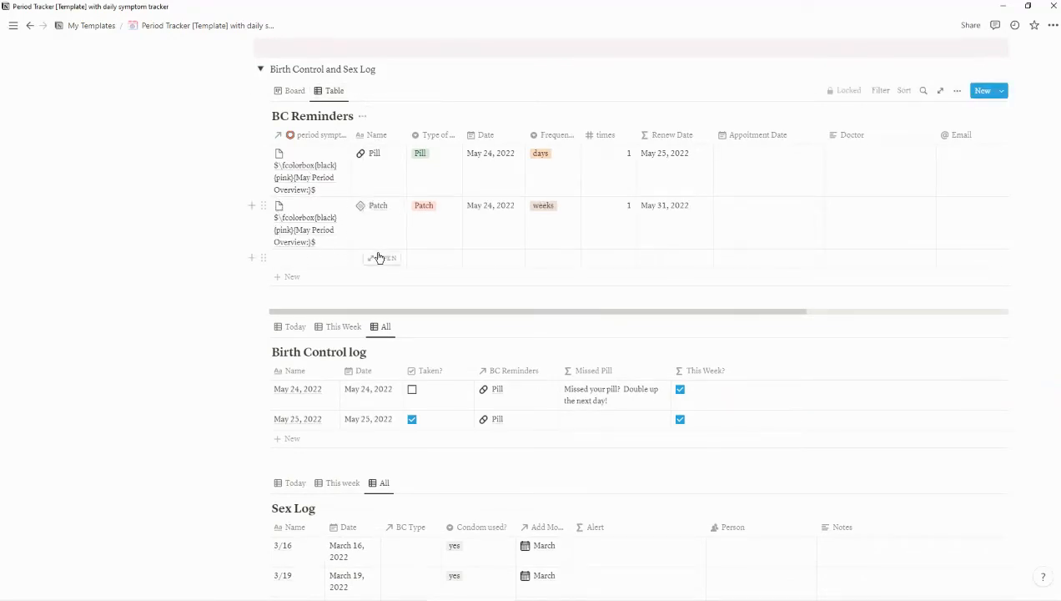
pyautogui.moveTo(317, 222)
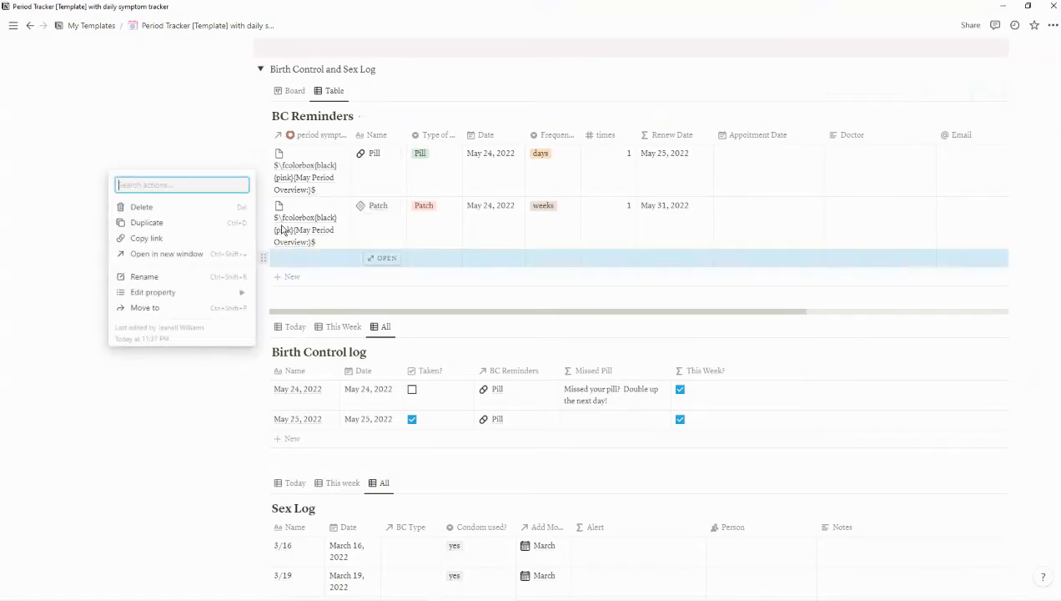
# Step: Delete the empty row from the BC Reminders table
pyautogui.click(141, 206)
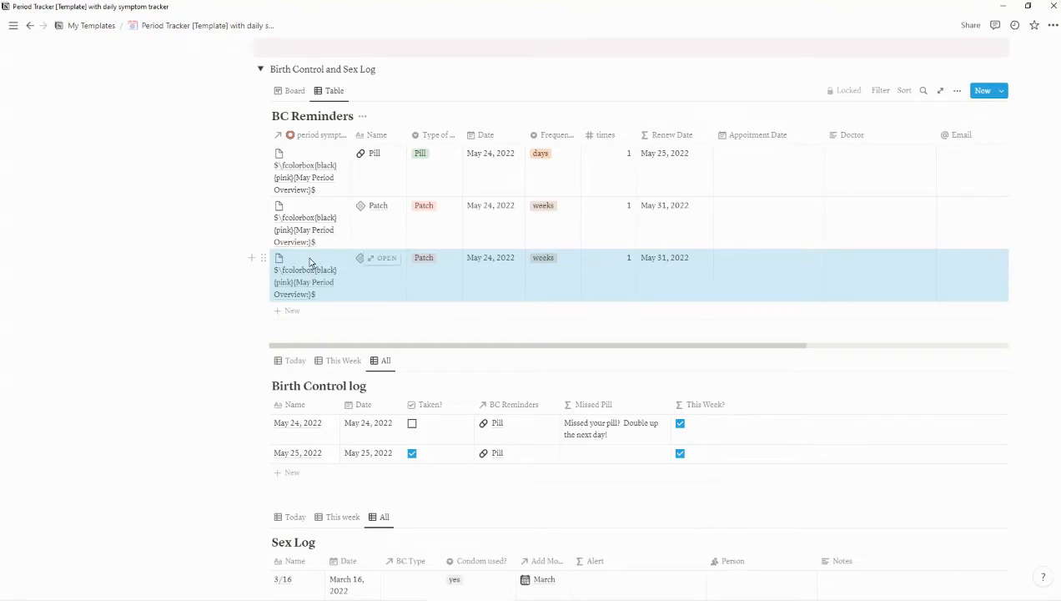
pyautogui.moveTo(246, 251)
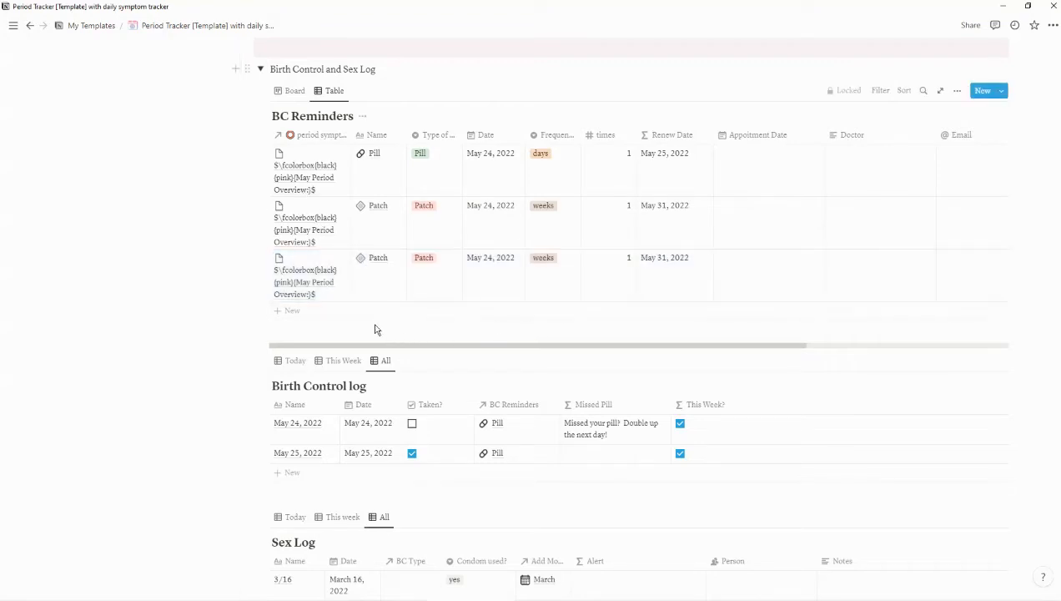
pyautogui.moveTo(301, 315)
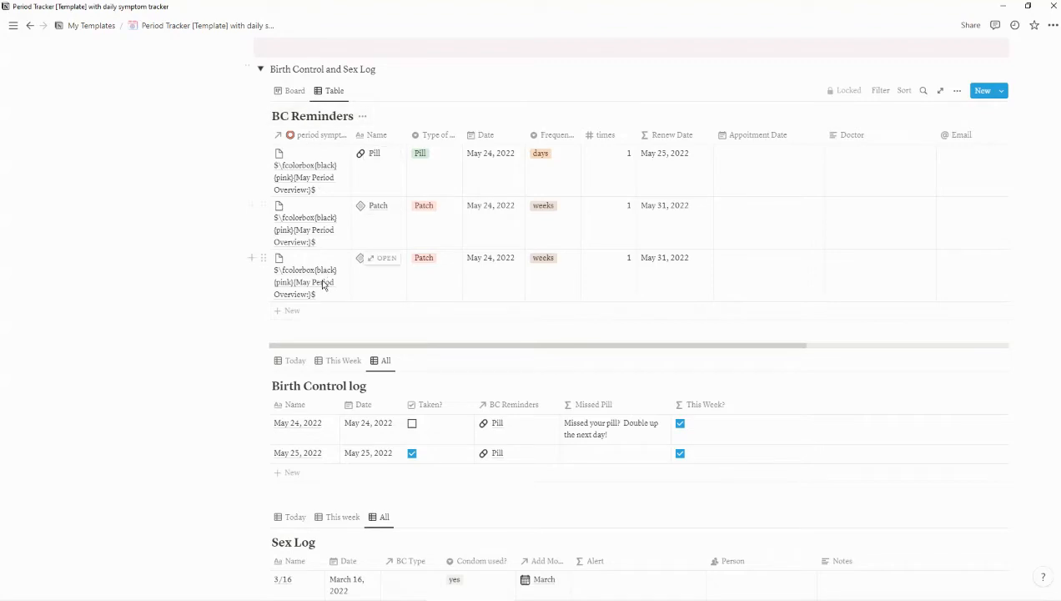
pyautogui.moveTo(288, 241)
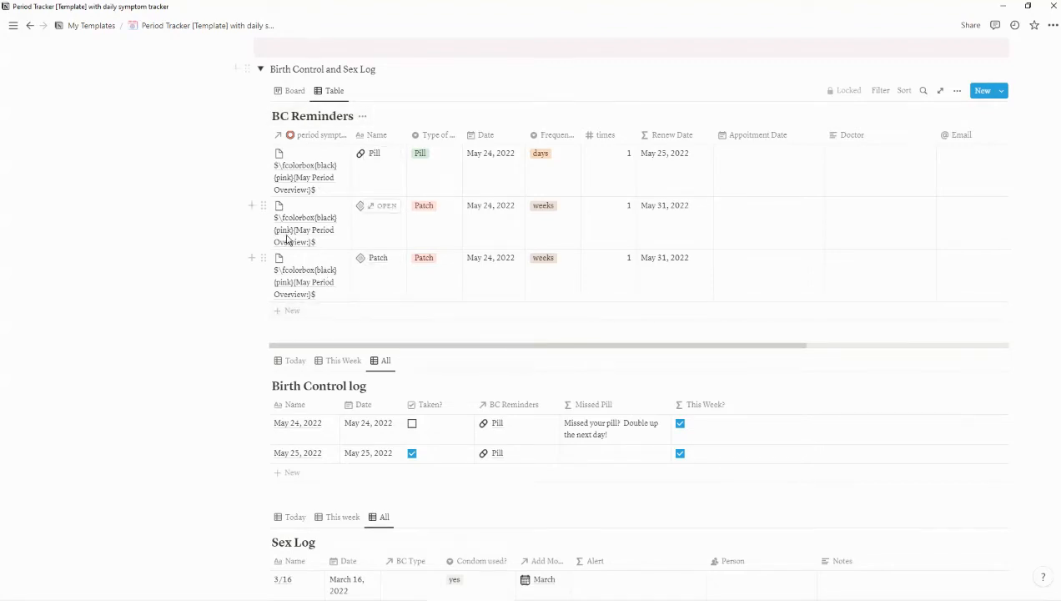
pyautogui.moveTo(324, 312)
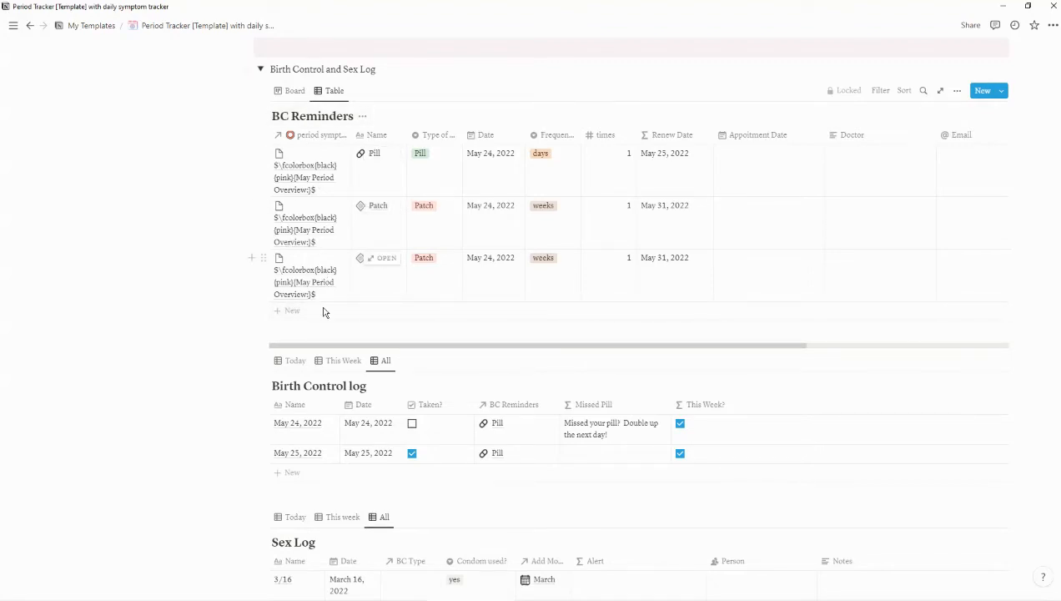
pyautogui.moveTo(305, 282)
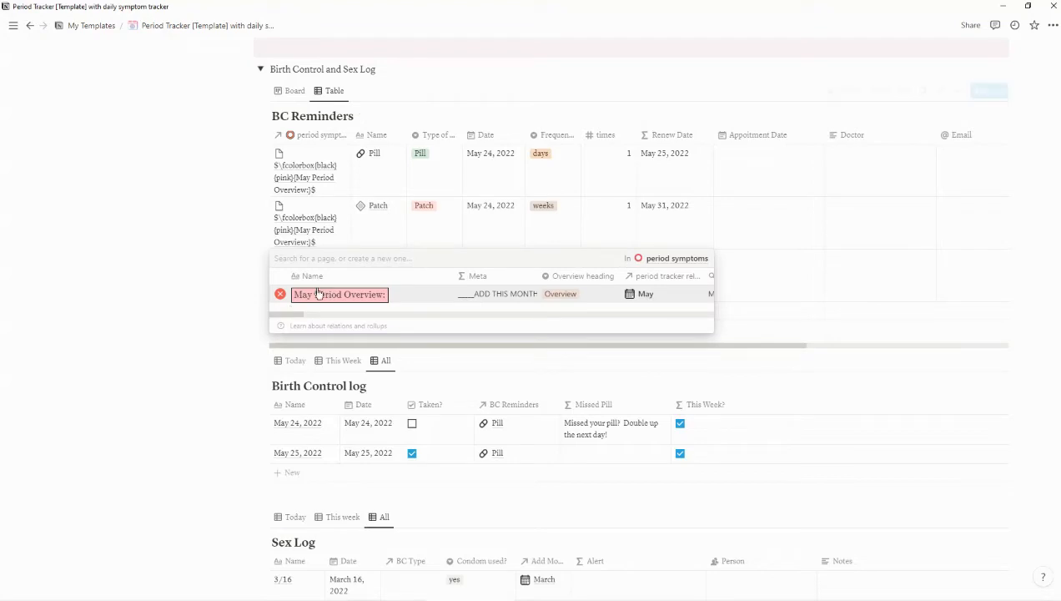
pyautogui.moveTo(188, 317)
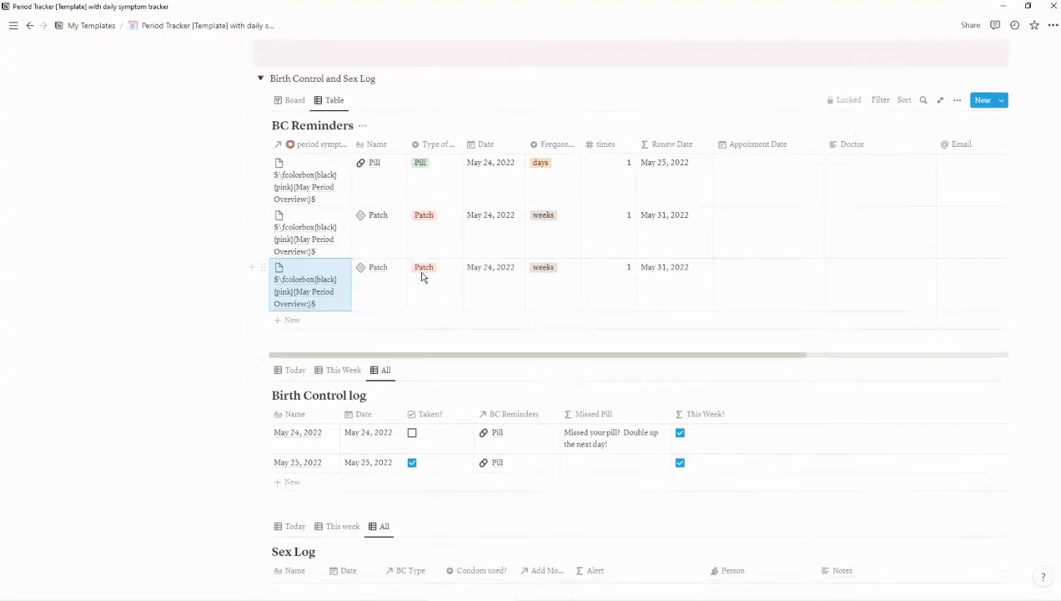
pyautogui.scroll(3)
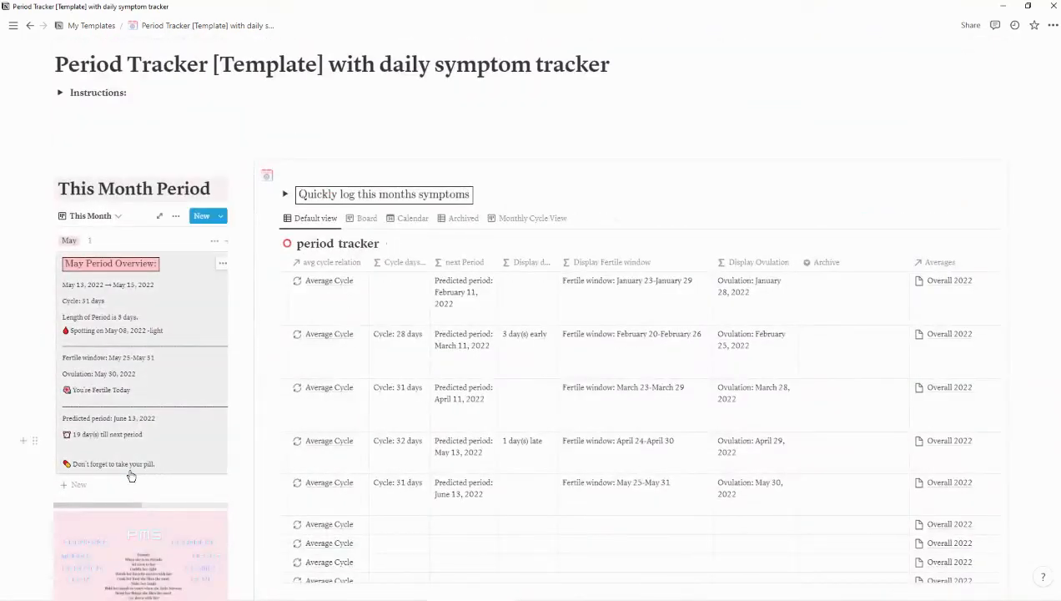
pyautogui.scroll(-3)
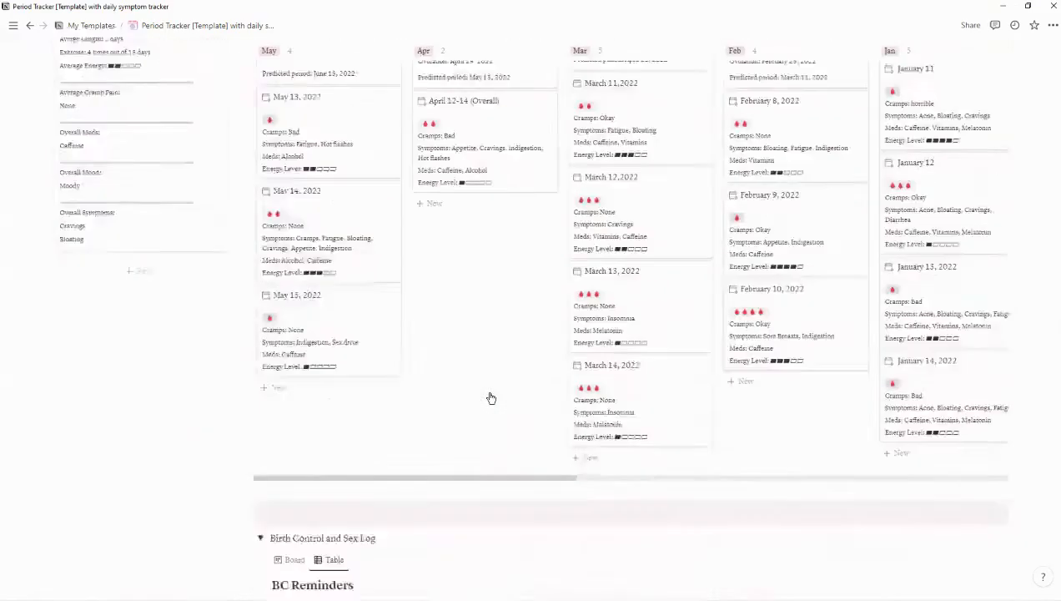
pyautogui.scroll(-3)
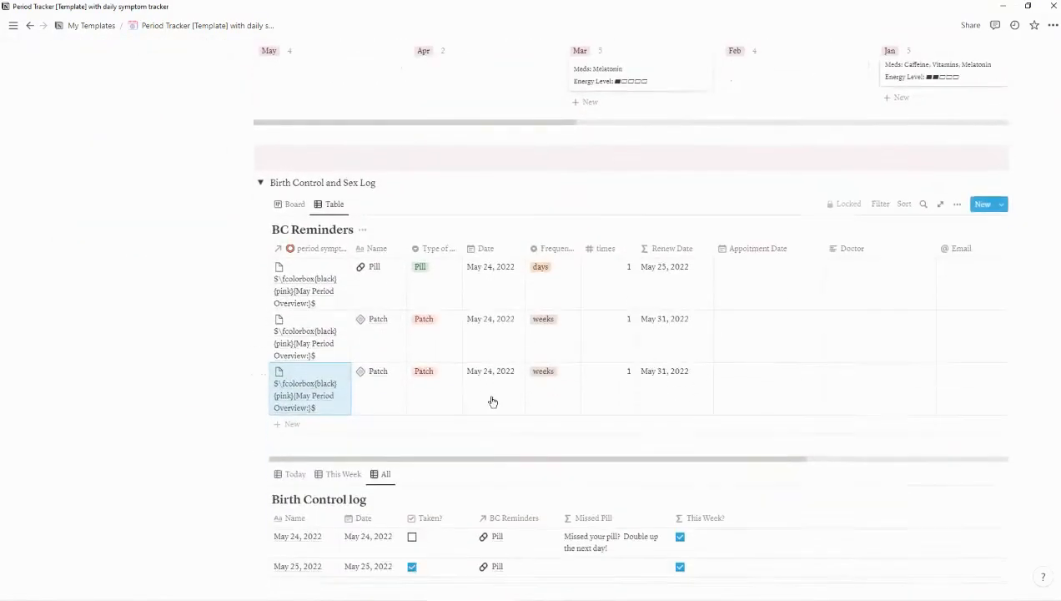
pyautogui.scroll(-3)
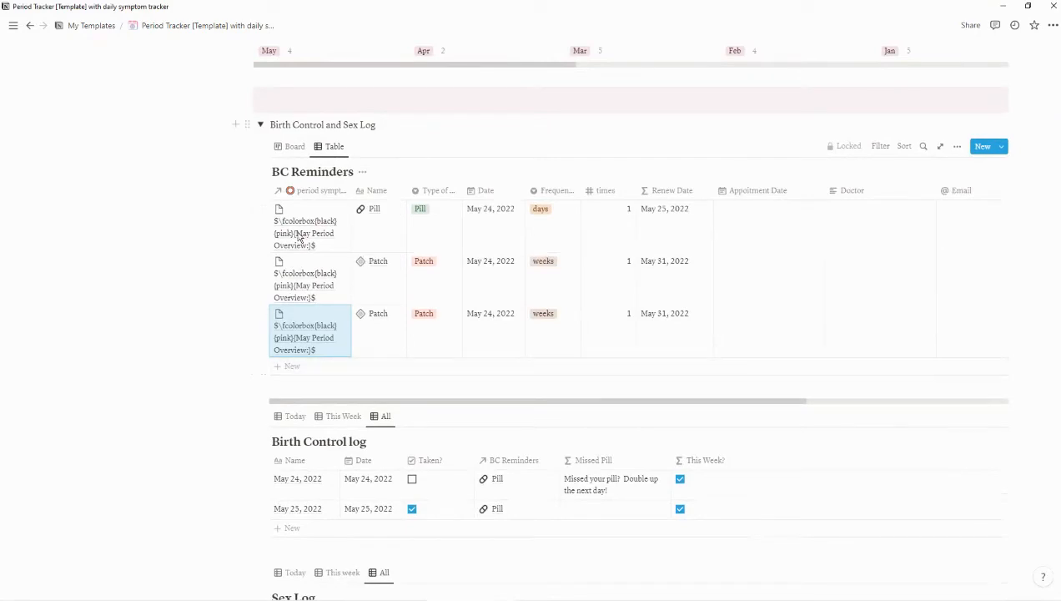
pyautogui.moveTo(298, 332)
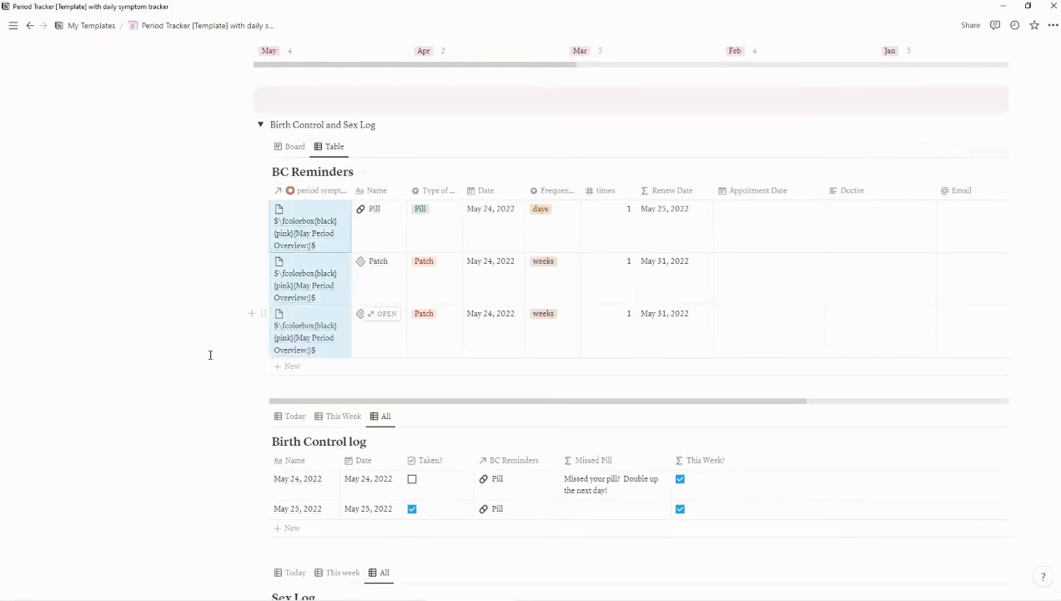
pyautogui.moveTo(395, 238)
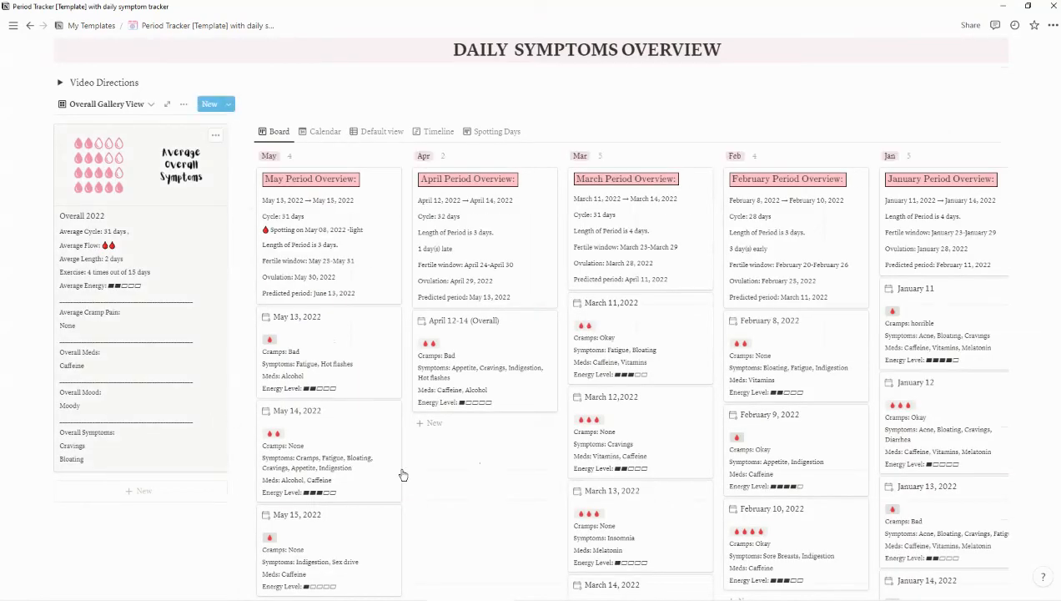
pyautogui.scroll(-3)
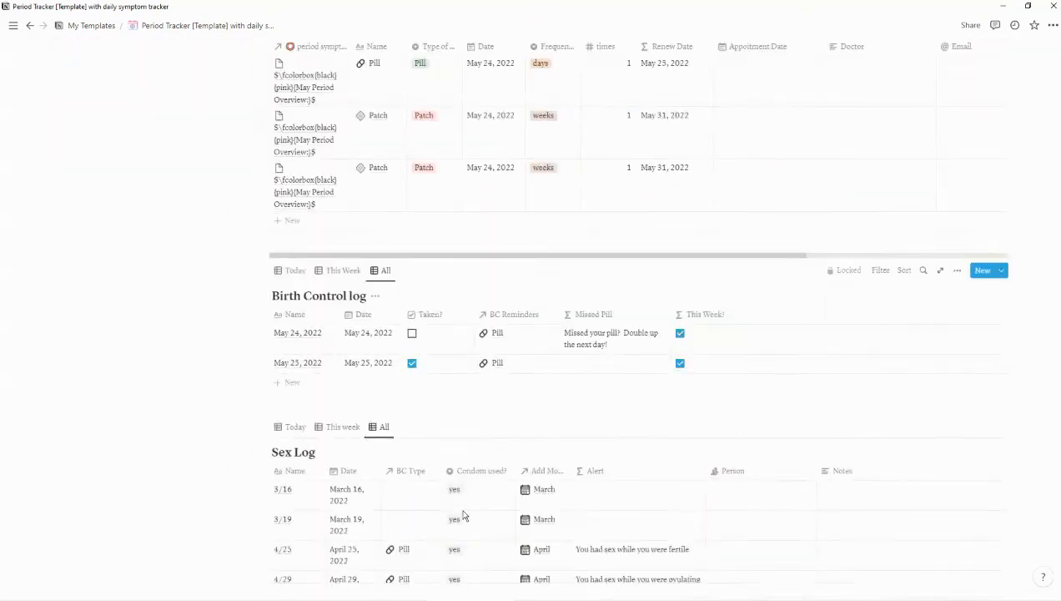
pyautogui.scroll(3)
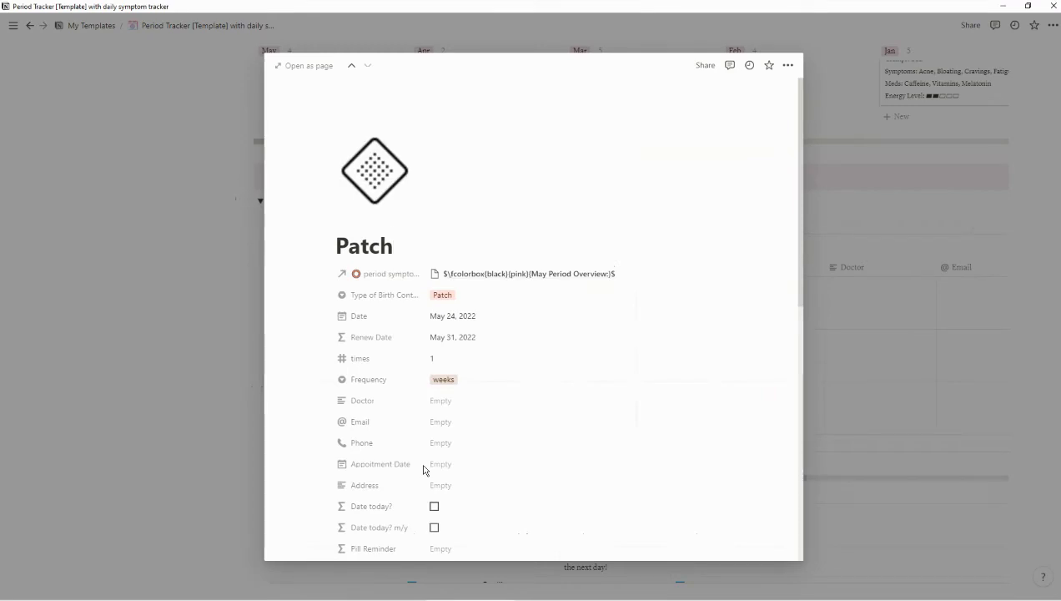
# Step: Set the third reminder's birth control type to Implant, repeating every 6 months
pyautogui.scroll(-3)
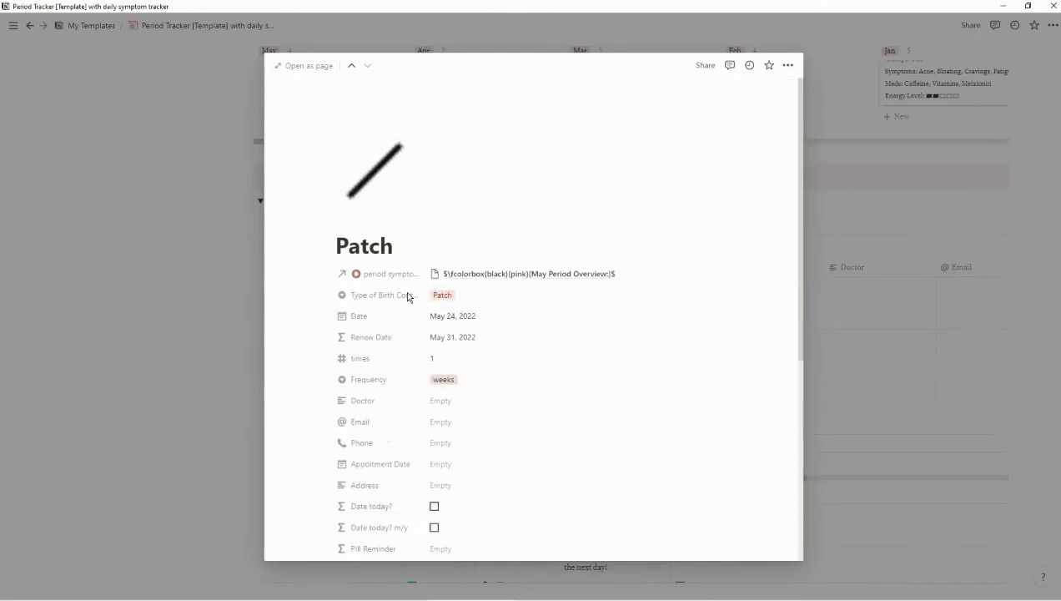
pyautogui.click(442, 294)
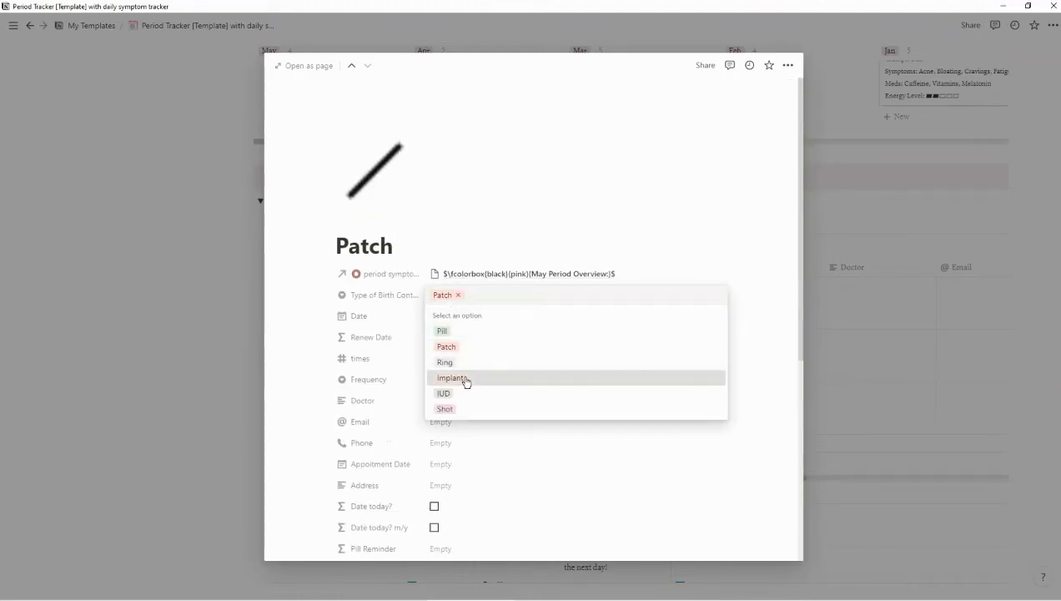
pyautogui.click(452, 378)
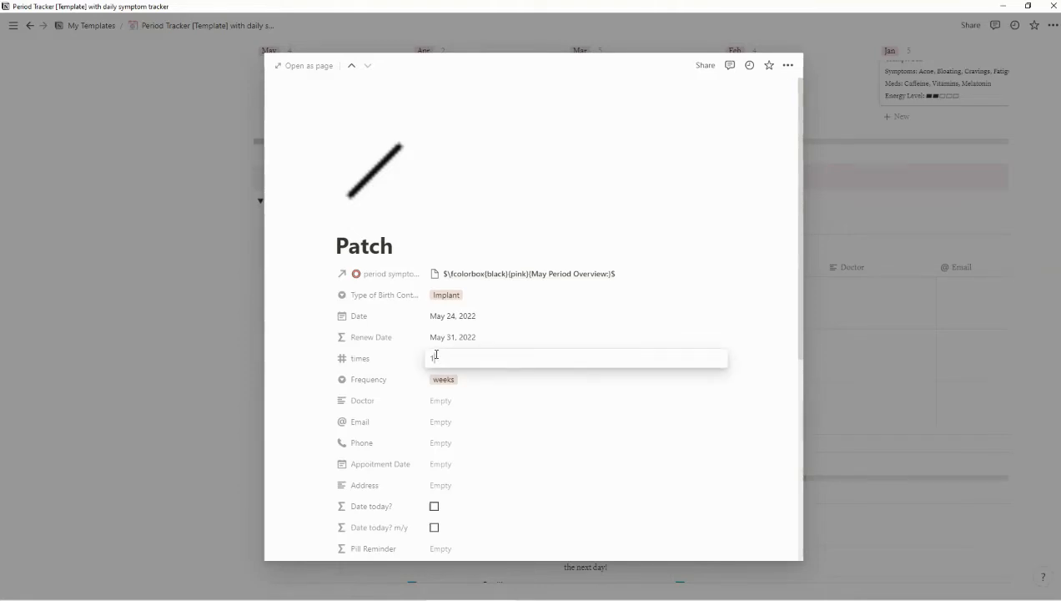
pyautogui.write('6')
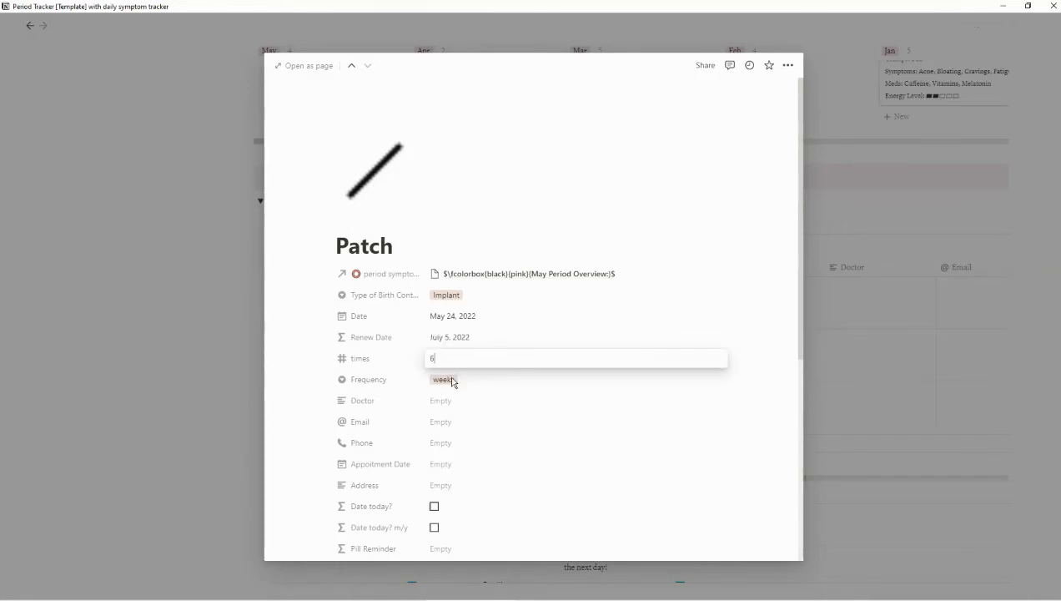
pyautogui.click(443, 379)
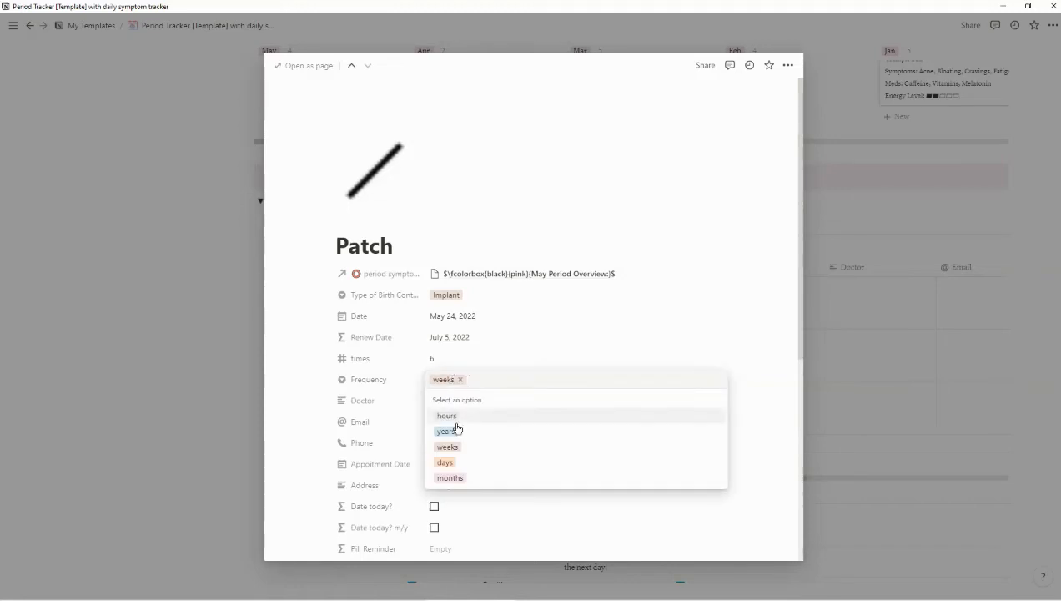
pyautogui.click(449, 478)
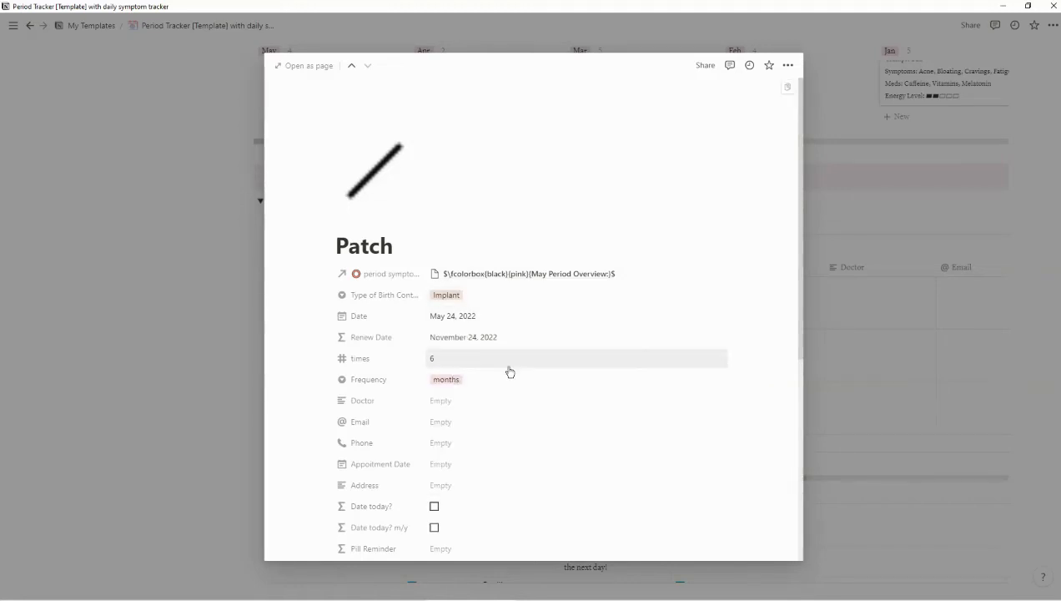
pyautogui.moveTo(447, 442)
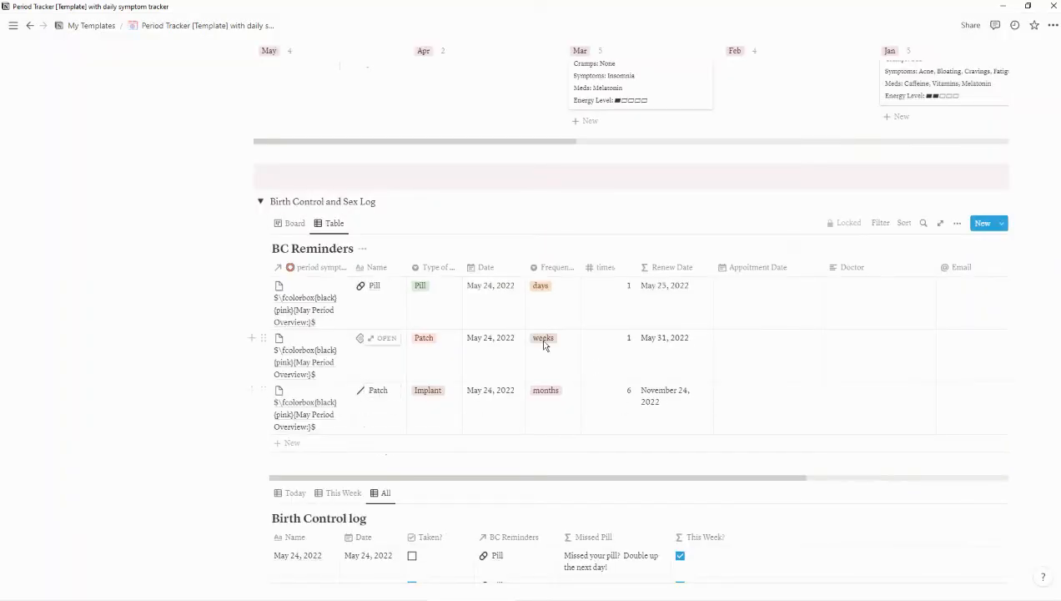
# Step: Show BC Reminders as a board and open the card in the Implant column
pyautogui.click(295, 223)
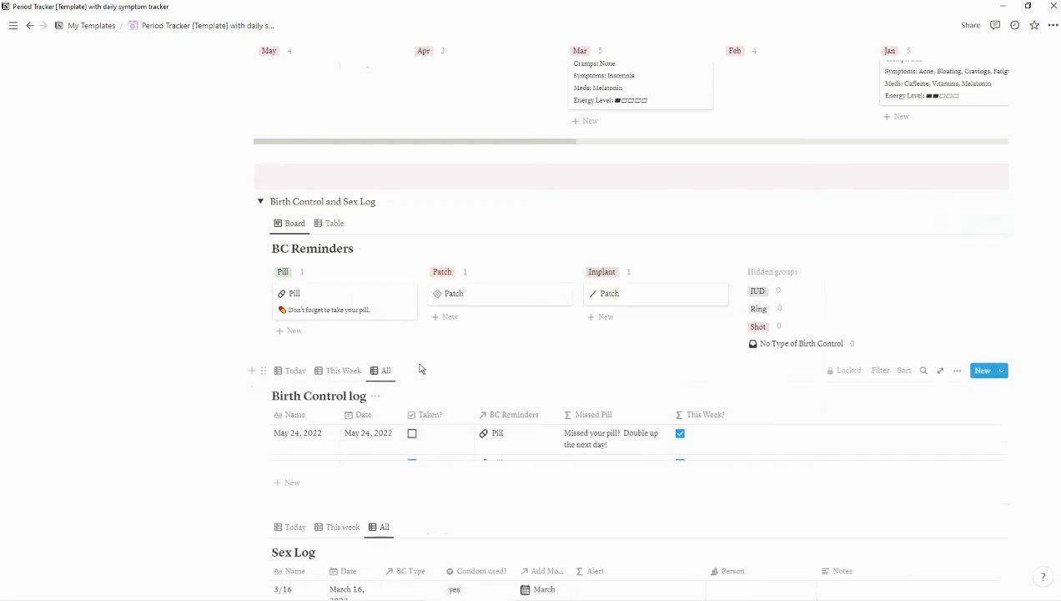
pyautogui.moveTo(485, 316)
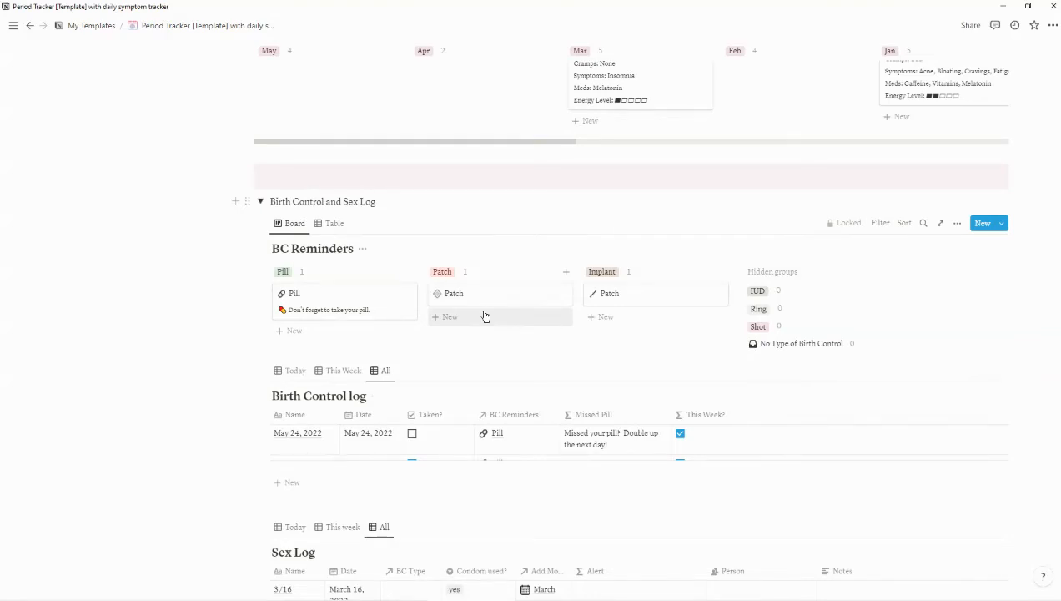
pyautogui.moveTo(330, 309)
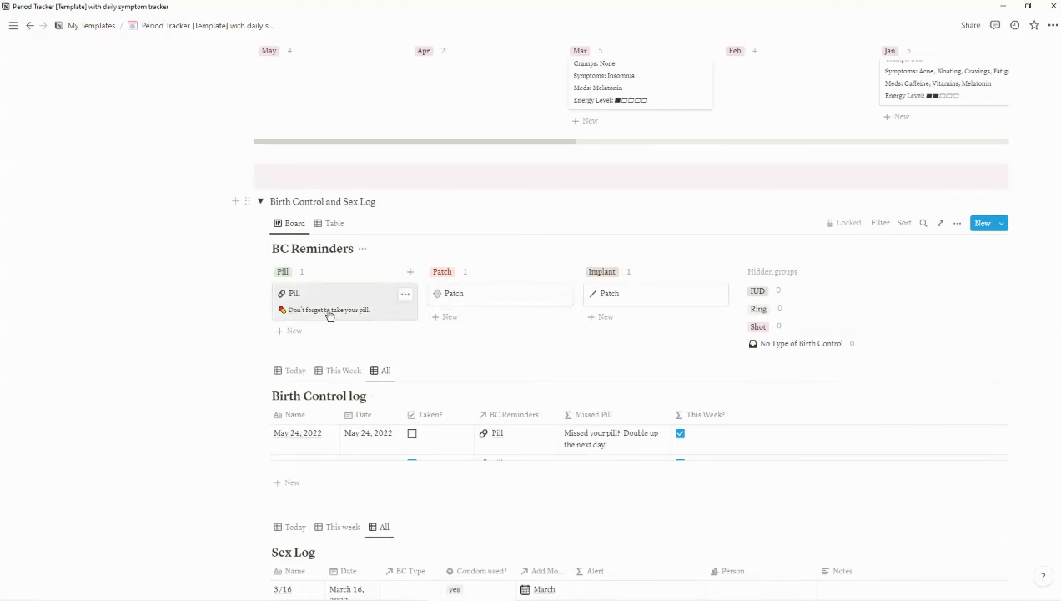
pyautogui.moveTo(667, 254)
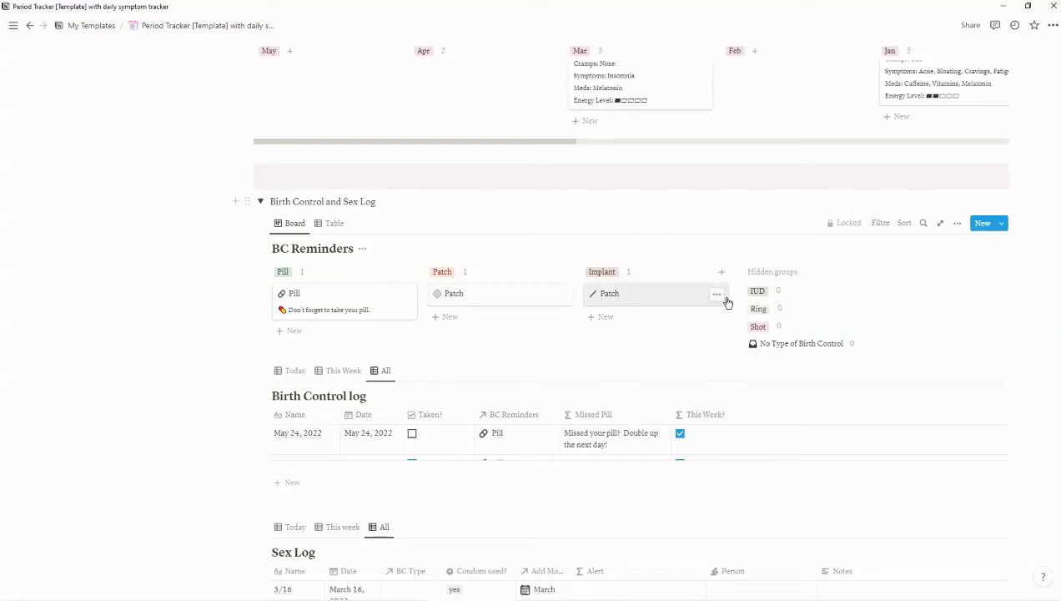
pyautogui.moveTo(645, 301)
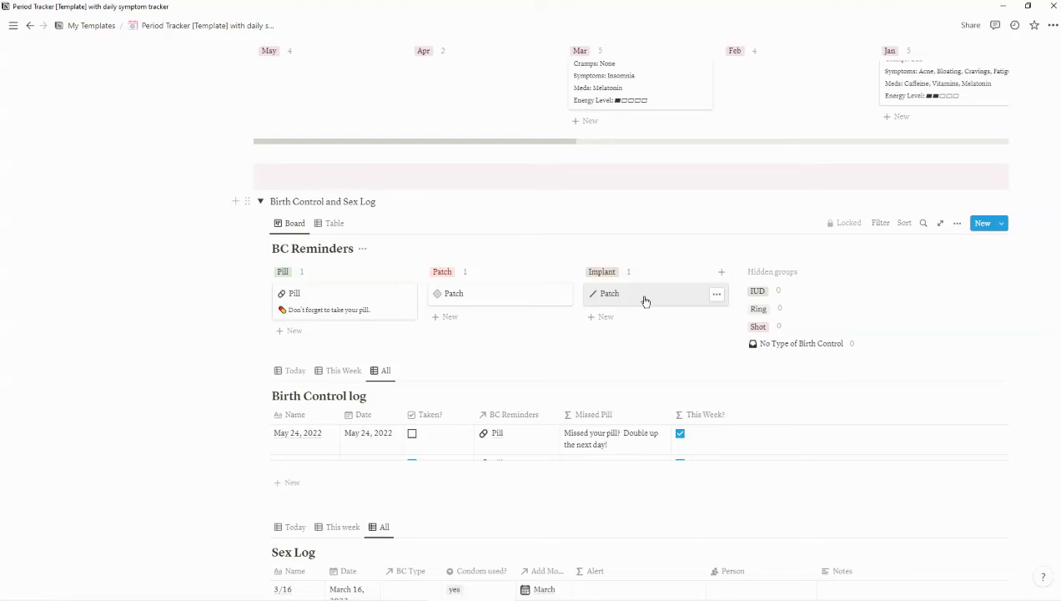
pyautogui.click(609, 293)
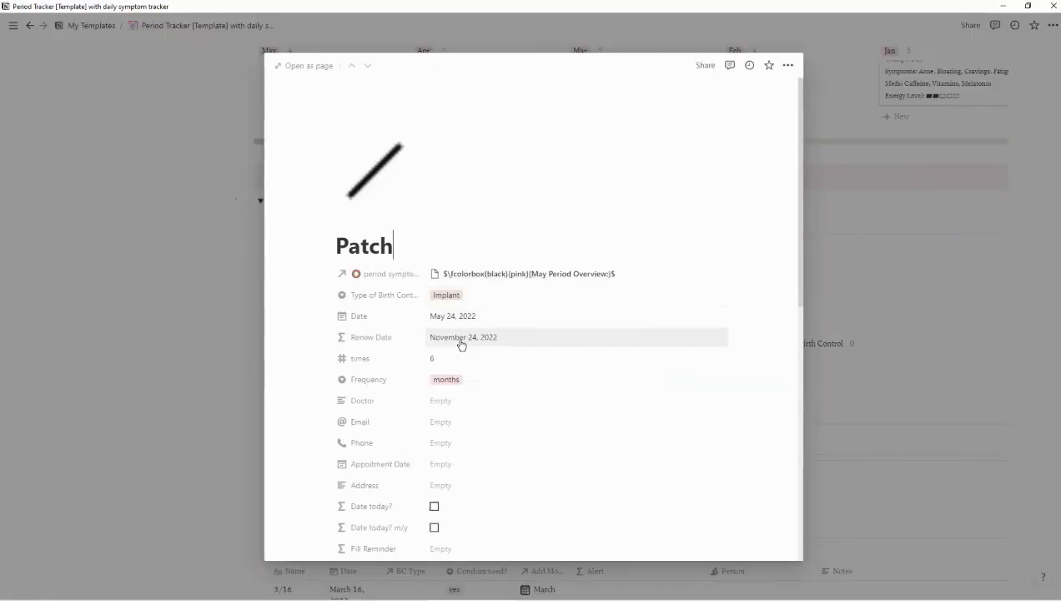
pyautogui.moveTo(215, 366)
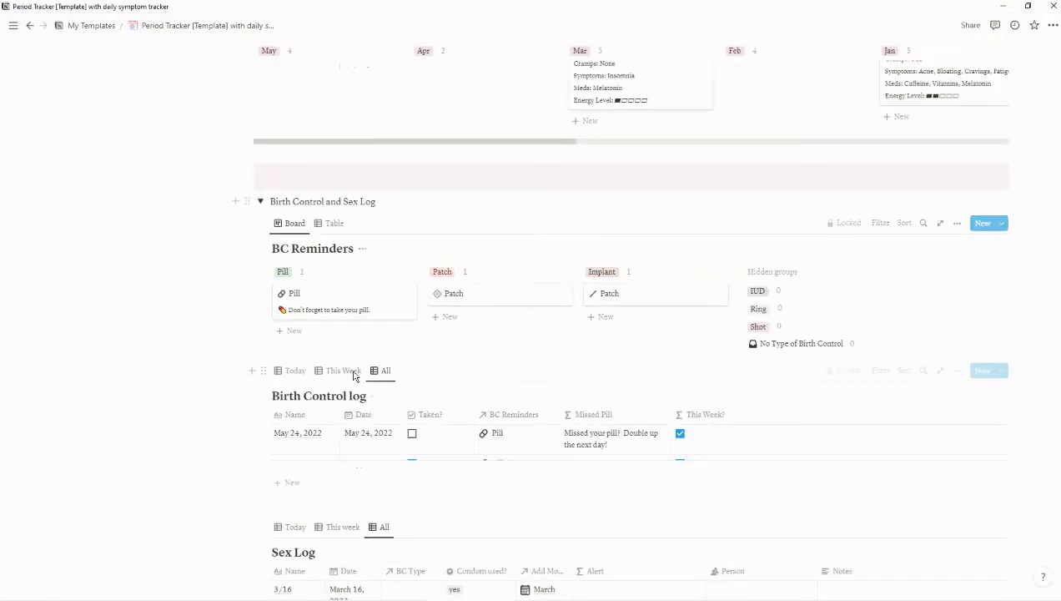
pyautogui.scroll(3)
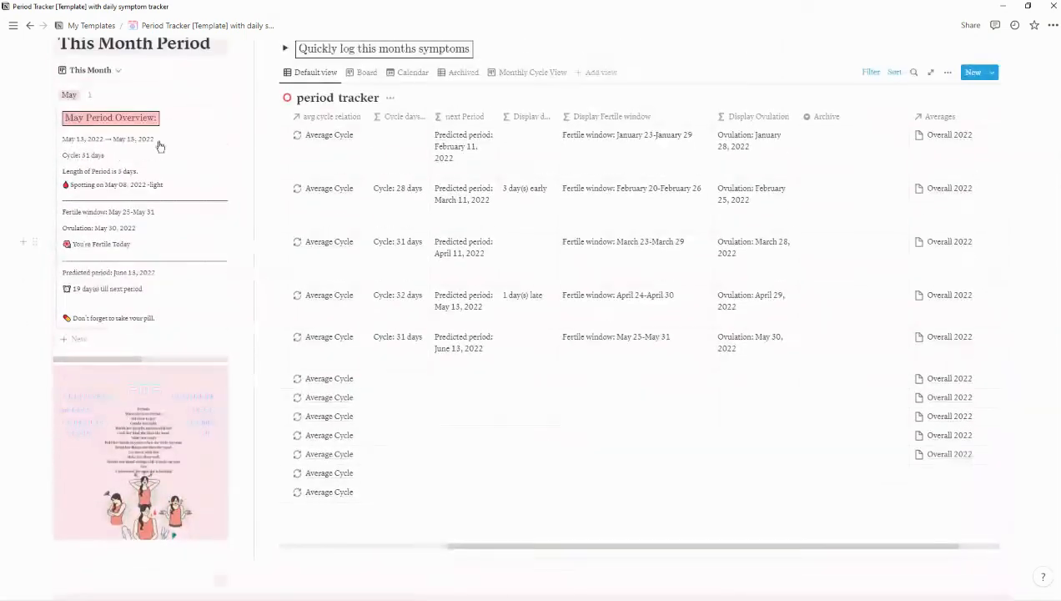
pyautogui.moveTo(208, 324)
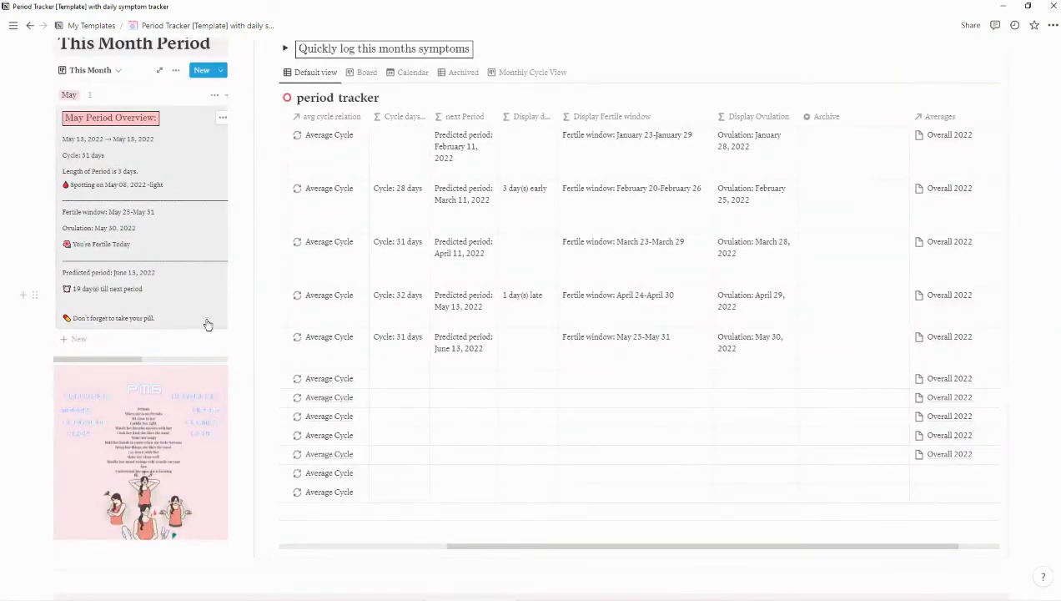
pyautogui.scroll(-3)
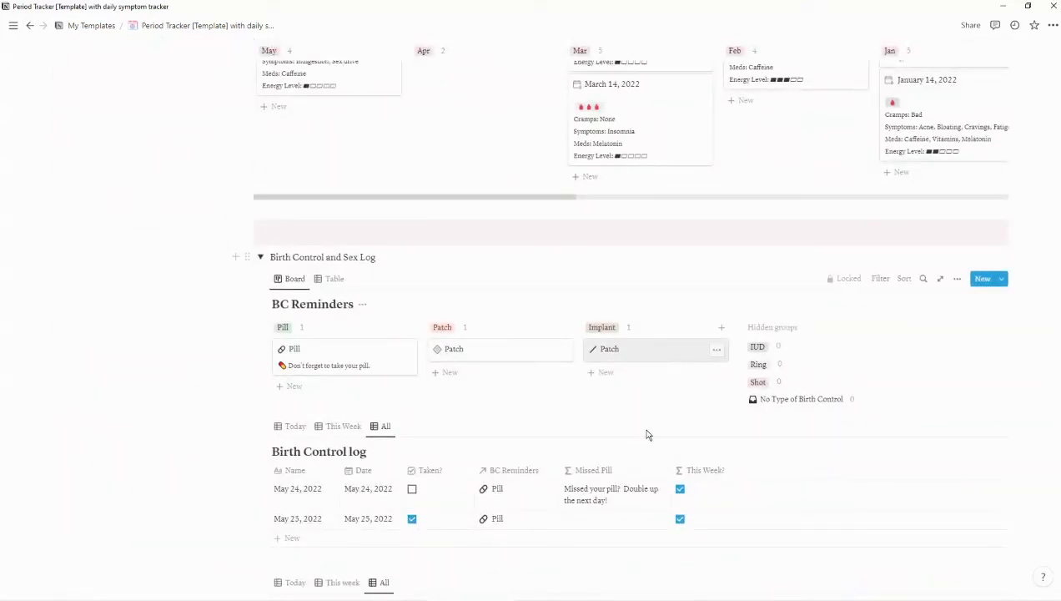
# Step: Rename the Implant column's card from Patch to Implant
pyautogui.click(609, 348)
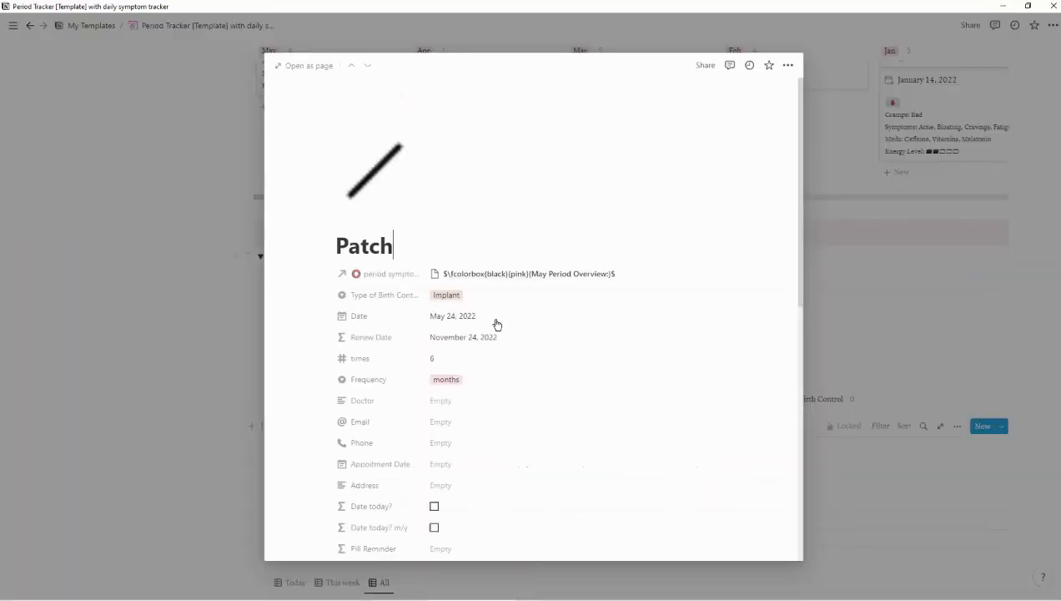
pyautogui.moveTo(514, 336)
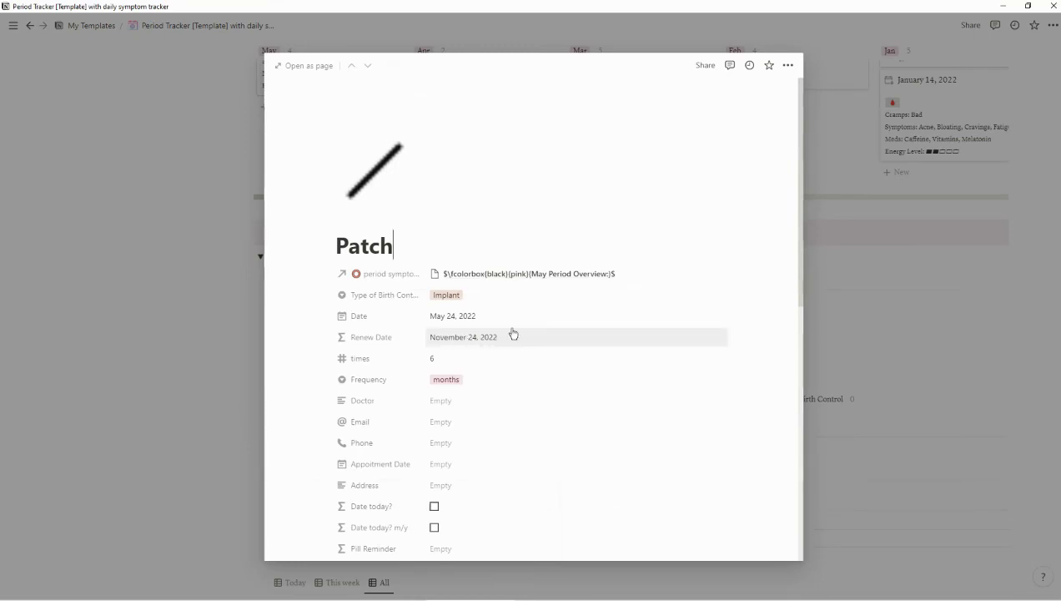
pyautogui.moveTo(380, 232)
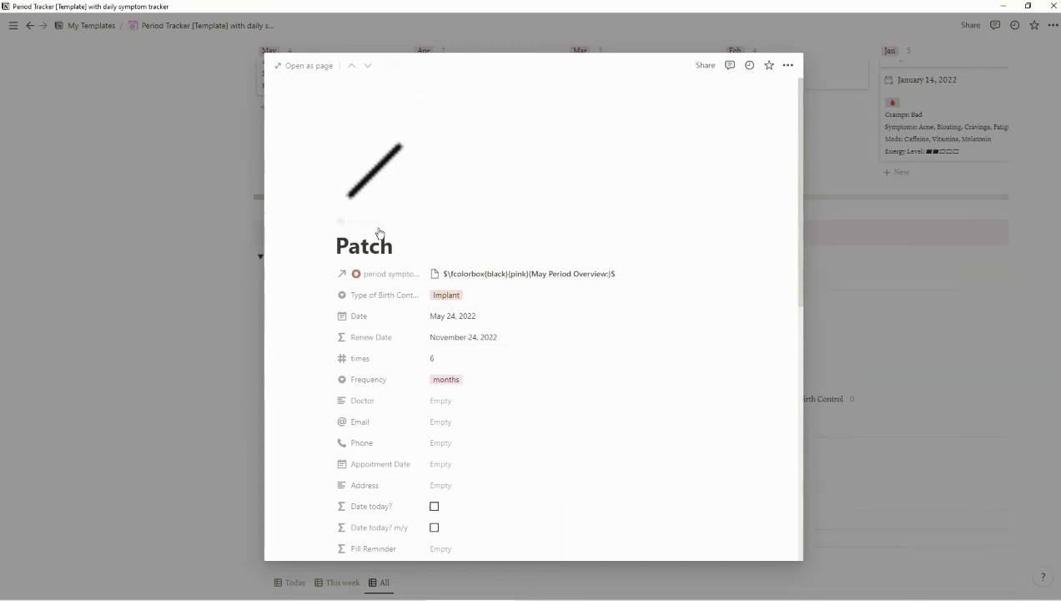
pyautogui.moveTo(148, 376)
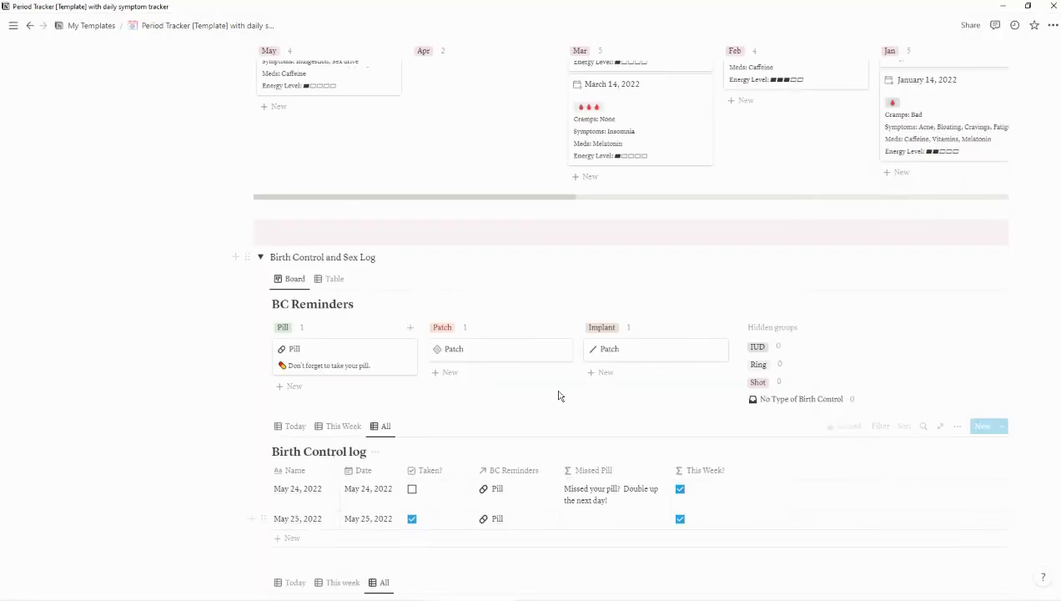
pyautogui.moveTo(636, 354)
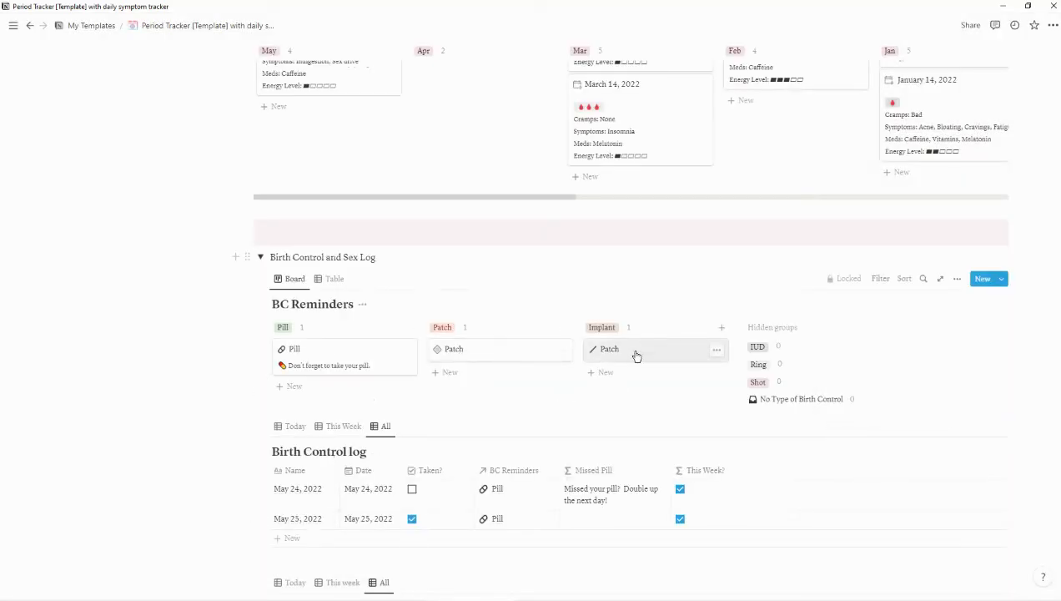
pyautogui.click(609, 349)
pyautogui.write('Implant')
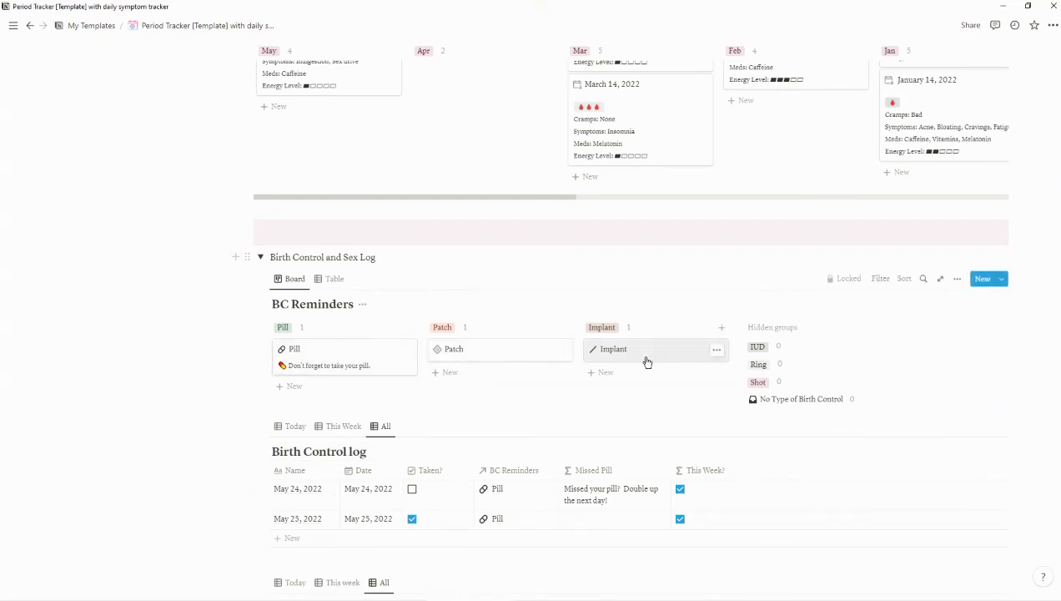
pyautogui.moveTo(716, 349)
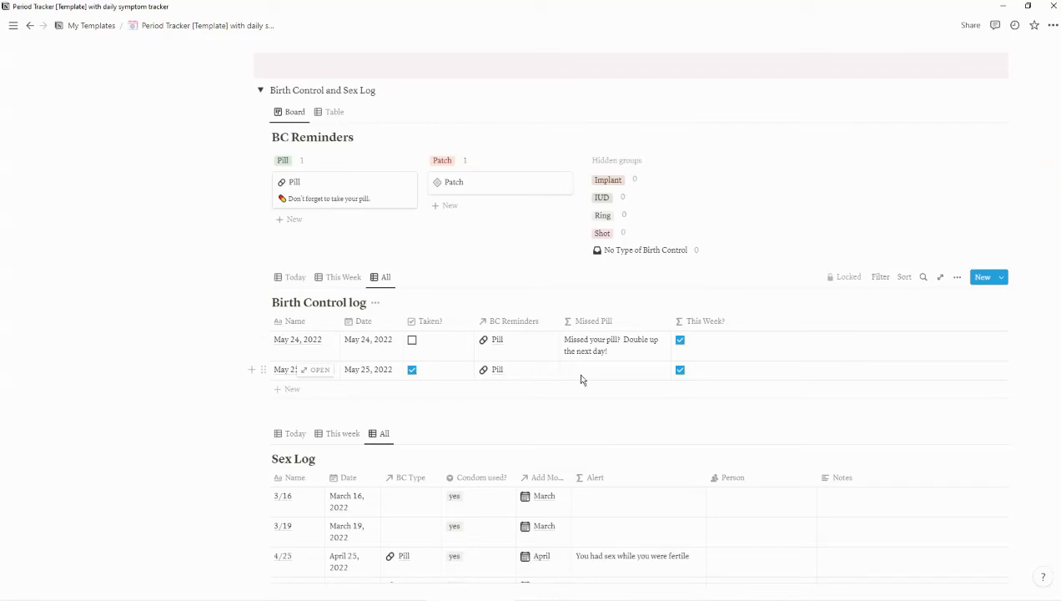
pyautogui.moveTo(624, 346)
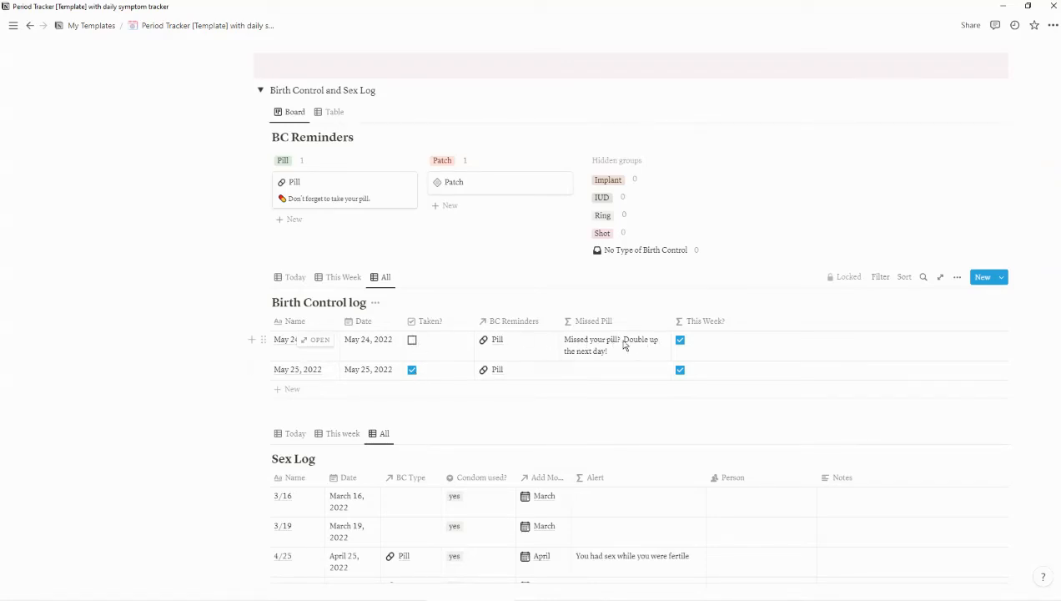
pyautogui.moveTo(649, 351)
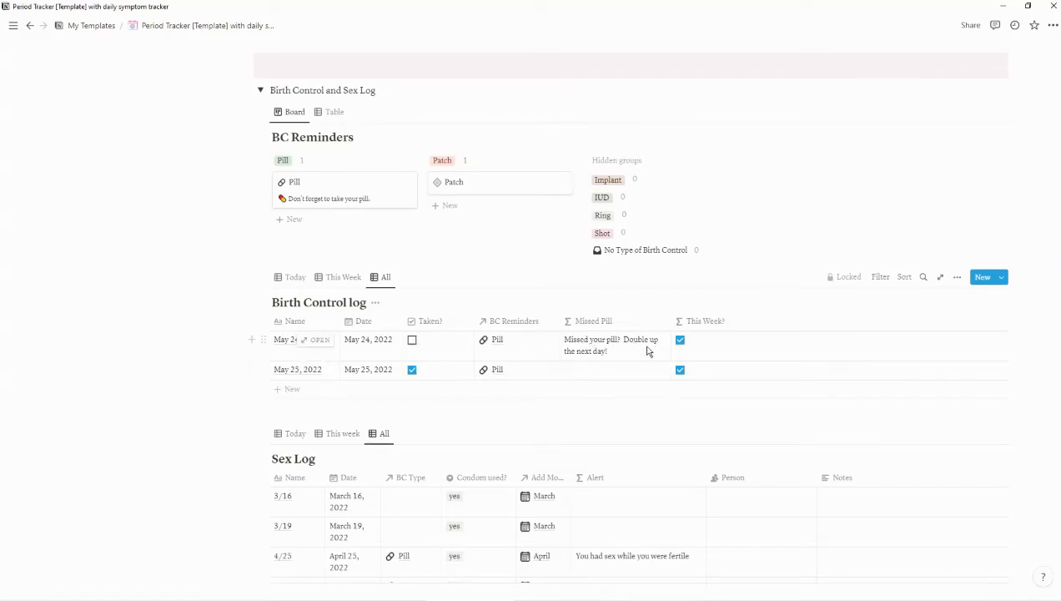
pyautogui.moveTo(621, 365)
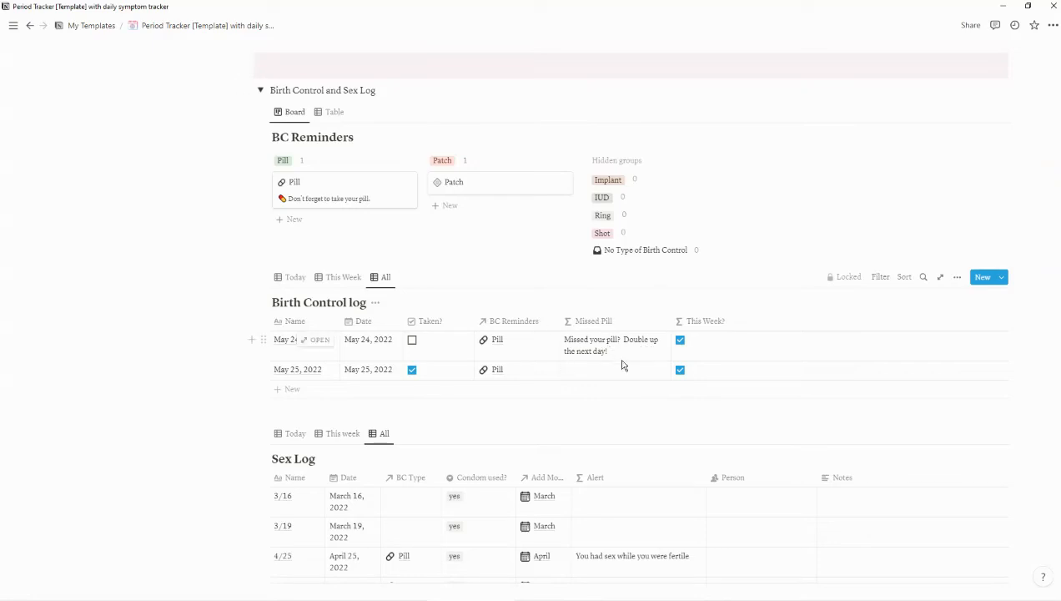
# Step: Cycle the Birth Control log through Today, This Week and All, checking May 25's linked reminder
pyautogui.click(295, 277)
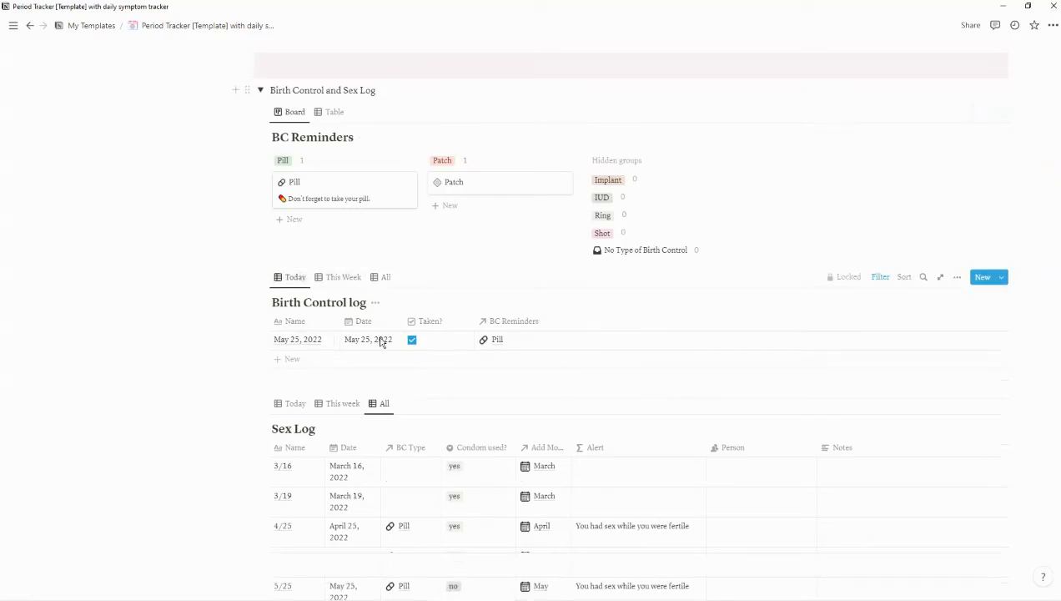
pyautogui.moveTo(292, 359)
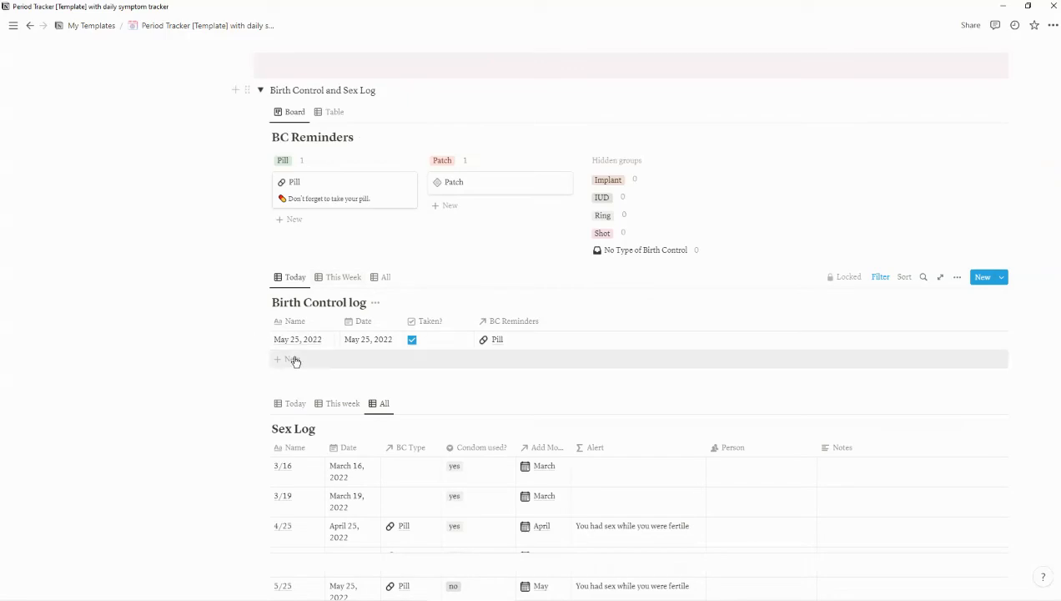
pyautogui.click(343, 276)
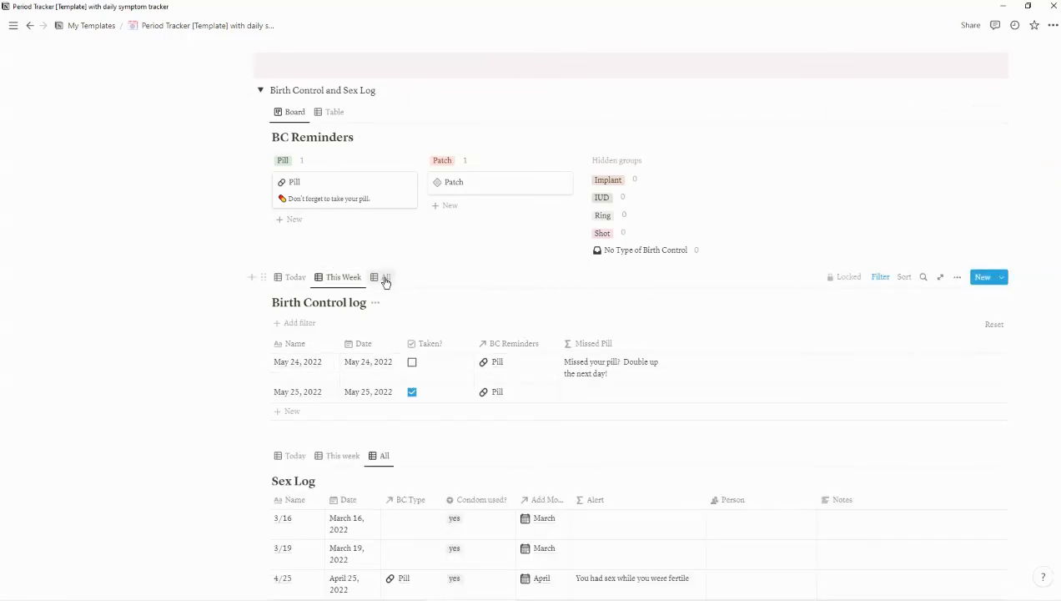
pyautogui.click(384, 277)
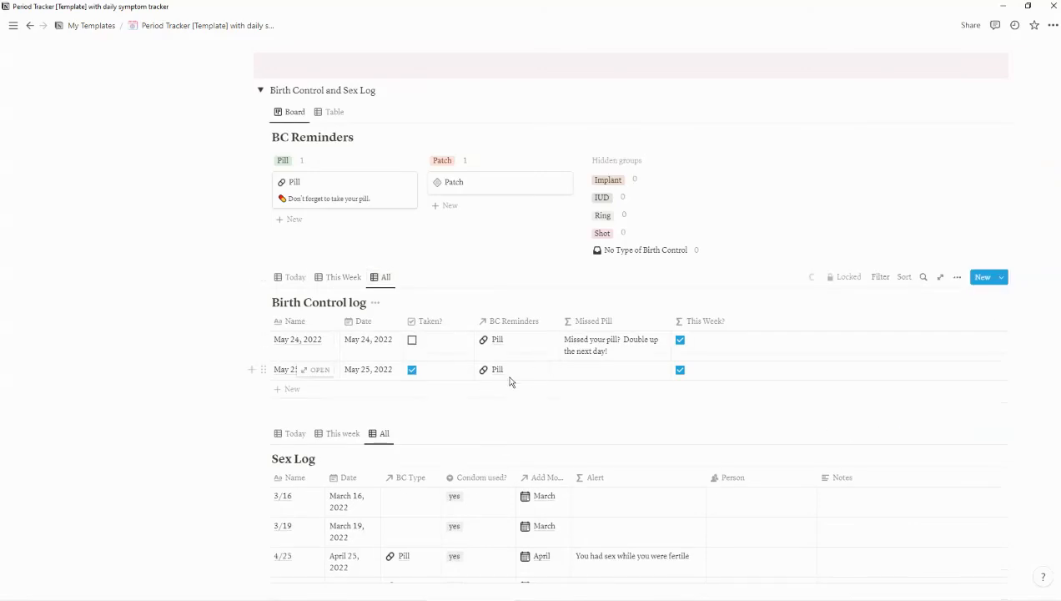
pyautogui.click(497, 369)
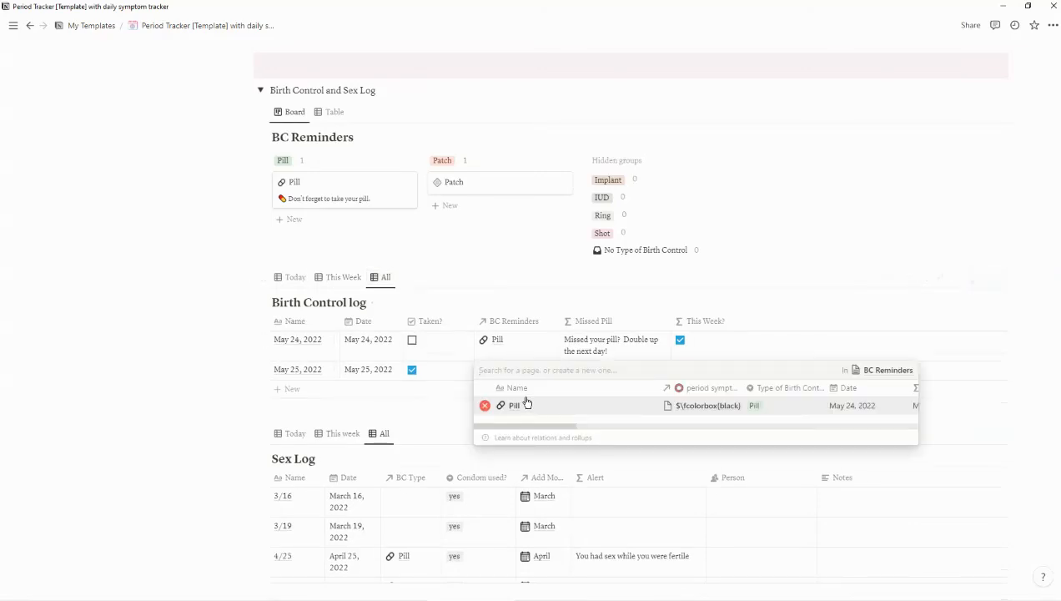
pyautogui.moveTo(200, 360)
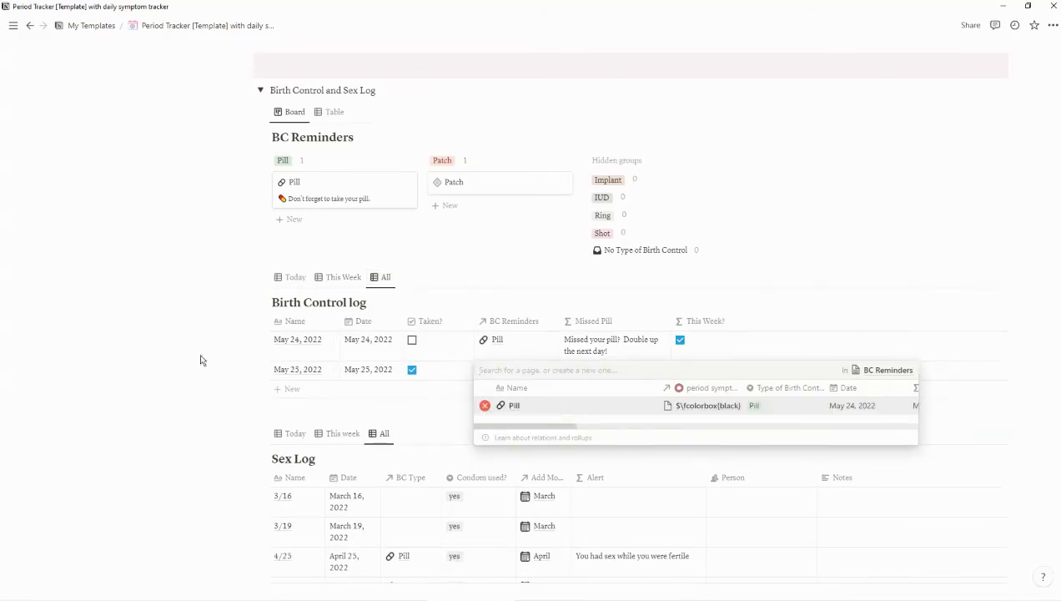
pyautogui.click(514, 405)
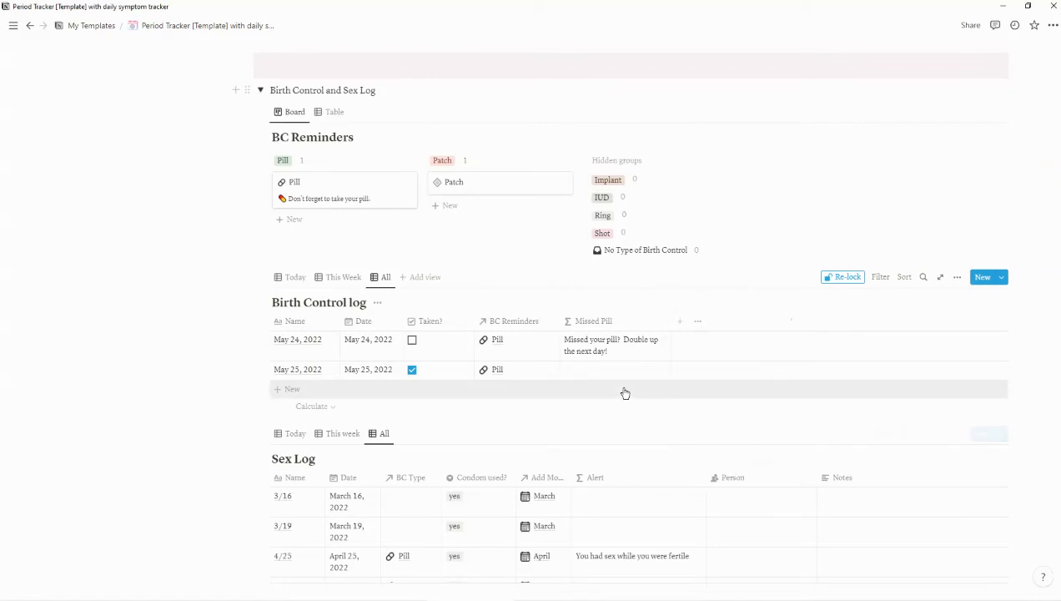
pyautogui.scroll(-3)
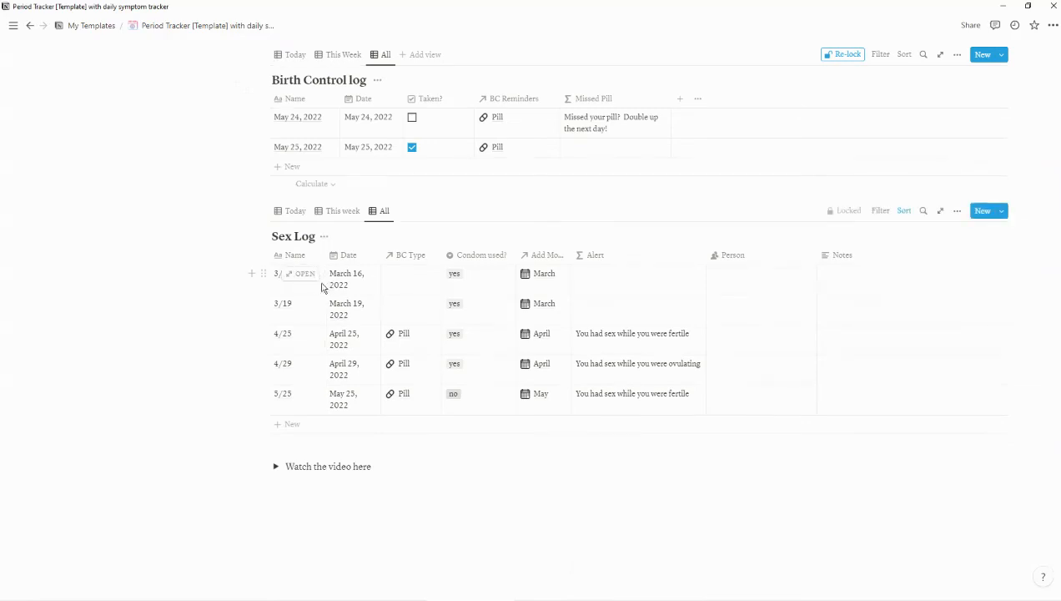
pyautogui.moveTo(408, 268)
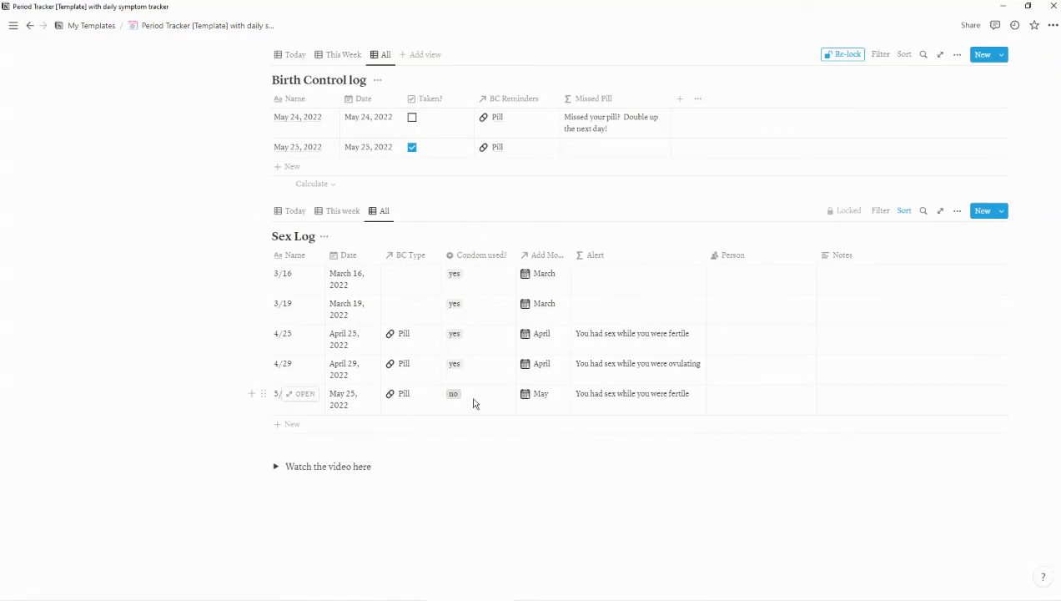
pyautogui.moveTo(559, 233)
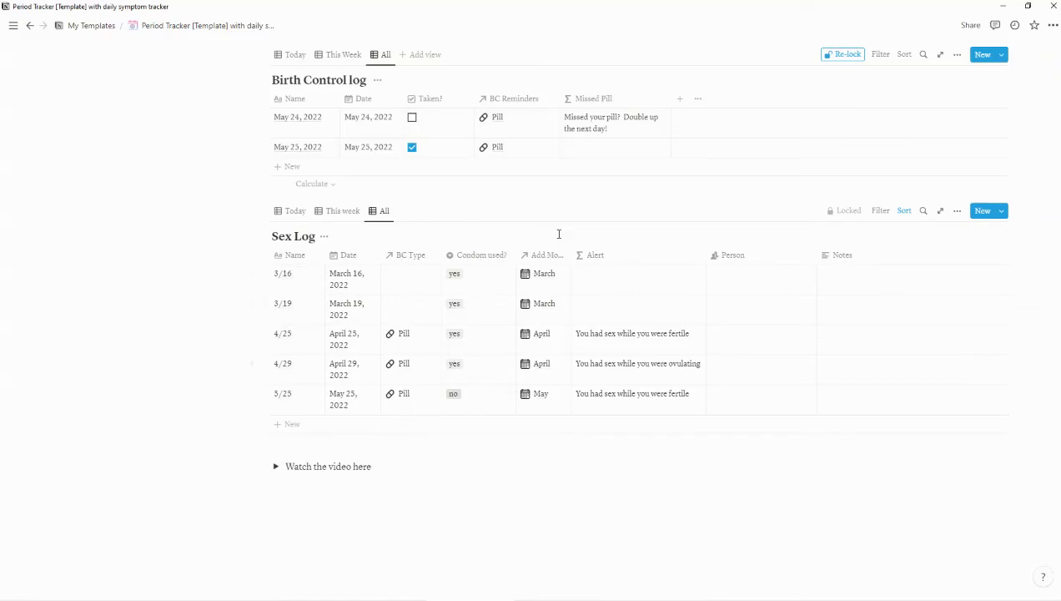
pyautogui.moveTo(543, 407)
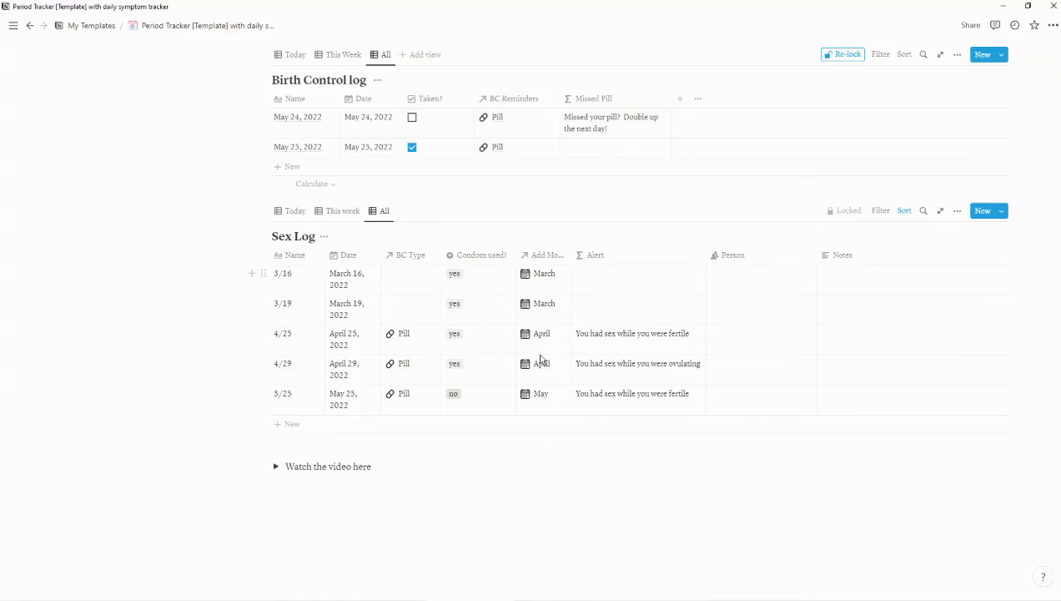
pyautogui.moveTo(700, 410)
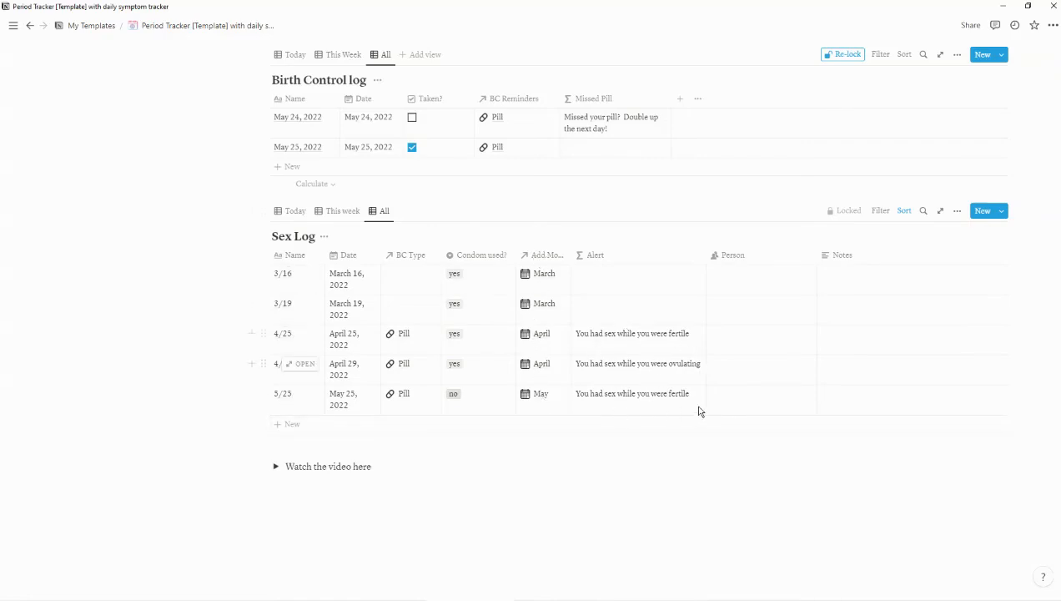
pyautogui.moveTo(739, 310)
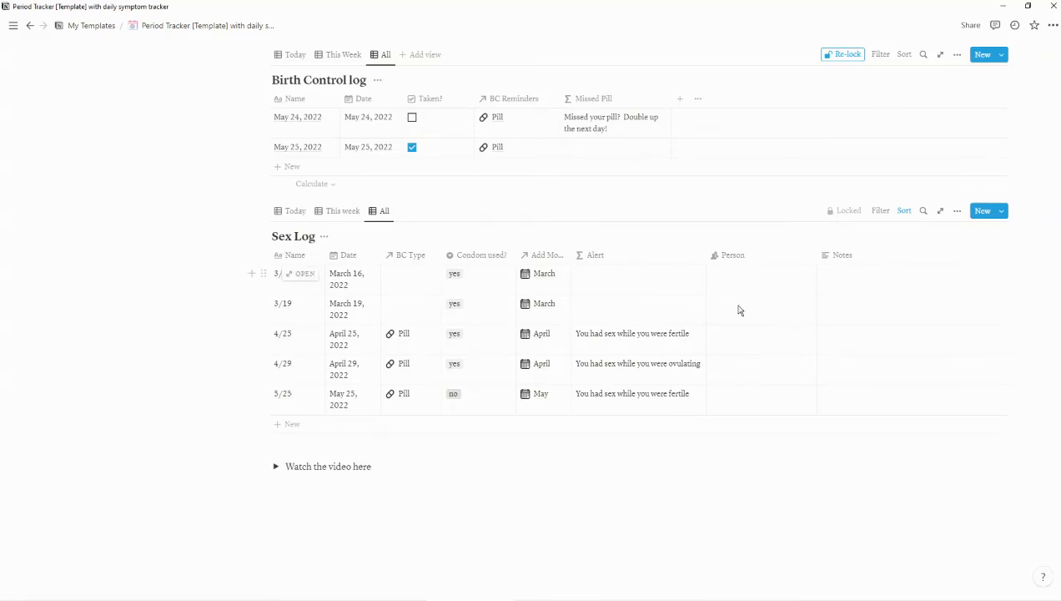
pyautogui.click(761, 273)
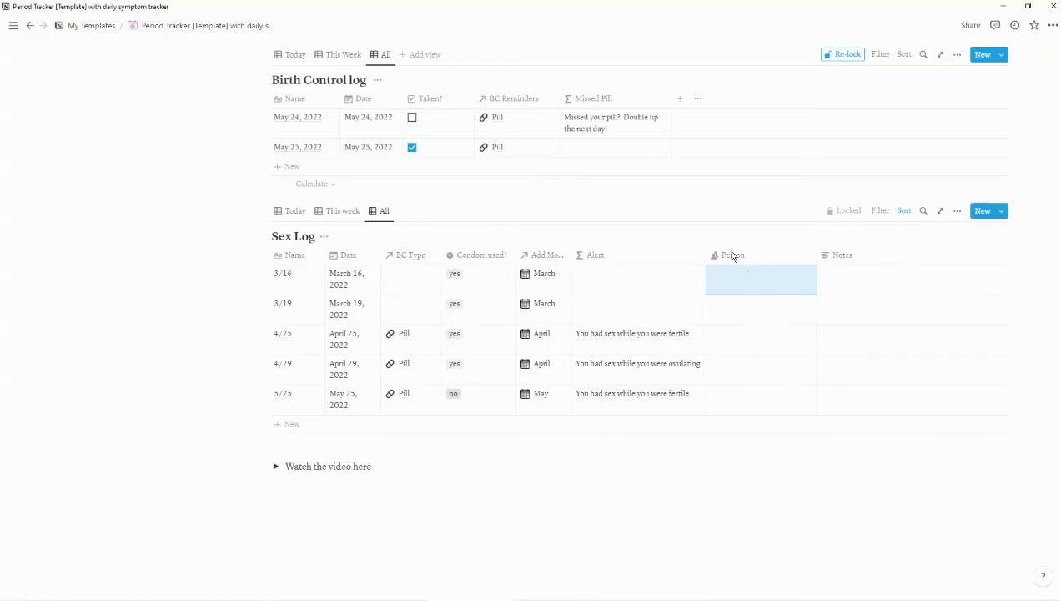
pyautogui.moveTo(737, 259)
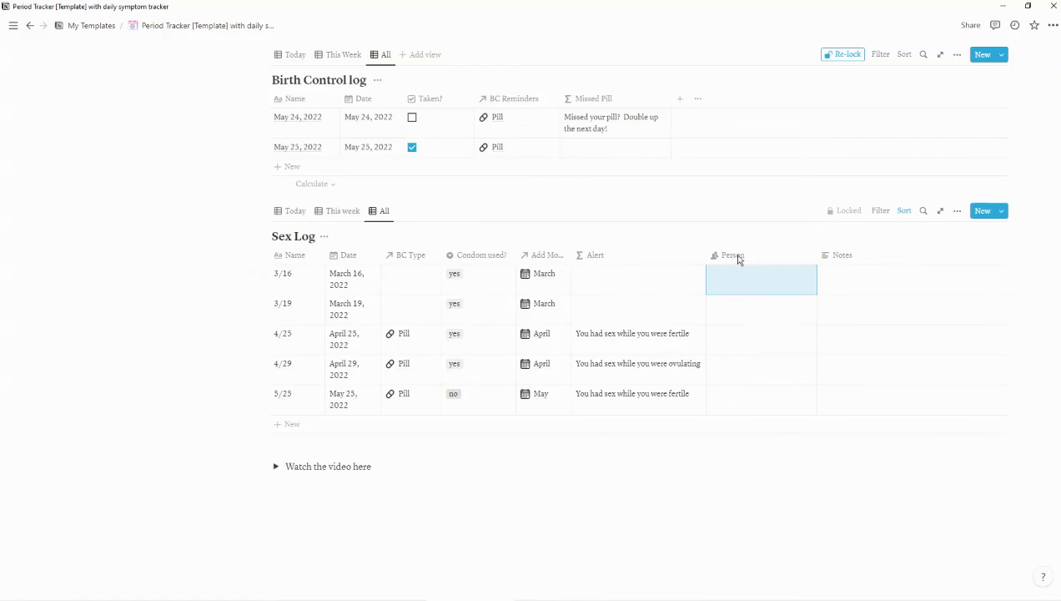
pyautogui.moveTo(852, 262)
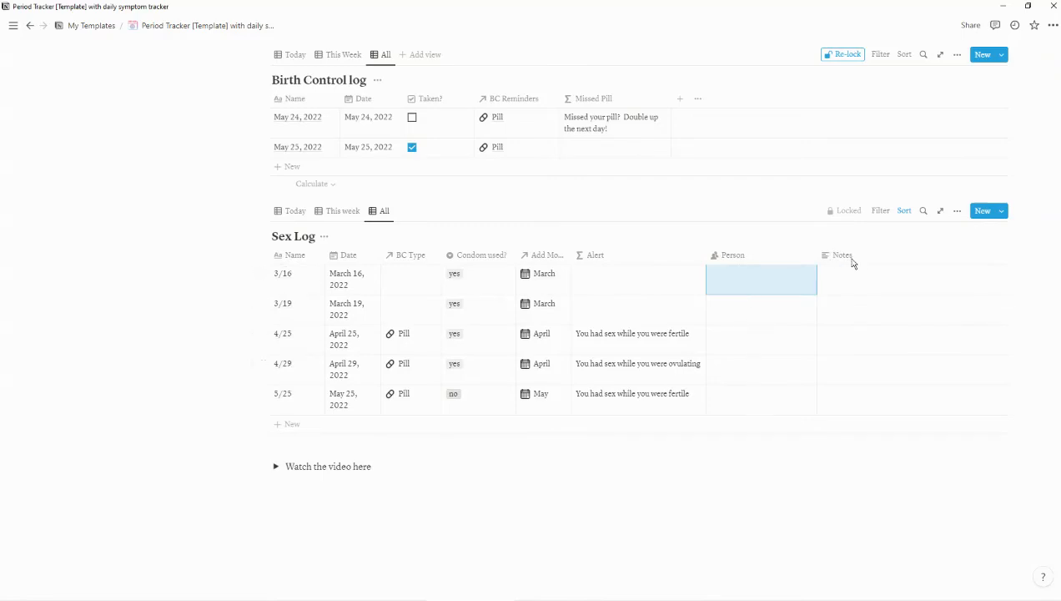
pyautogui.click(882, 280)
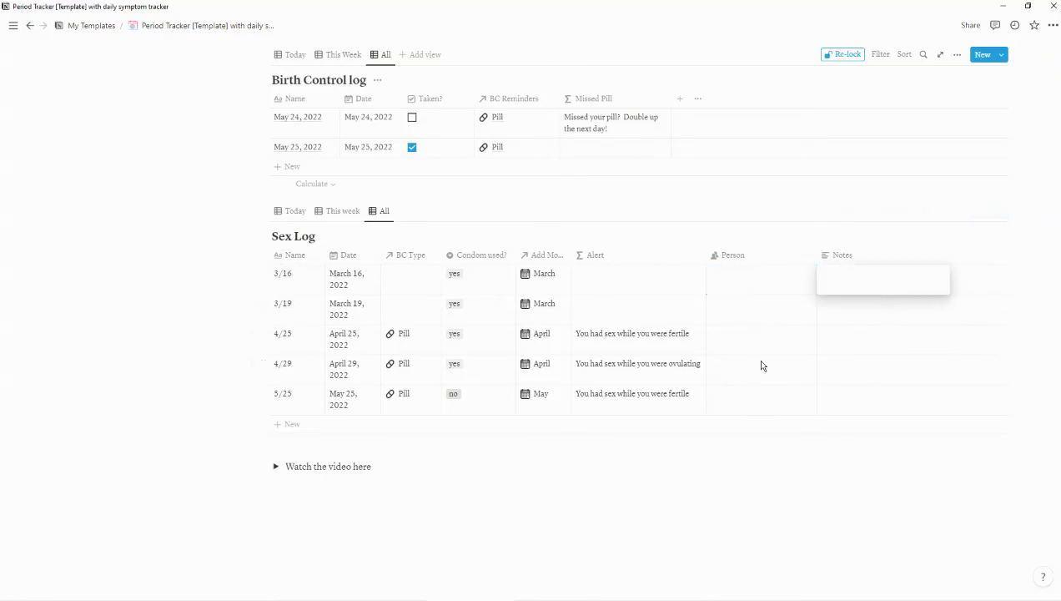
pyautogui.moveTo(426, 424)
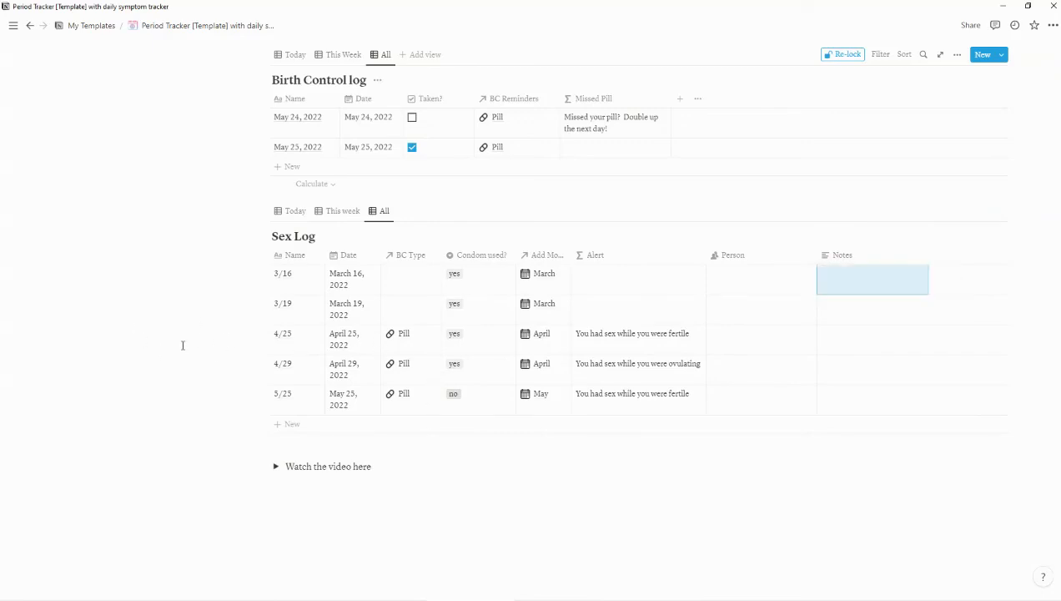
# Step: Scroll to the Daily Symptoms Overview board with May through January period cards
pyautogui.scroll(3)
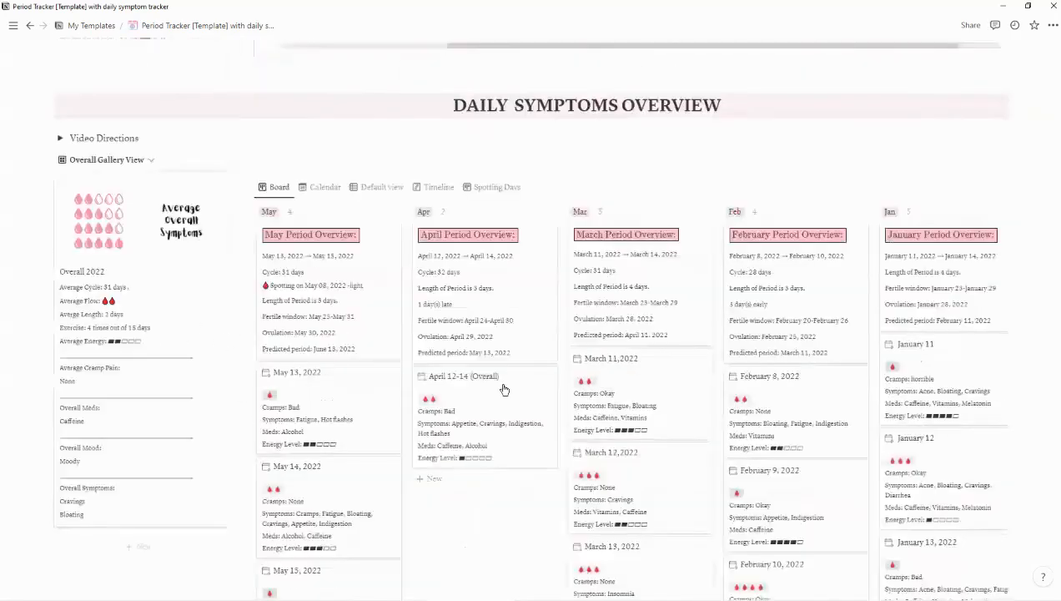
pyautogui.scroll(3)
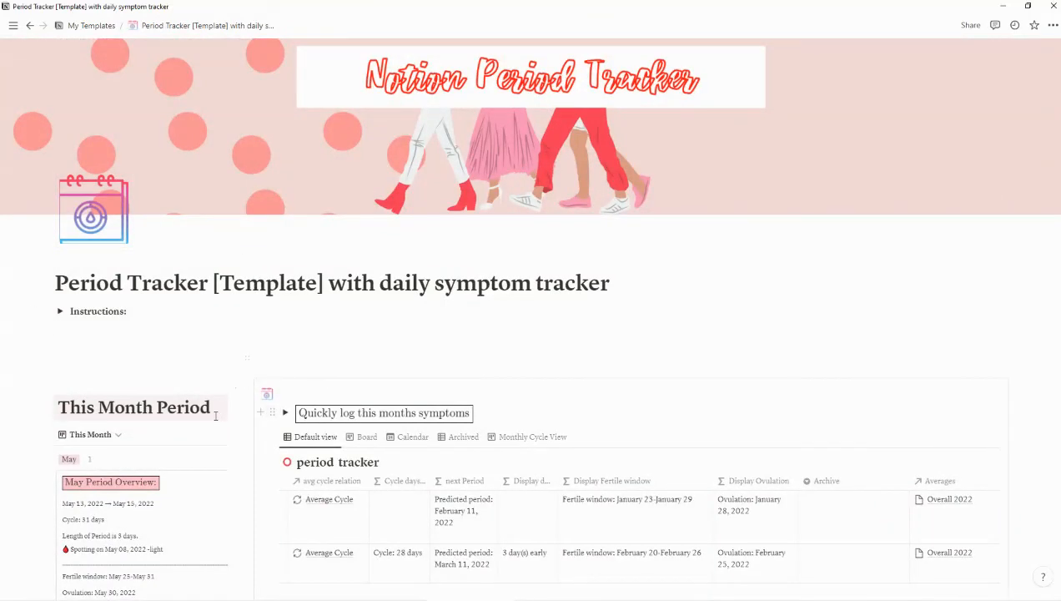
pyautogui.scroll(-3)
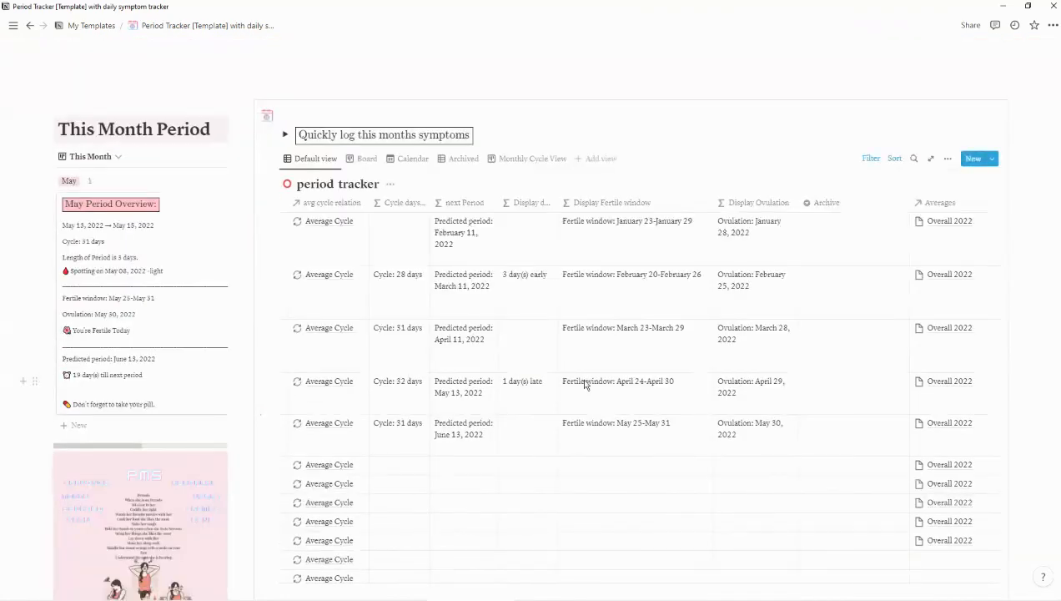
pyautogui.moveTo(569, 434)
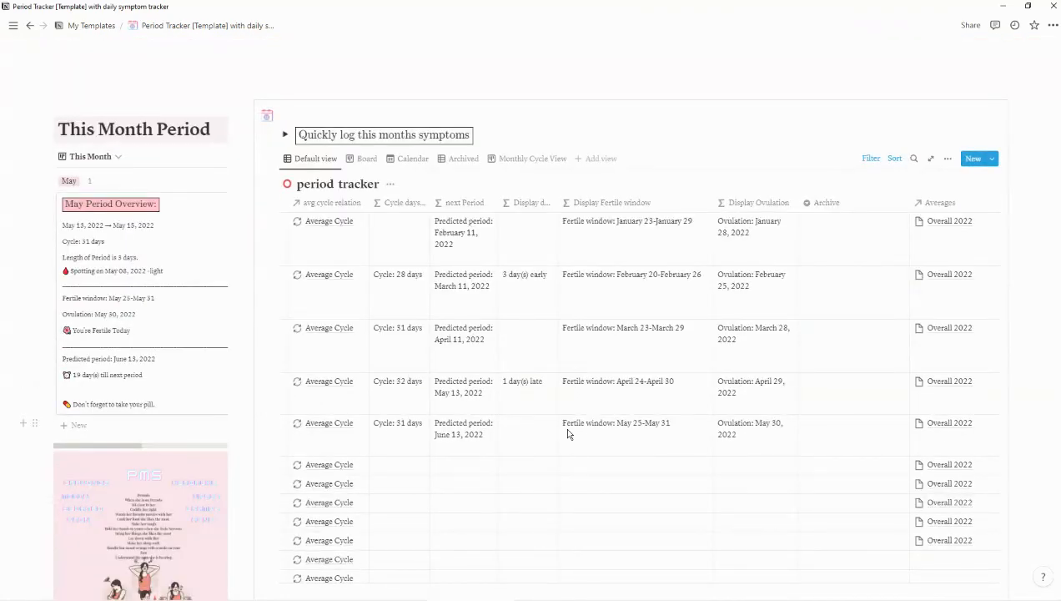
pyautogui.scroll(3)
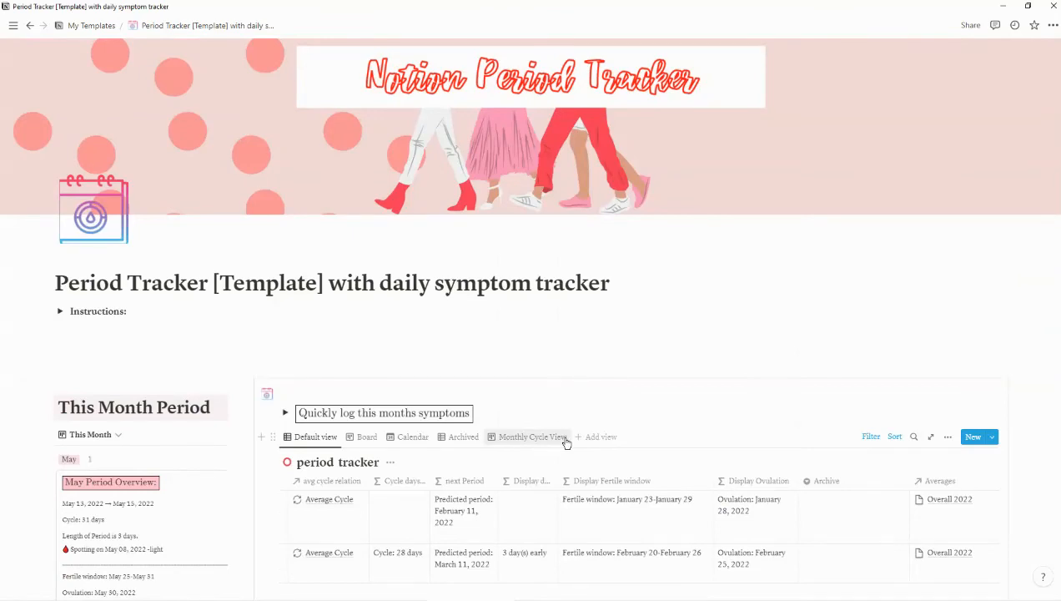
pyautogui.moveTo(622, 431)
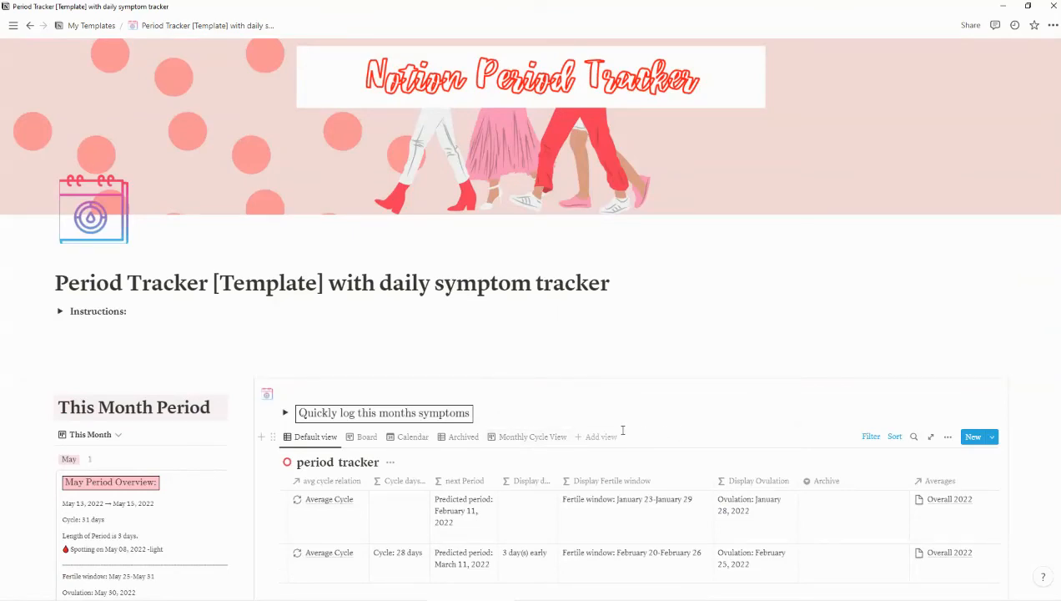
pyautogui.moveTo(541, 196)
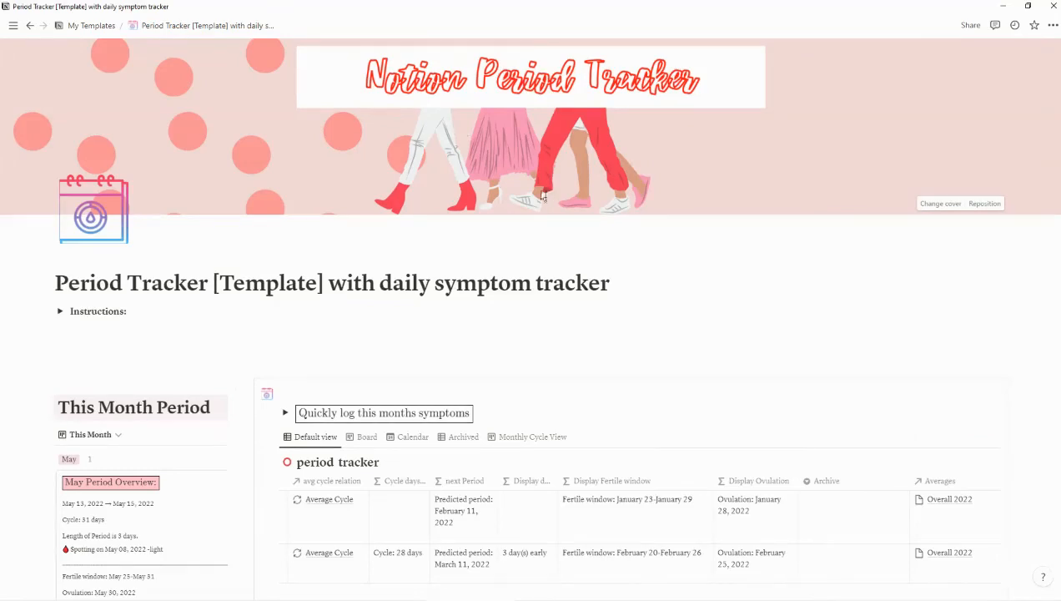
pyautogui.moveTo(816, 154)
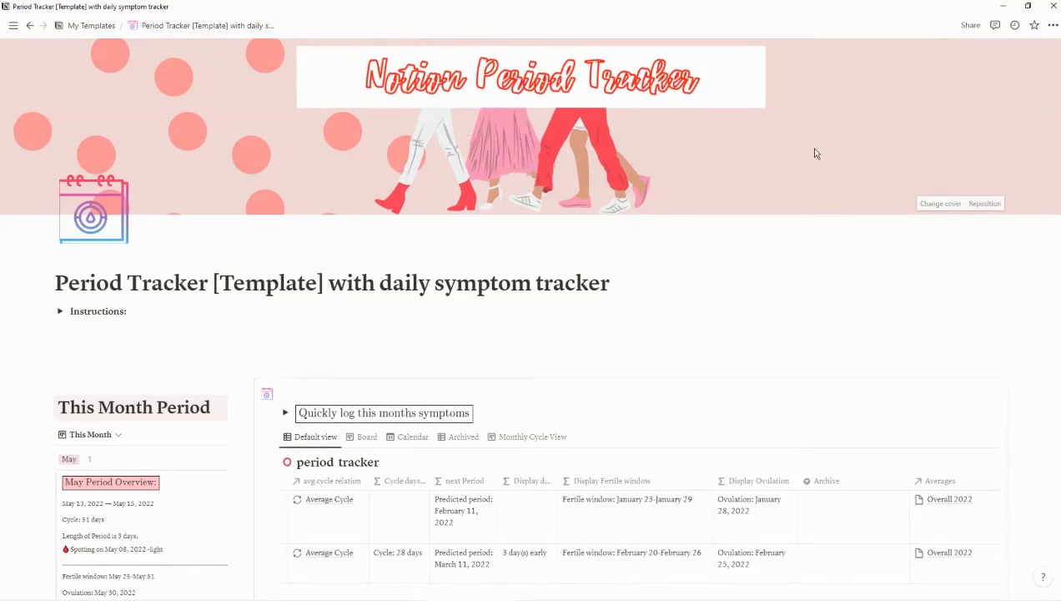
pyautogui.moveTo(455, 122)
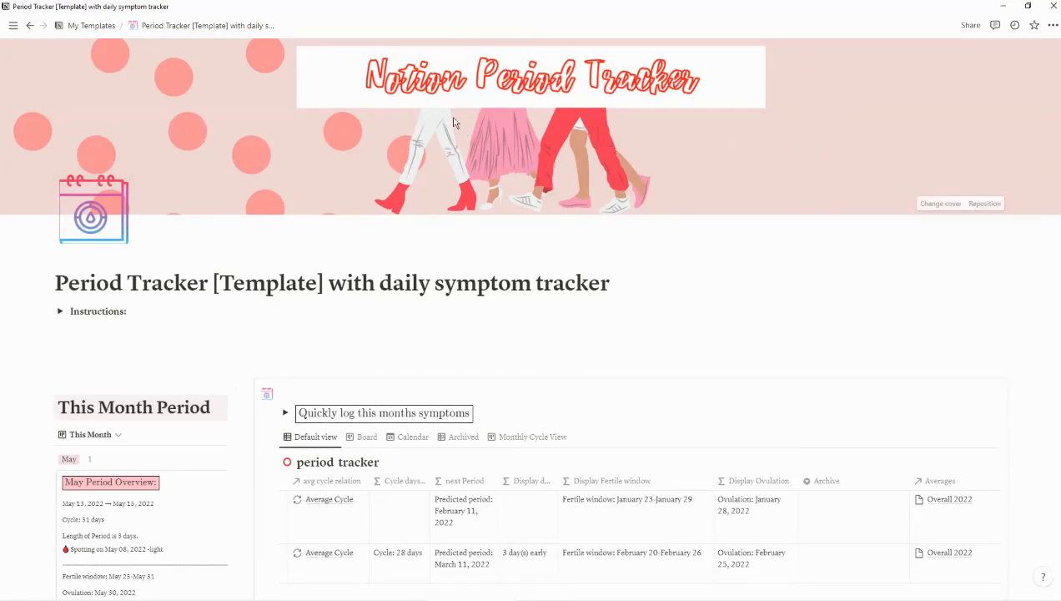
pyautogui.moveTo(440, 149)
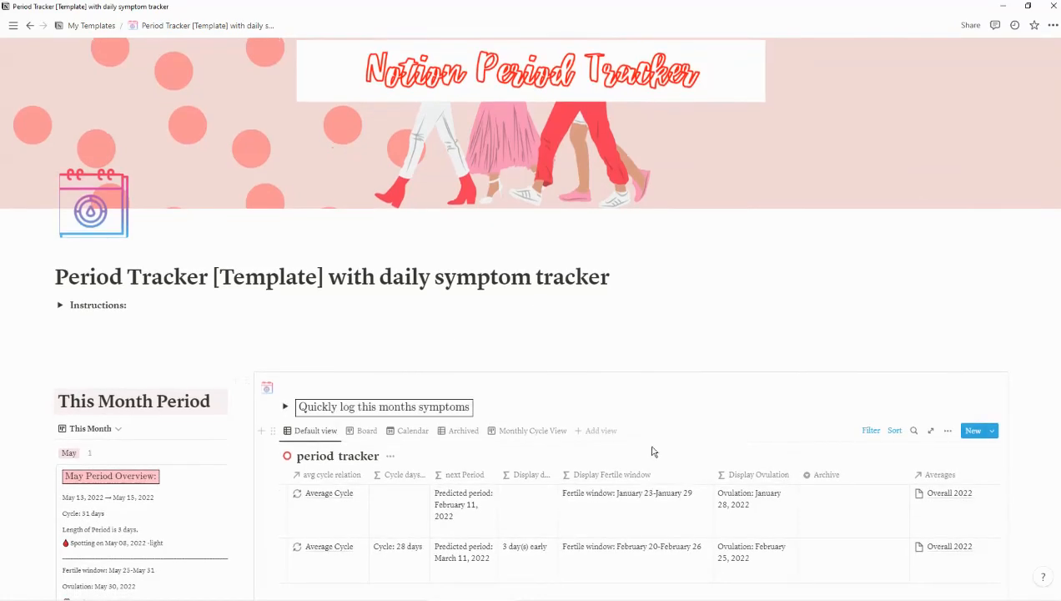
pyautogui.scroll(-3)
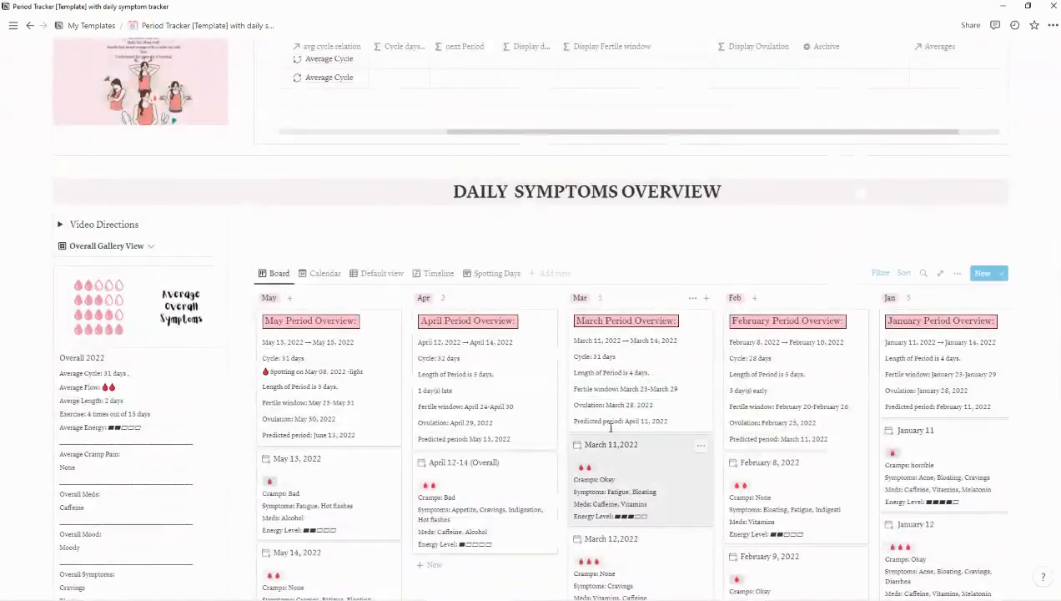
pyautogui.click(612, 444)
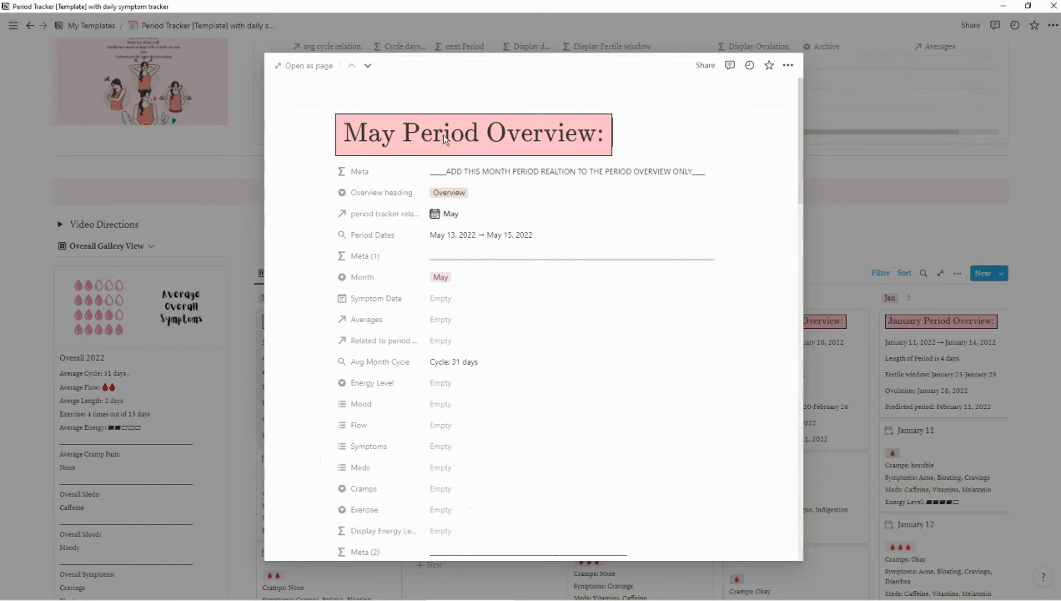
pyautogui.click(473, 132)
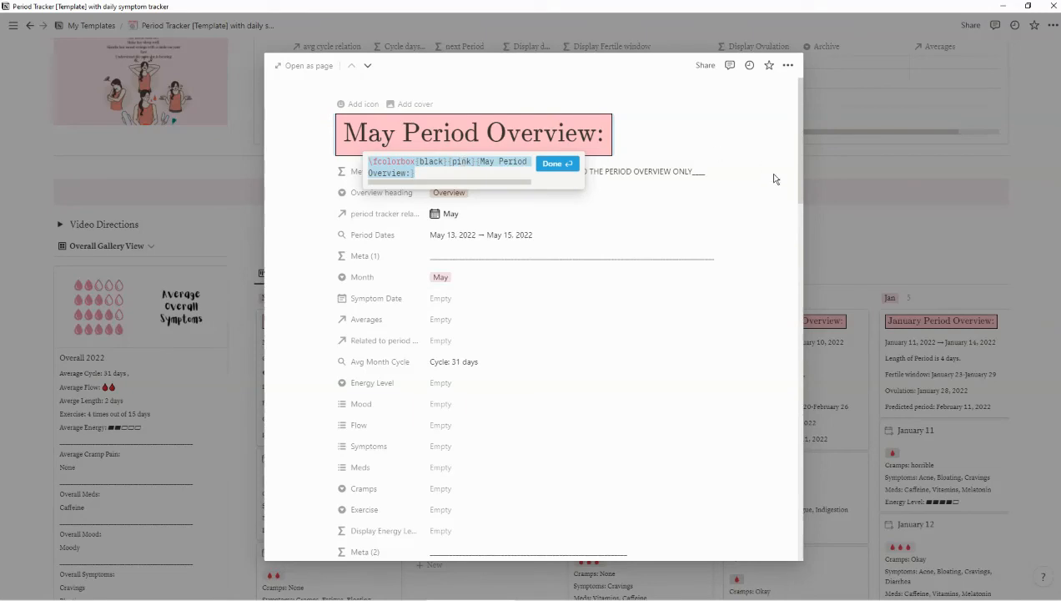
pyautogui.click(553, 163)
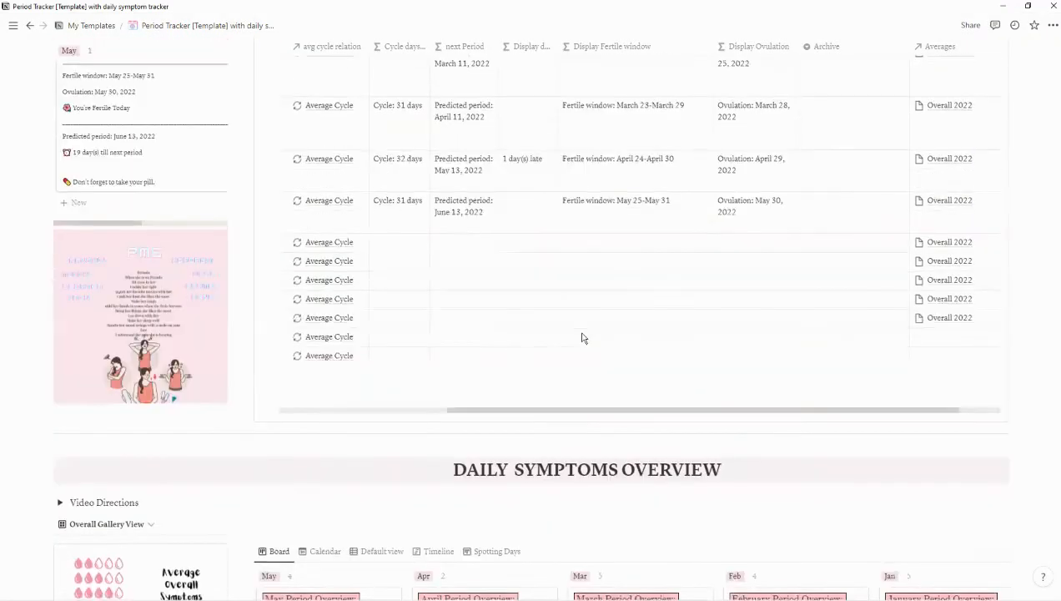
pyautogui.scroll(3)
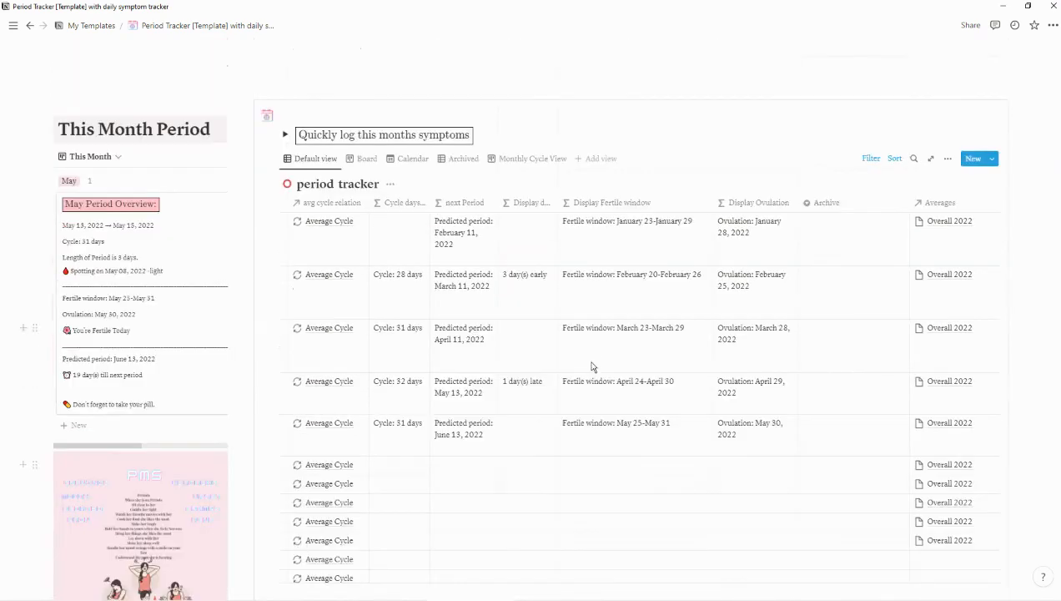
pyautogui.scroll(3)
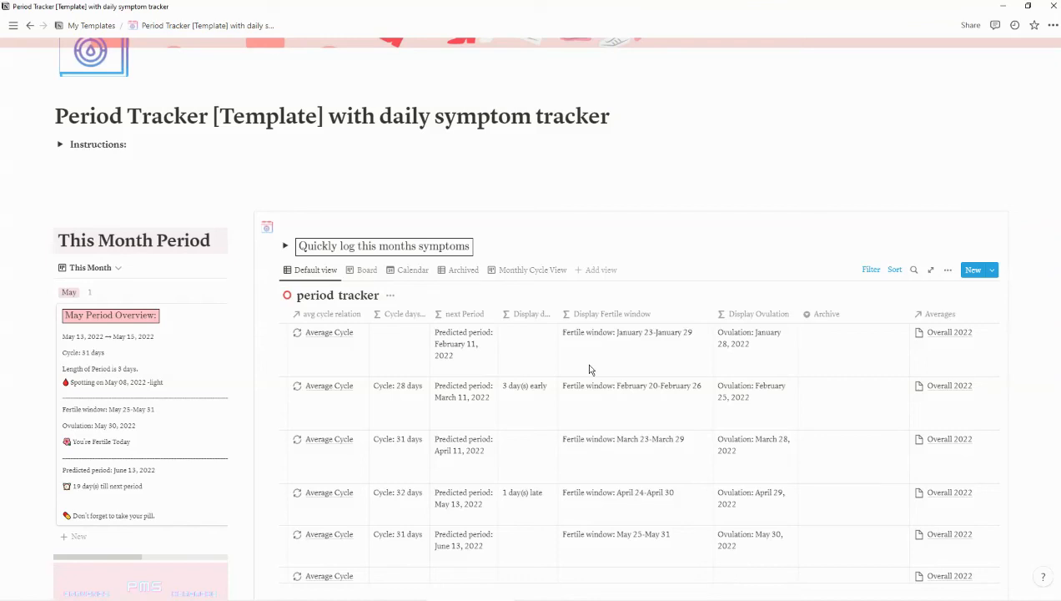
pyautogui.scroll(3)
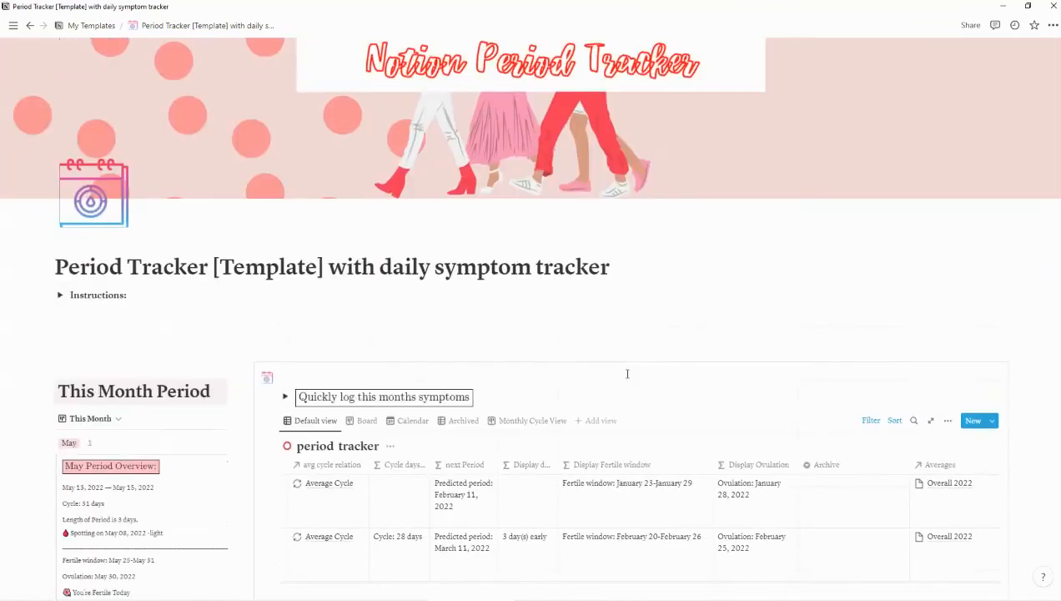
pyautogui.scroll(-3)
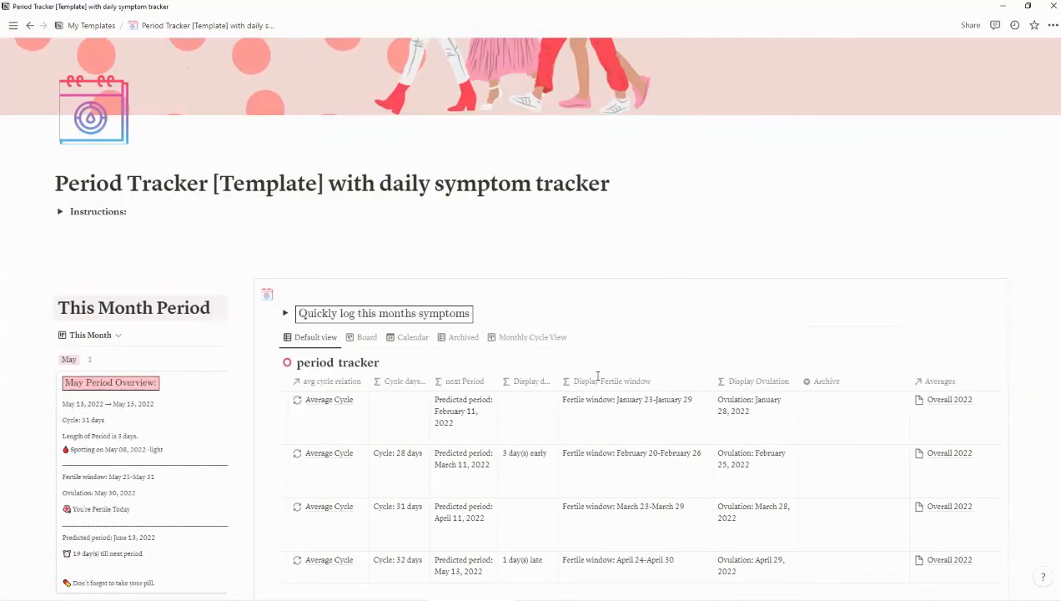
pyautogui.scroll(3)
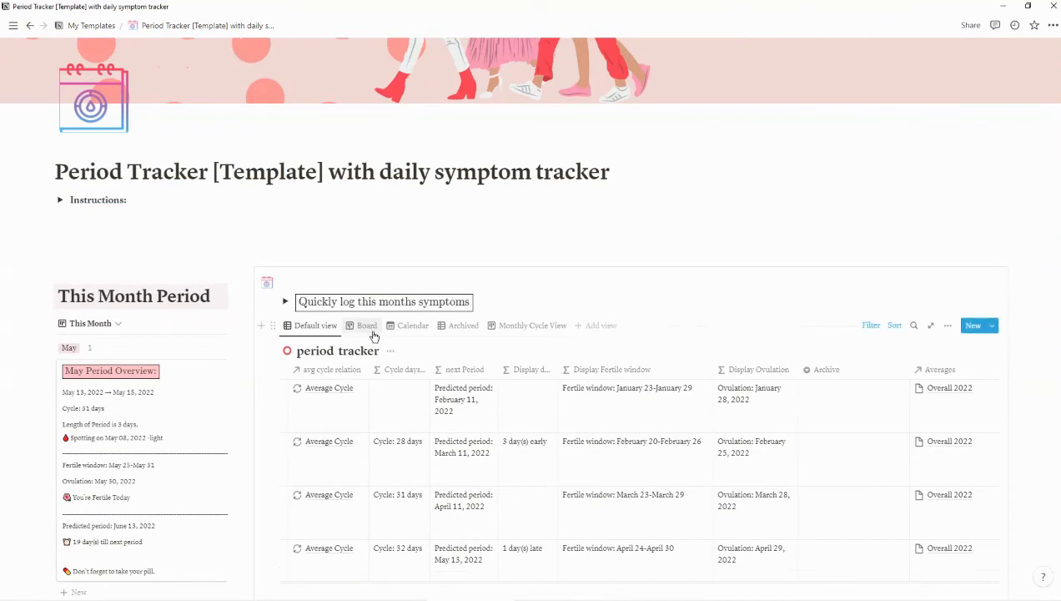
pyautogui.click(367, 325)
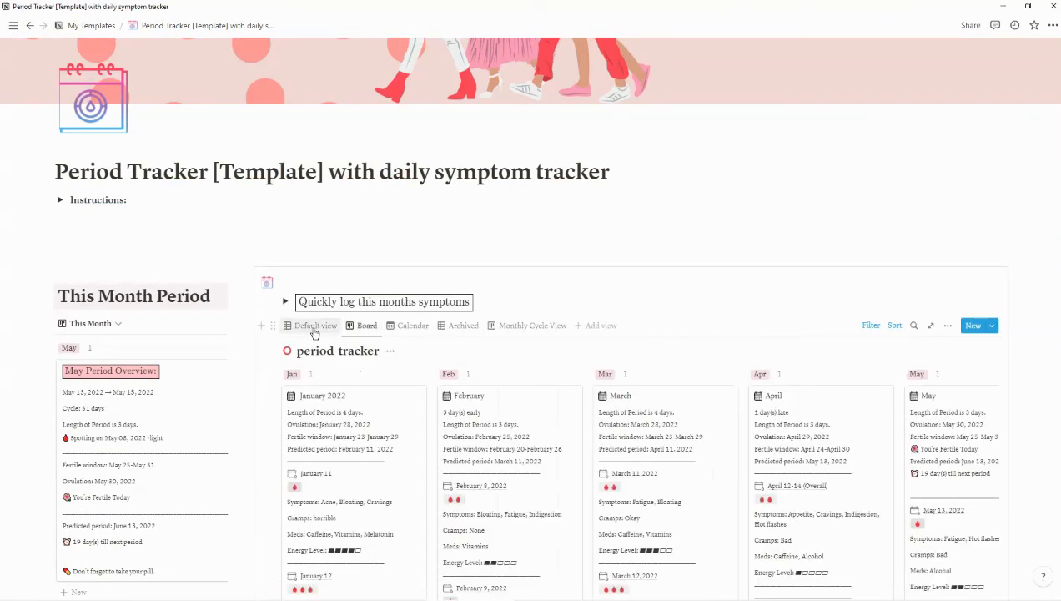
pyautogui.click(533, 325)
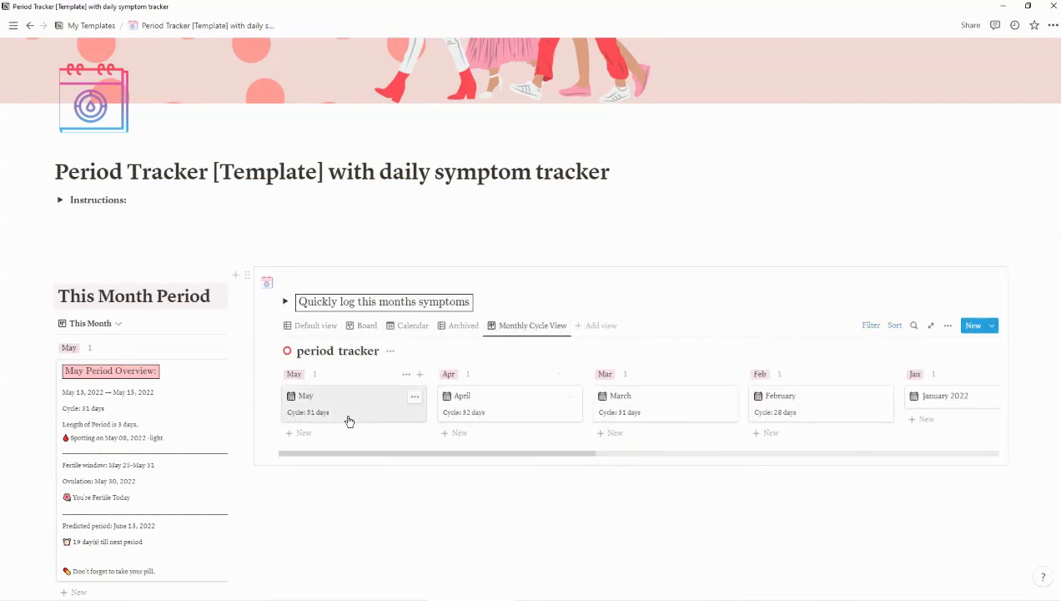
pyautogui.moveTo(459, 394)
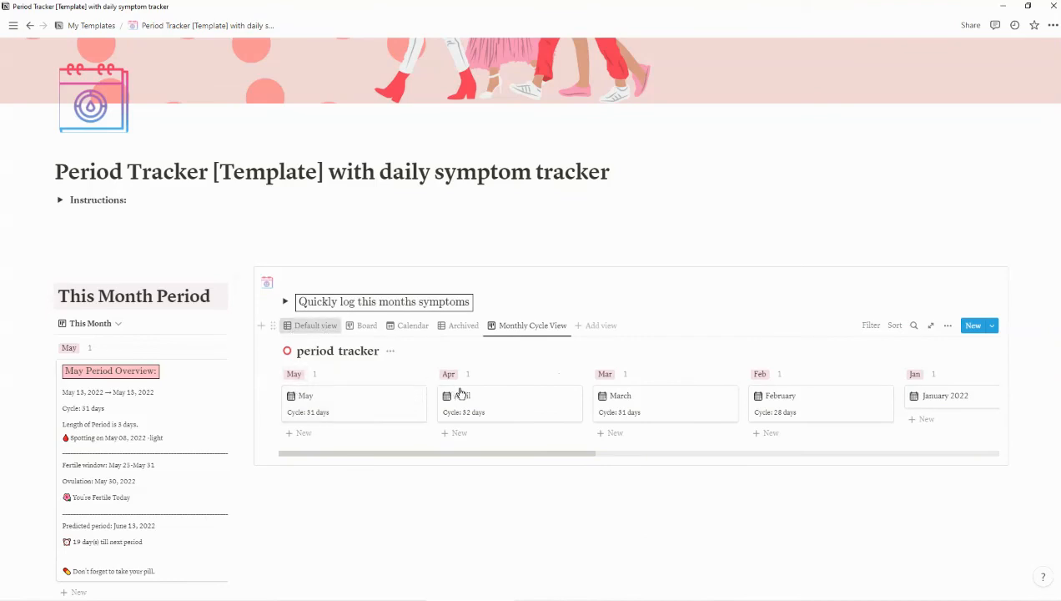
pyautogui.click(315, 326)
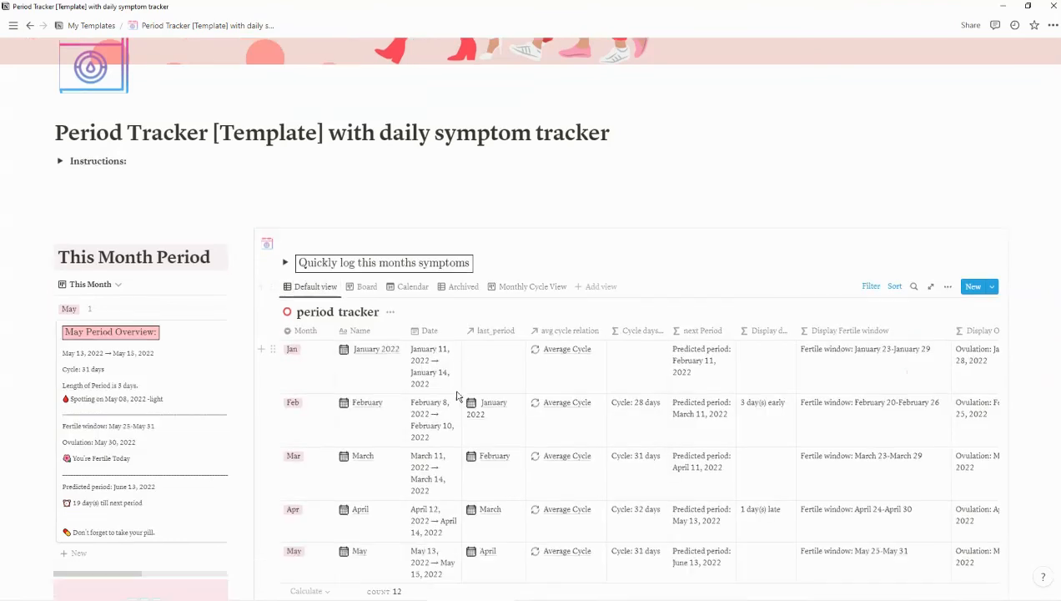
# Step: Switch the Overall summary panel to Counts, showing 2022 med, mood and symptom tallies
pyautogui.scroll(-3)
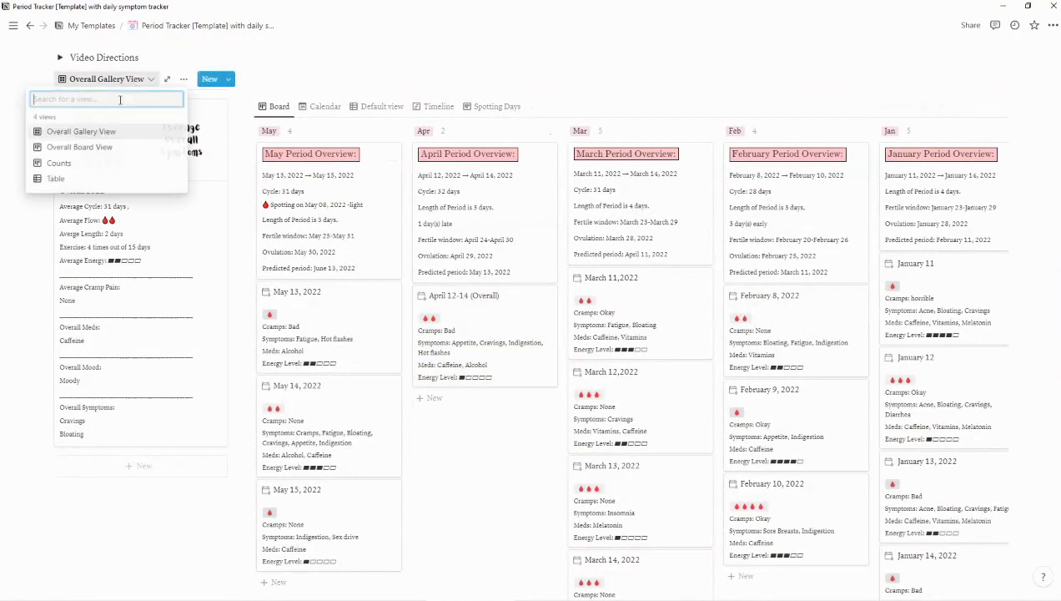
pyautogui.moveTo(71, 162)
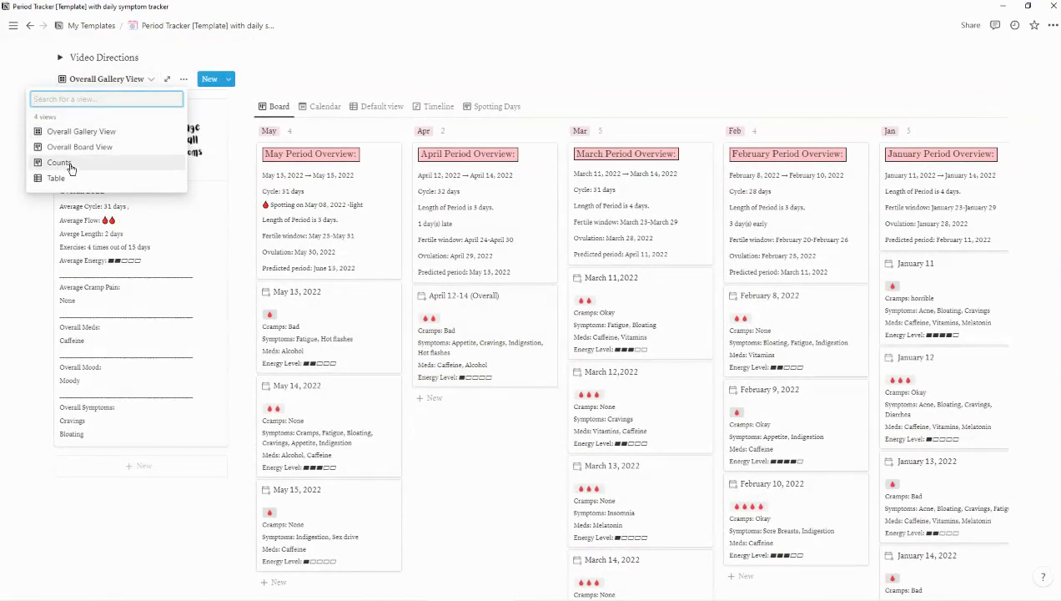
pyautogui.click(59, 163)
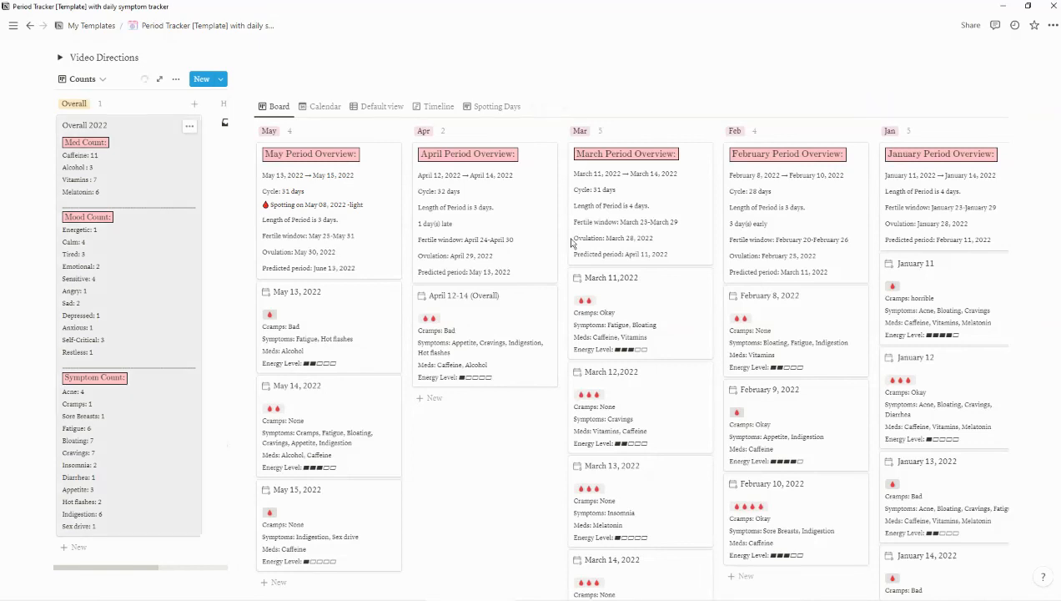
pyautogui.scroll(-3)
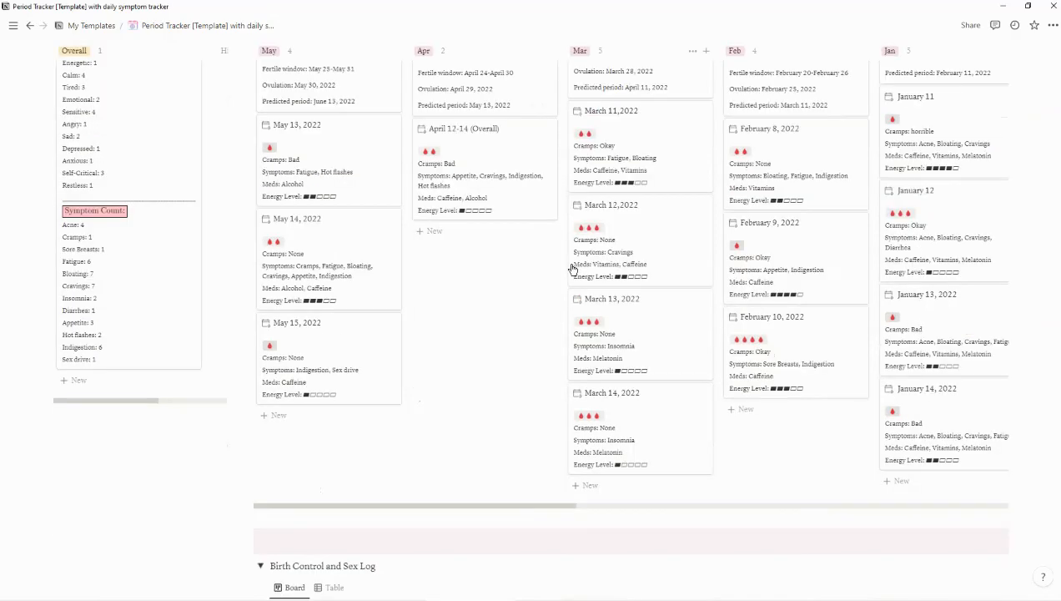
pyautogui.scroll(-3)
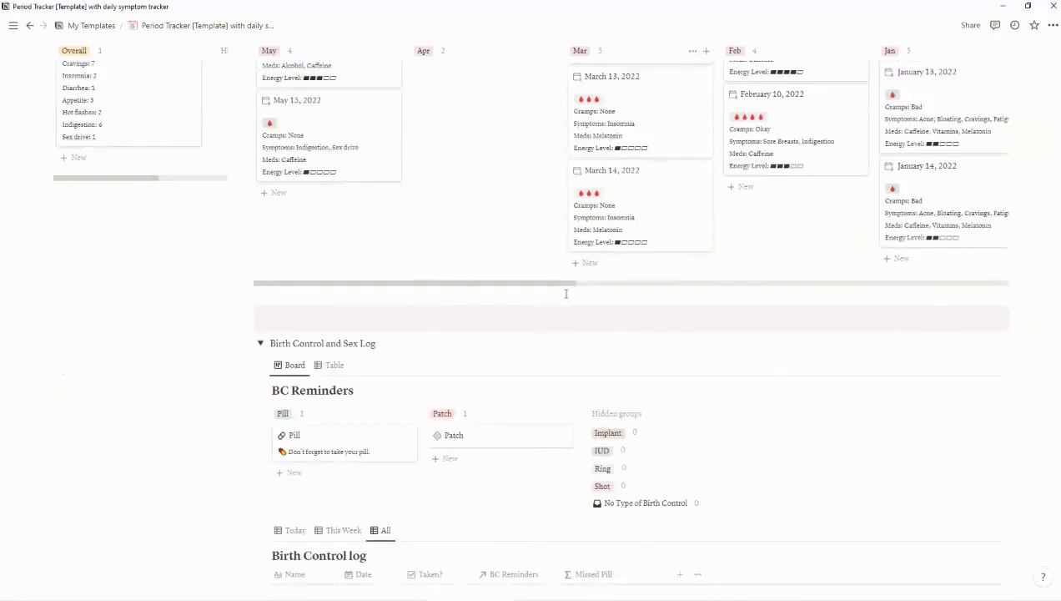
pyautogui.scroll(-3)
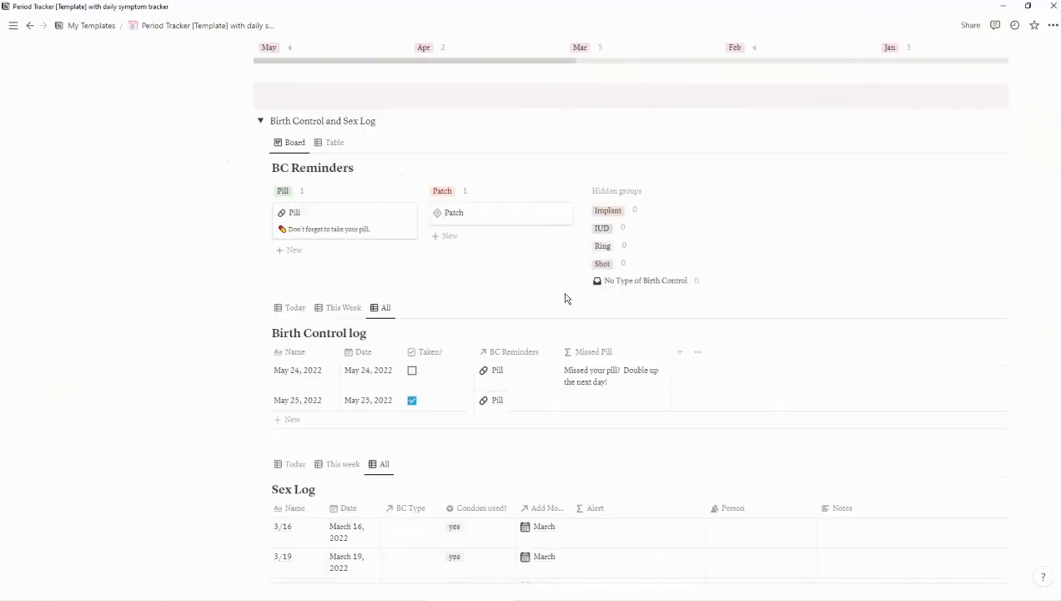
pyautogui.scroll(-3)
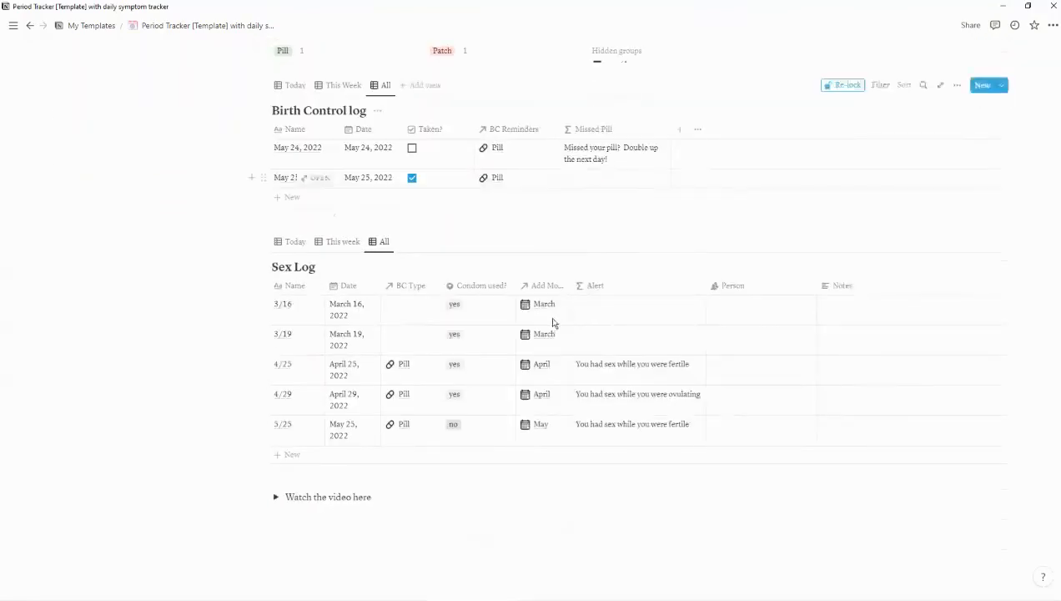
pyautogui.scroll(3)
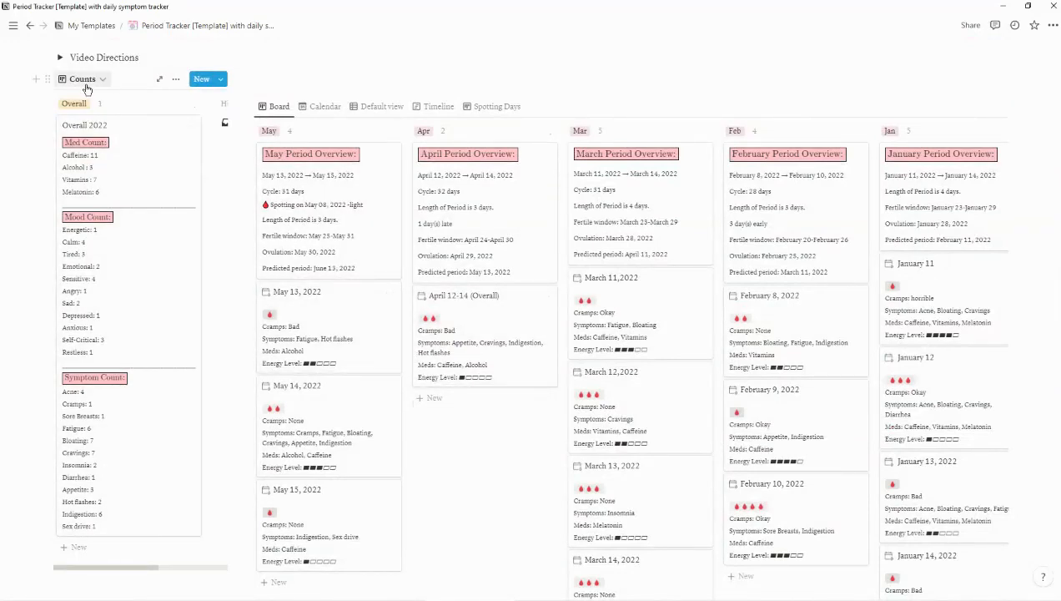
# Step: Switch the symptoms summary from Counts to Overall Gallery View and show the 12-month period tracker table
pyautogui.click(82, 78)
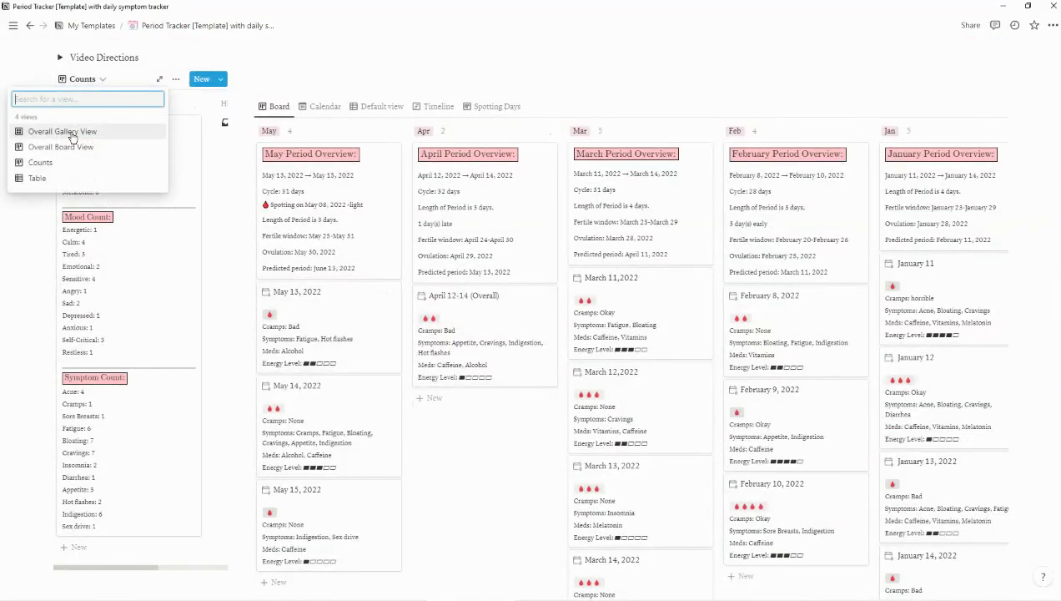
pyautogui.click(62, 132)
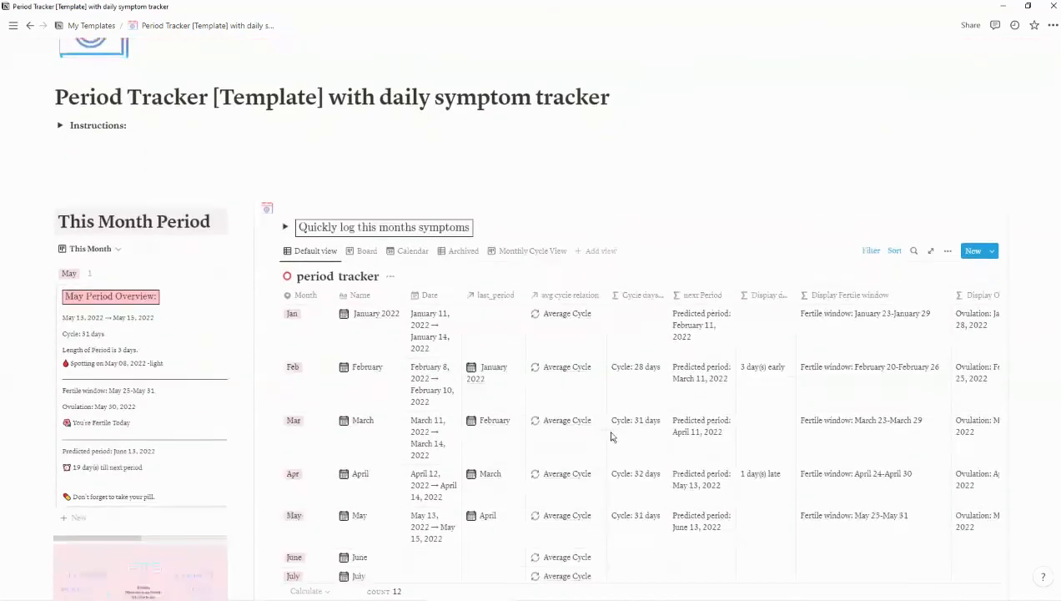
pyautogui.scroll(-3)
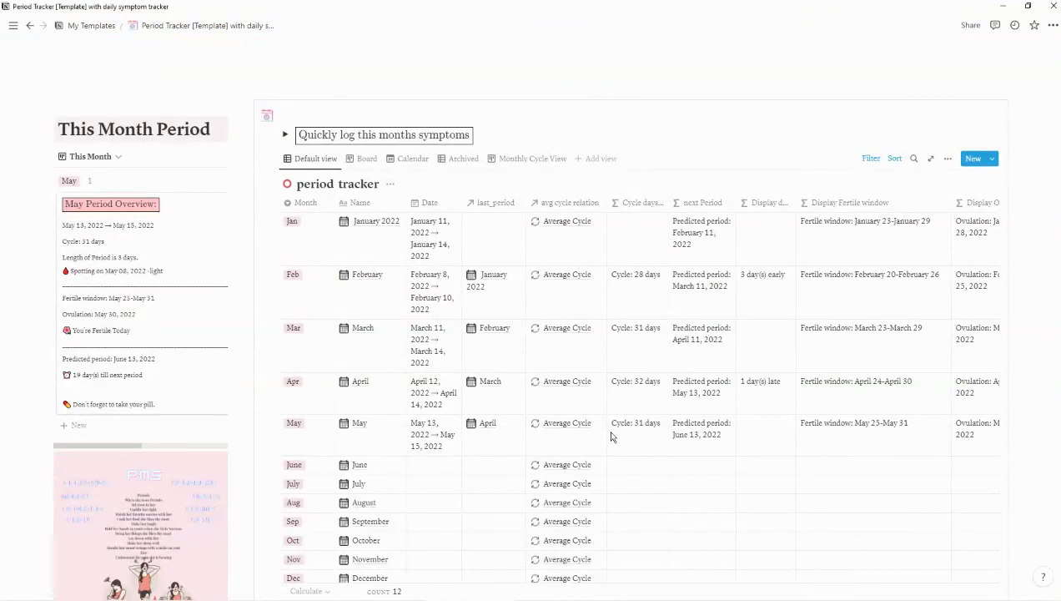